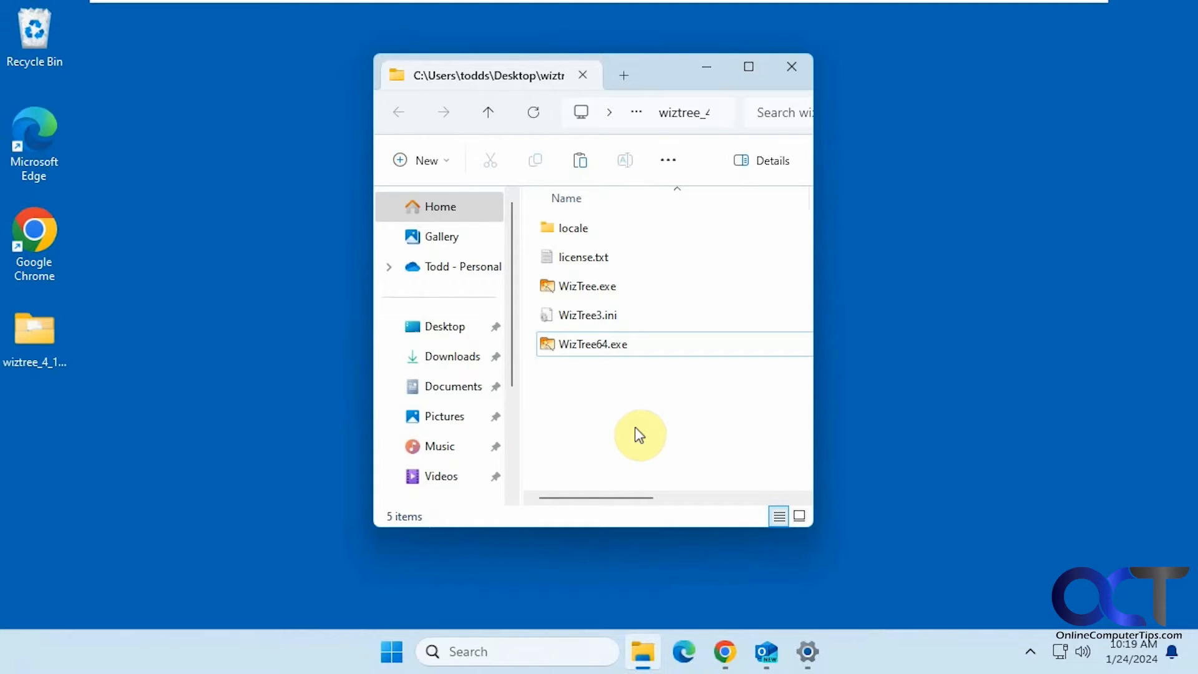
mouse_move(667, 429)
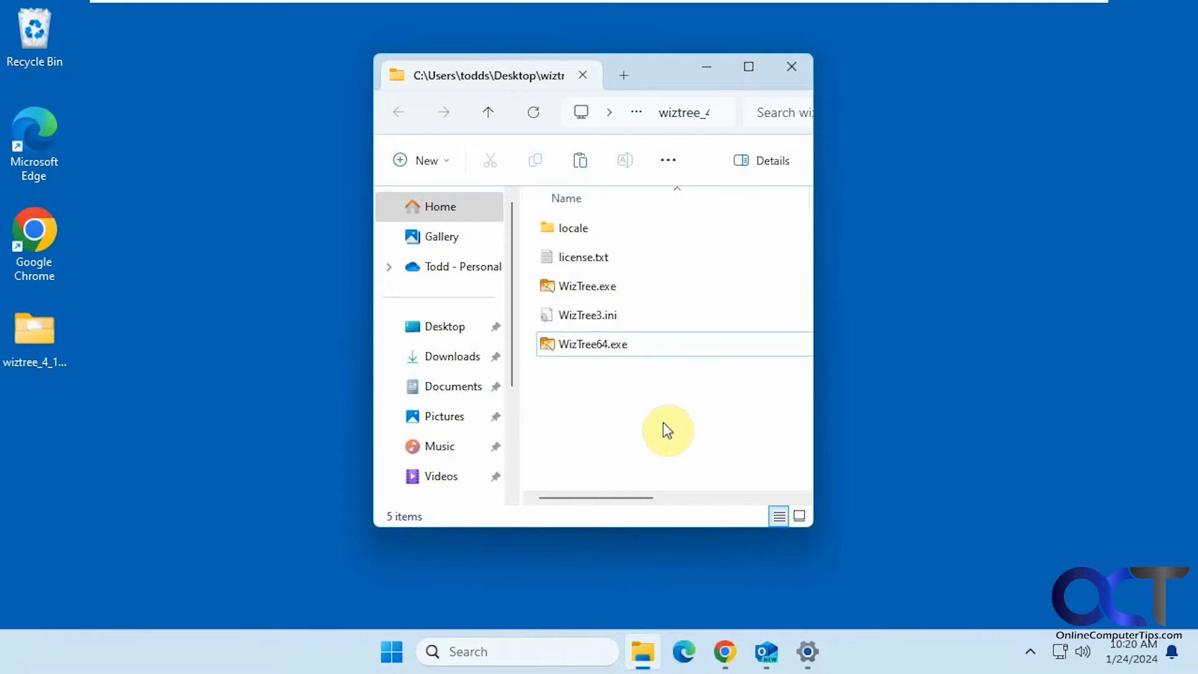
mouse_move(680, 408)
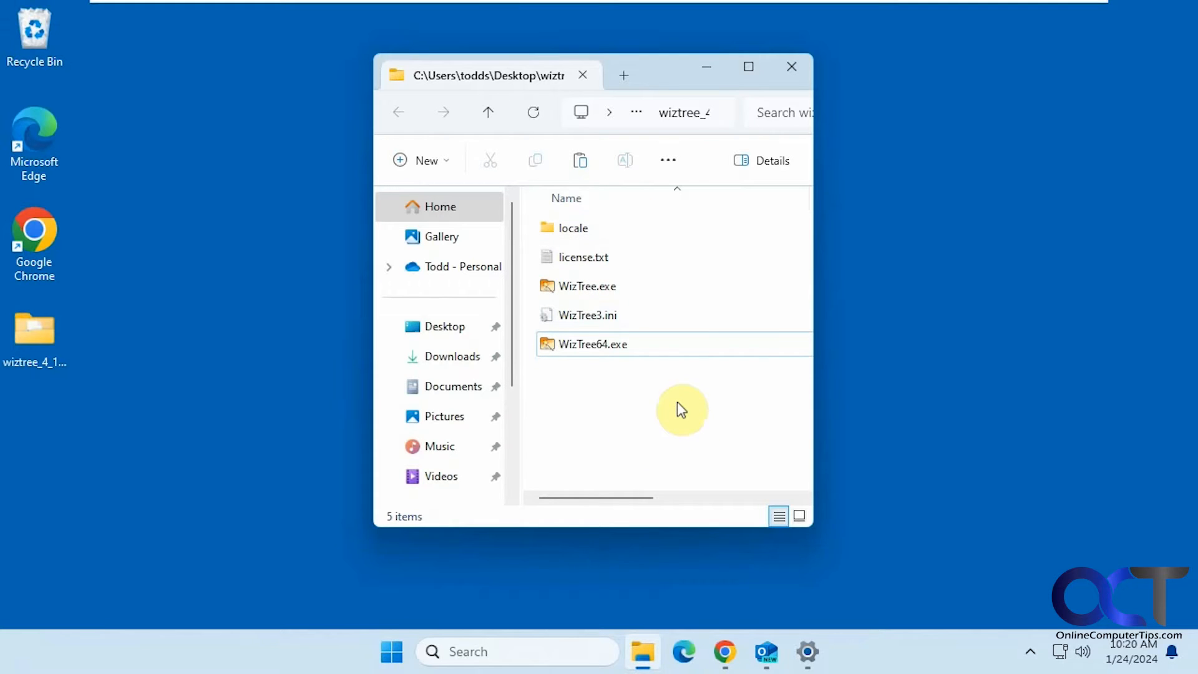
mouse_move(612, 401)
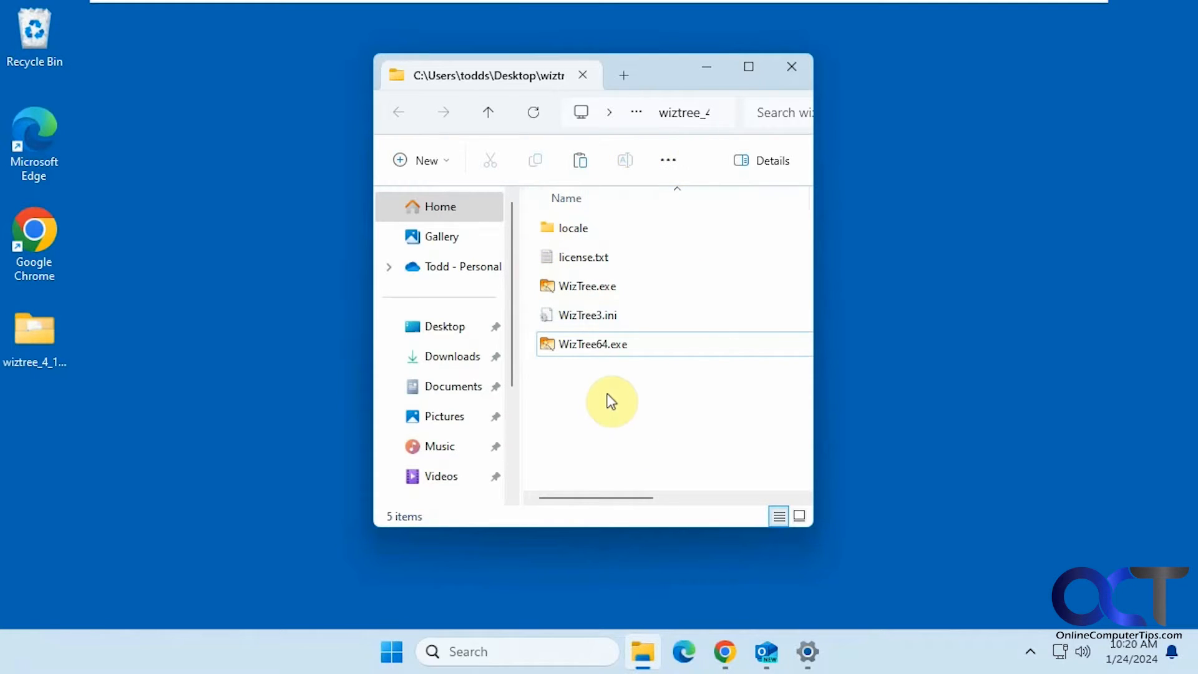
mouse_move(609, 350)
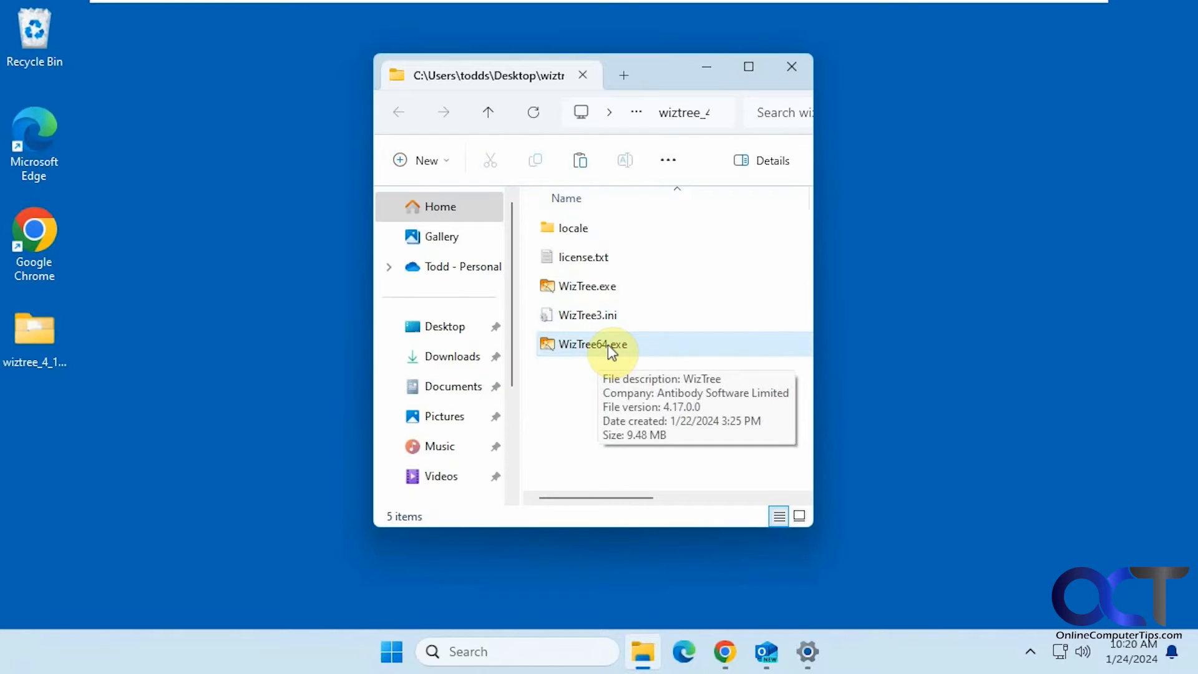
mouse_move(580, 424)
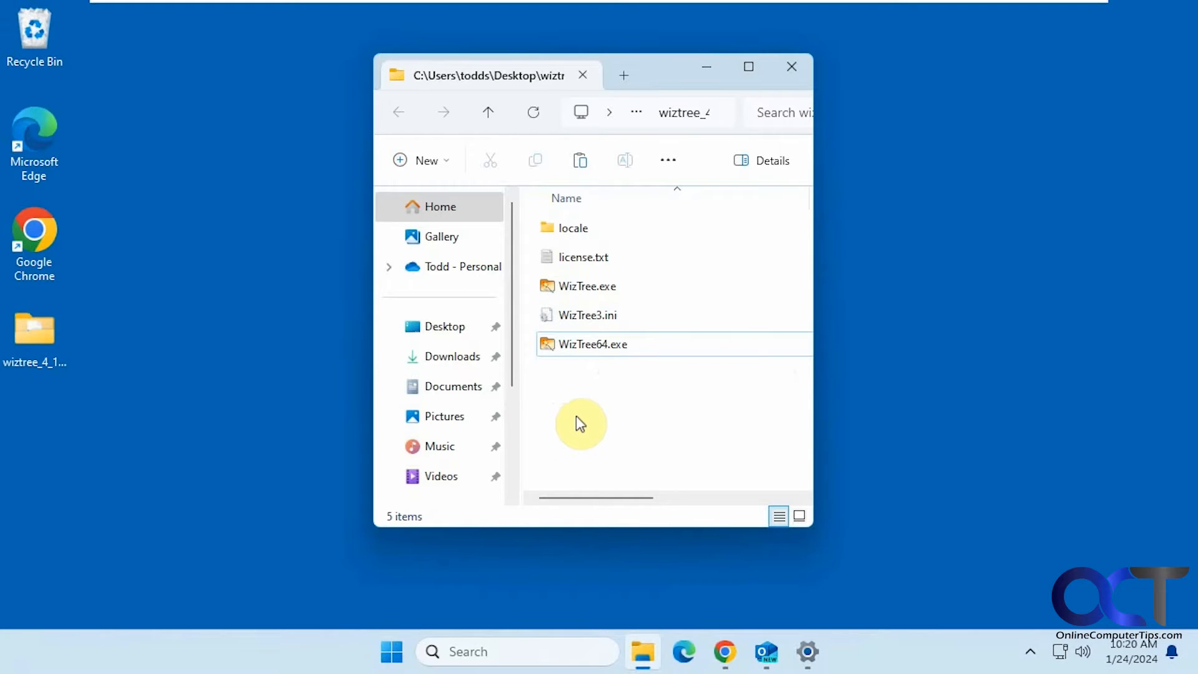
- Launch WizTree64.exe as administrator, approving the UAC prompt, with drive C: selected
left_click(592, 344)
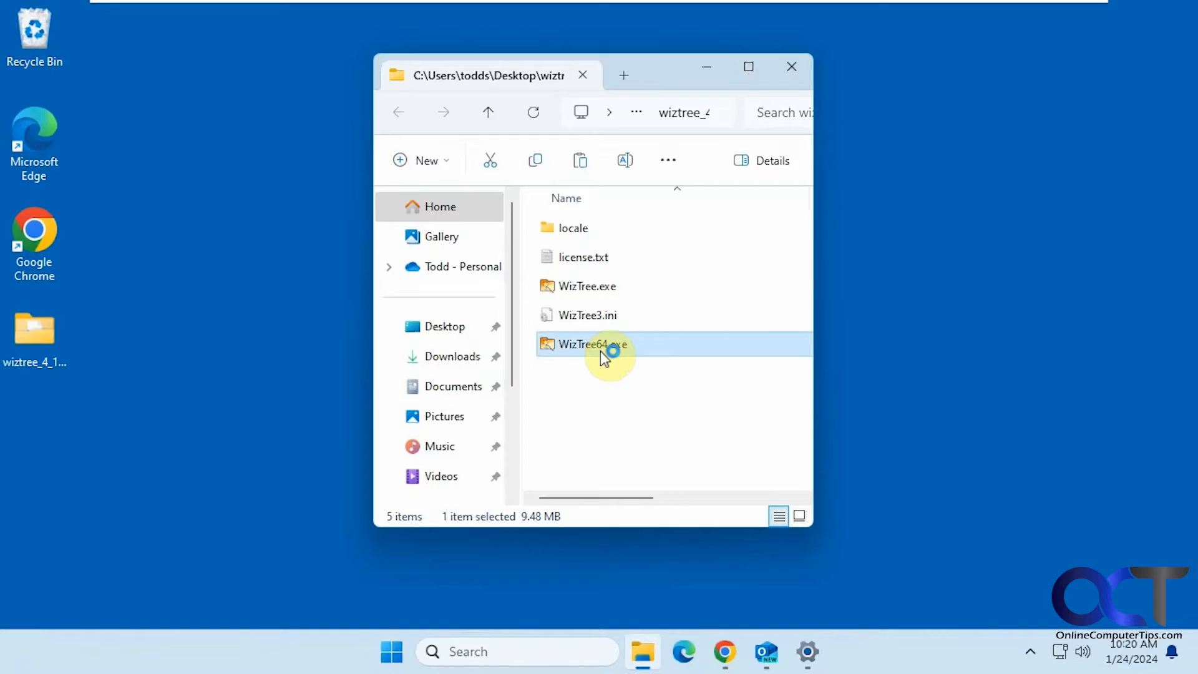
double_click(592, 344)
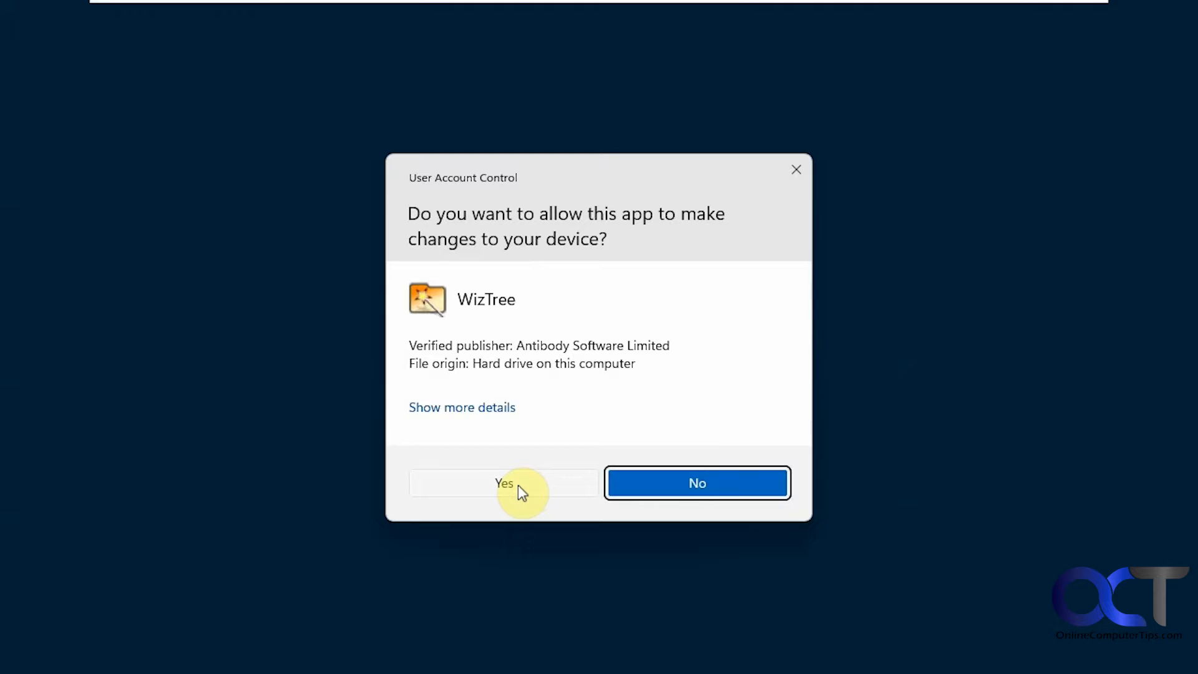
left_click(504, 483)
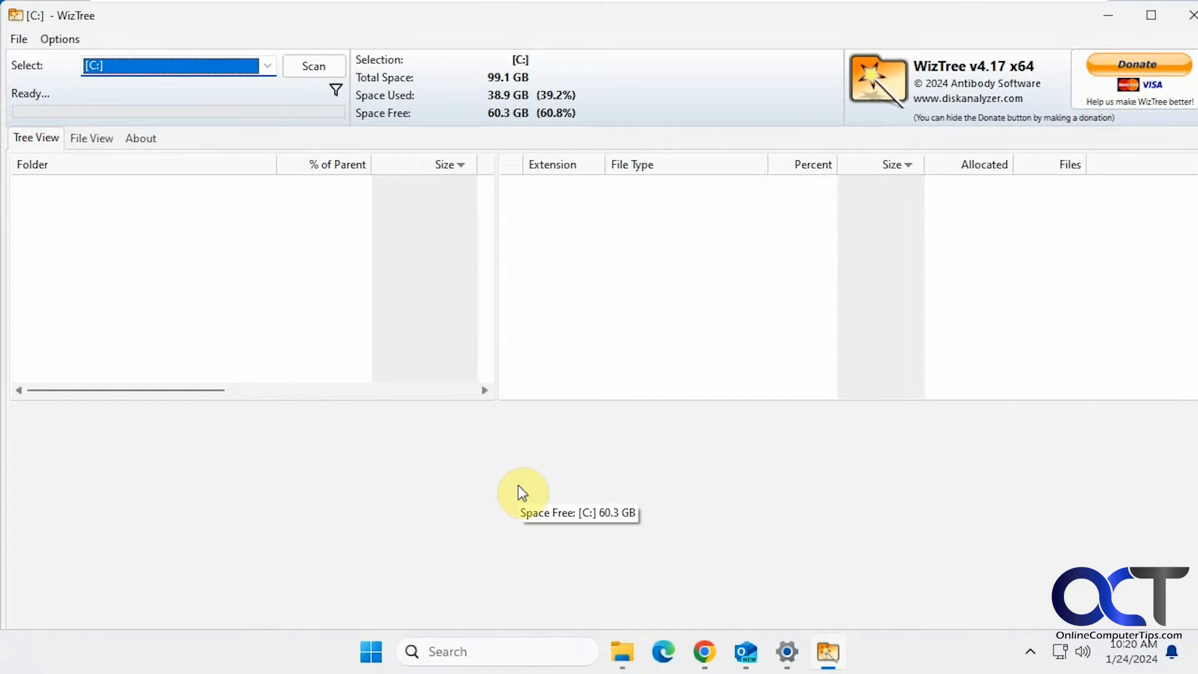
left_click(266, 65)
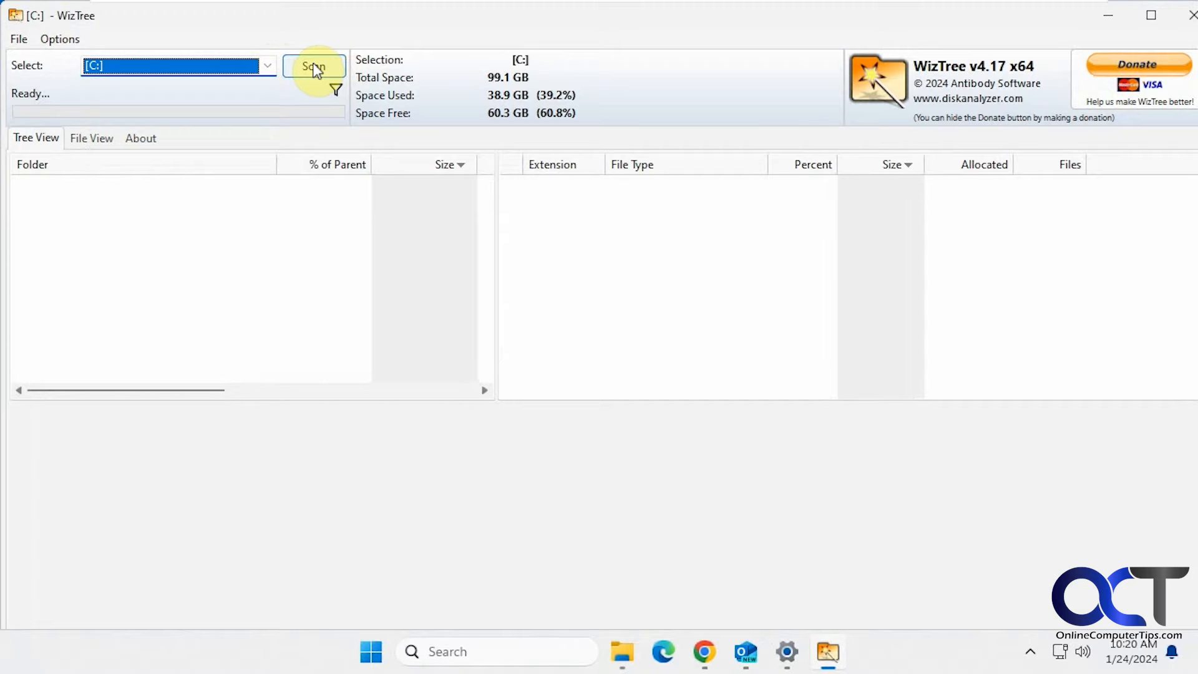
- Scan drive C:, listing Windows at 22.2 GB and Users at 11.8 GB
left_click(313, 65)
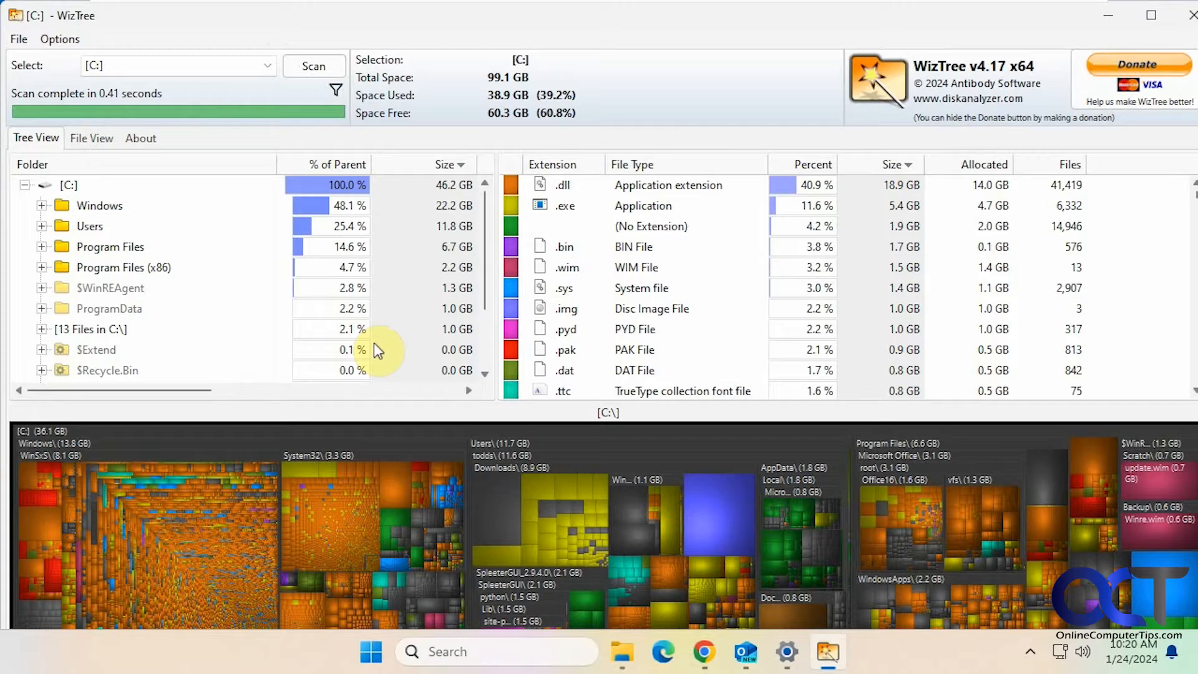
mouse_move(239, 192)
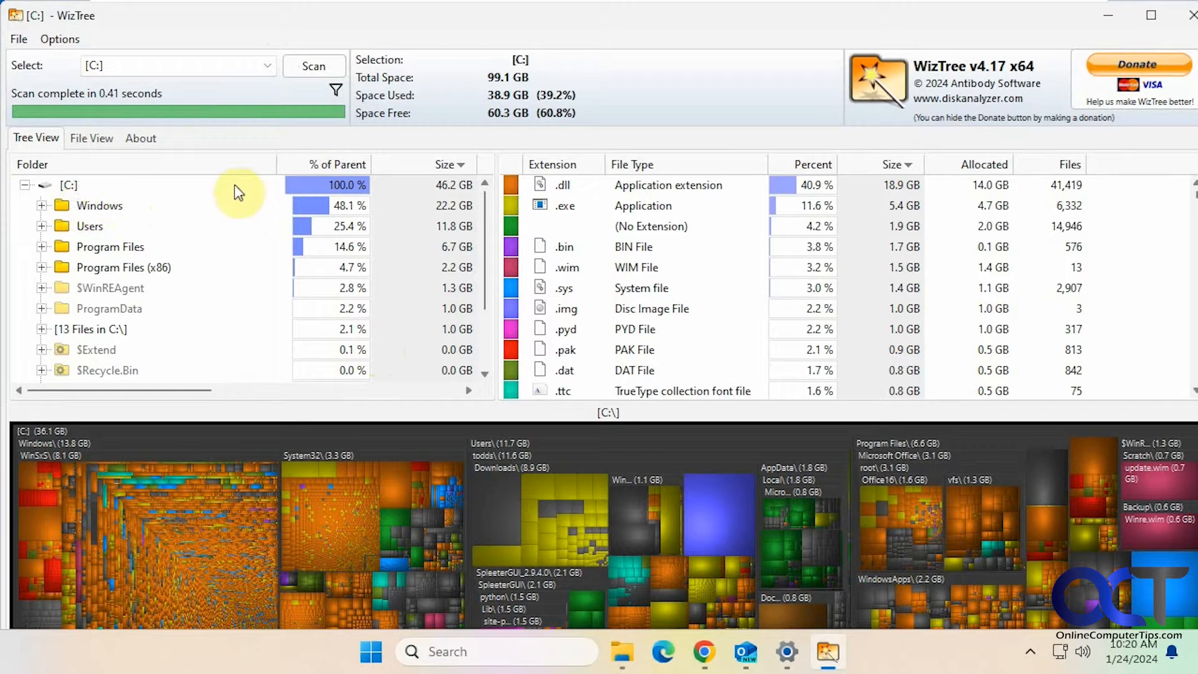
mouse_move(327, 168)
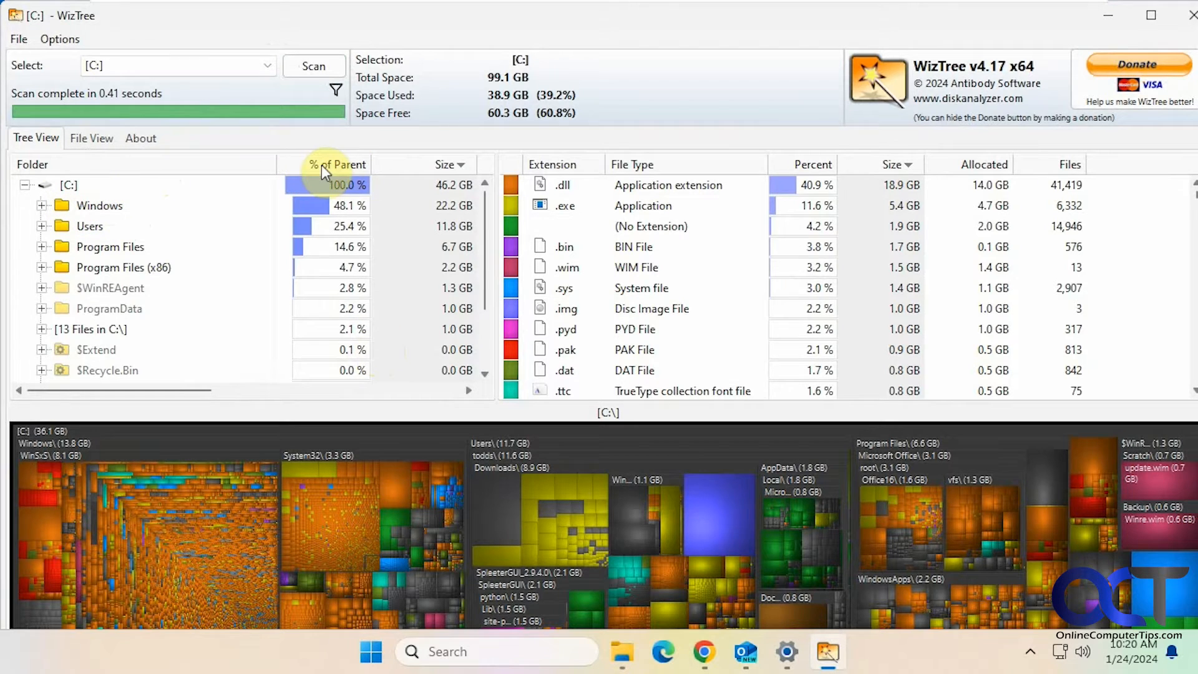
mouse_move(418, 176)
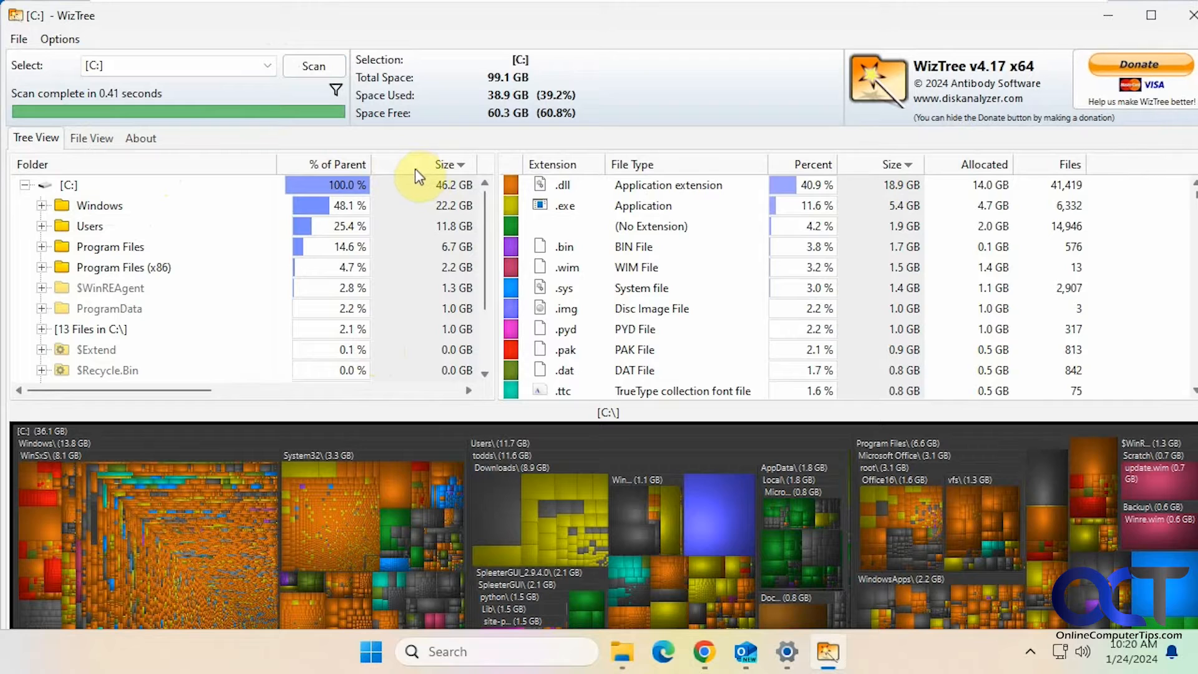
mouse_move(552, 239)
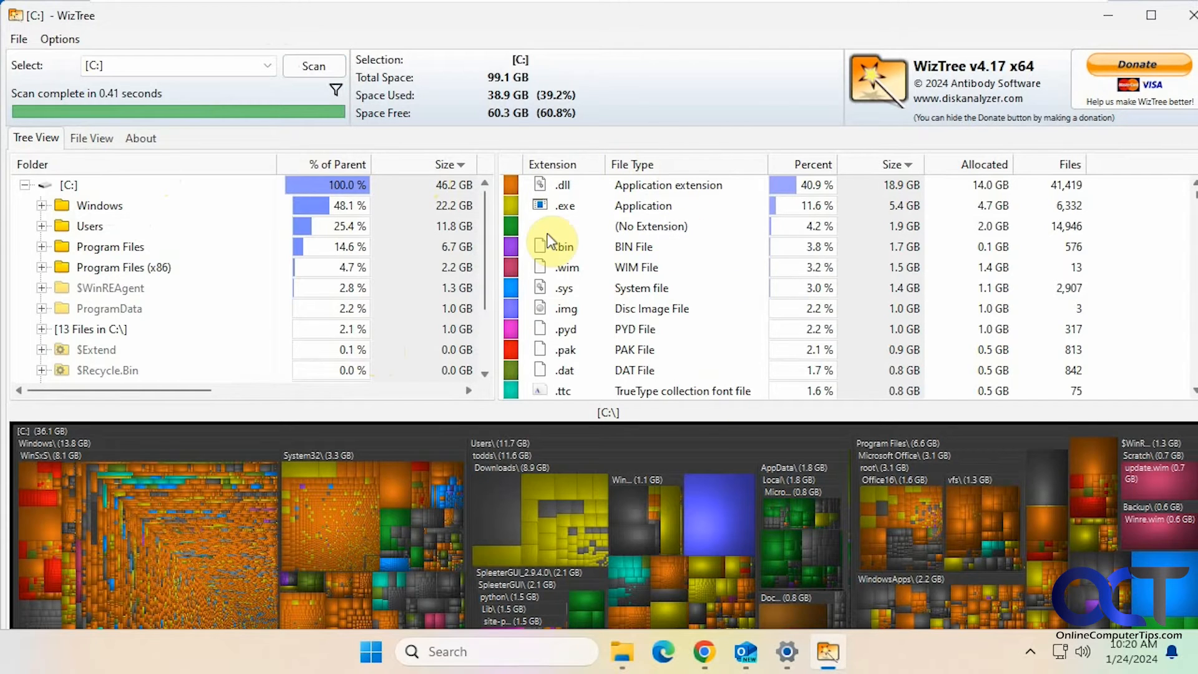
mouse_move(227, 279)
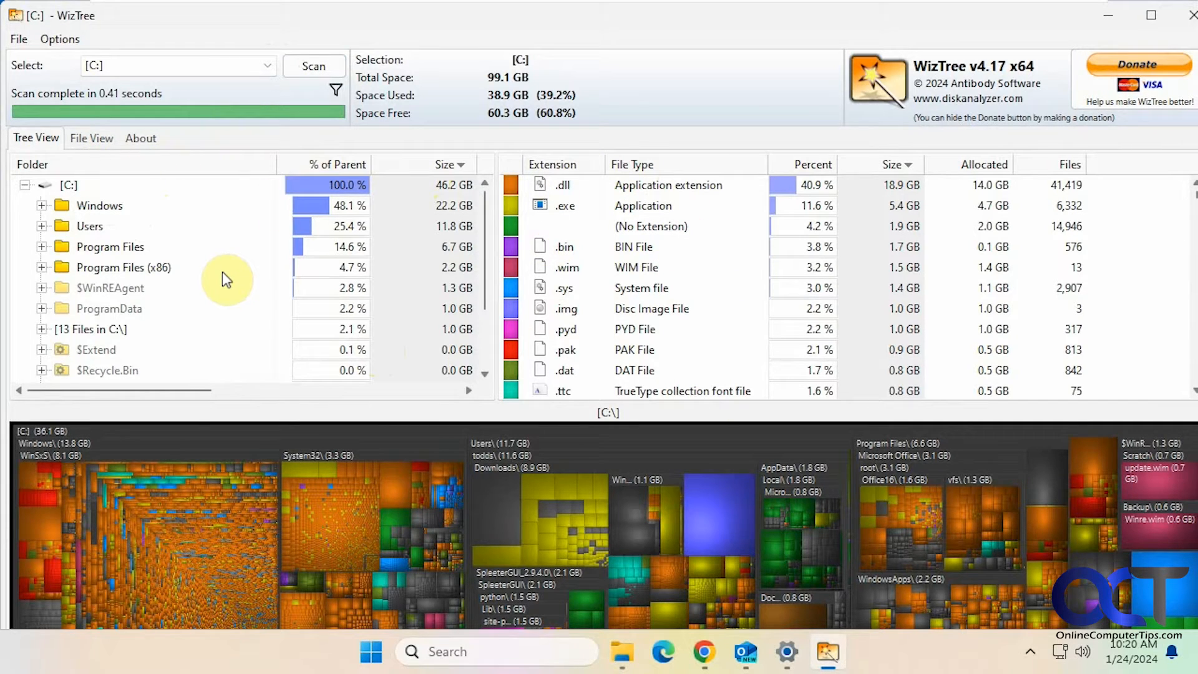
mouse_move(210, 497)
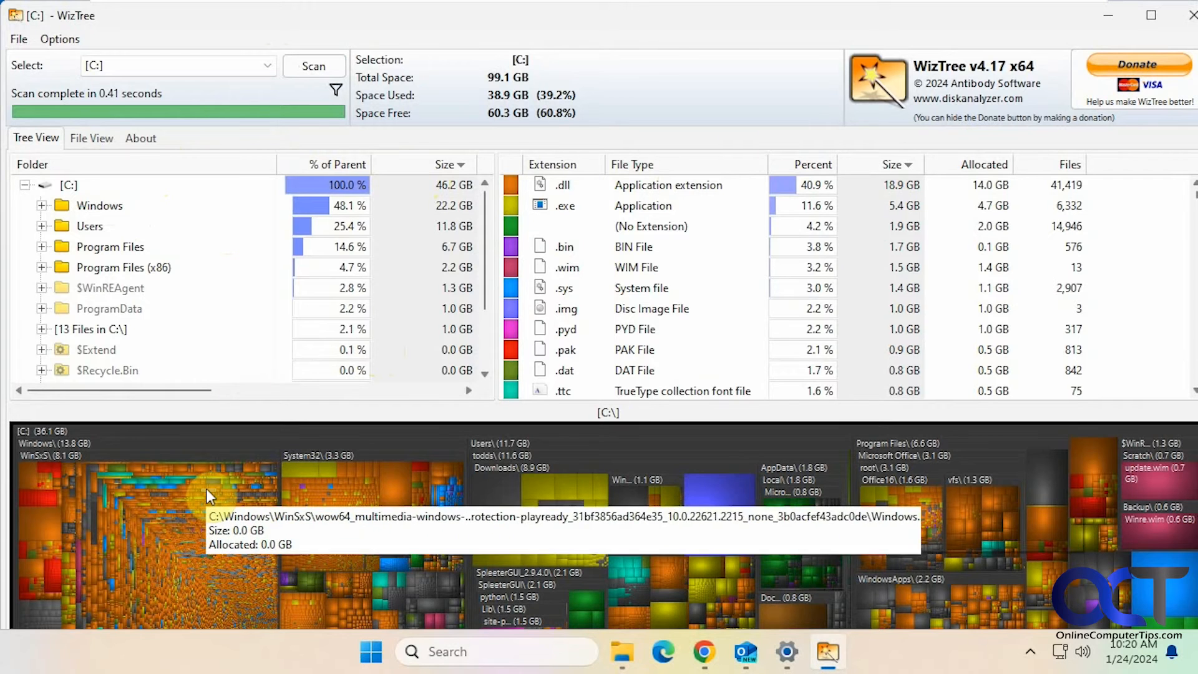
mouse_move(439, 475)
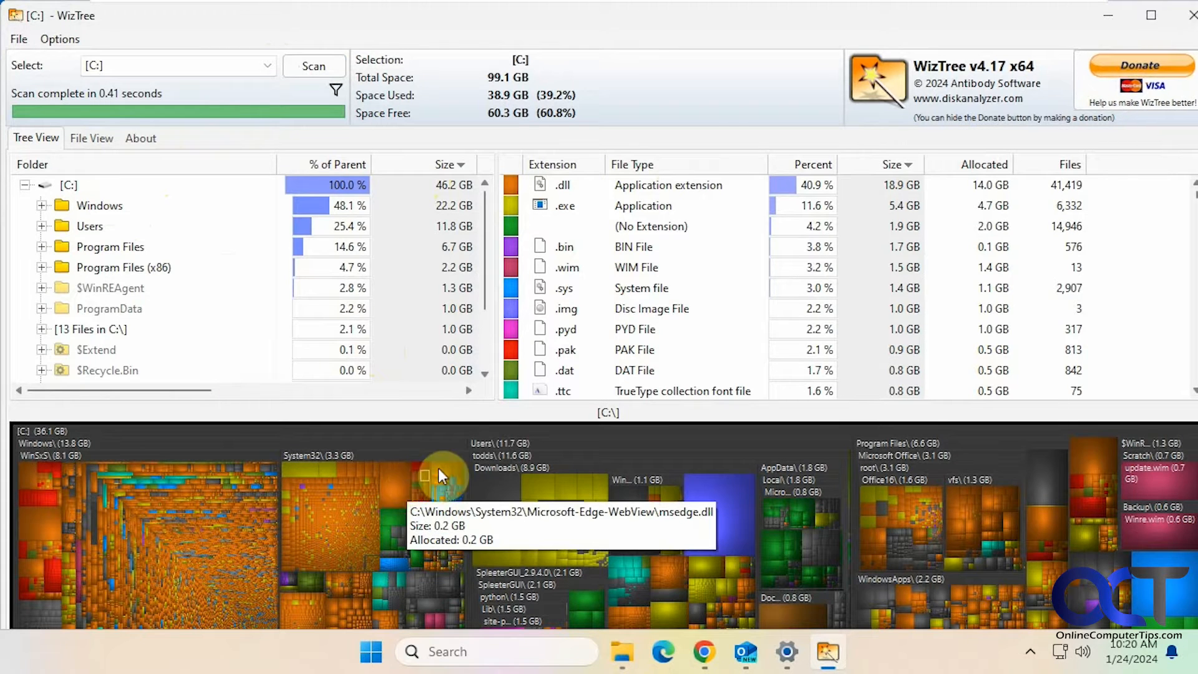
mouse_move(38, 489)
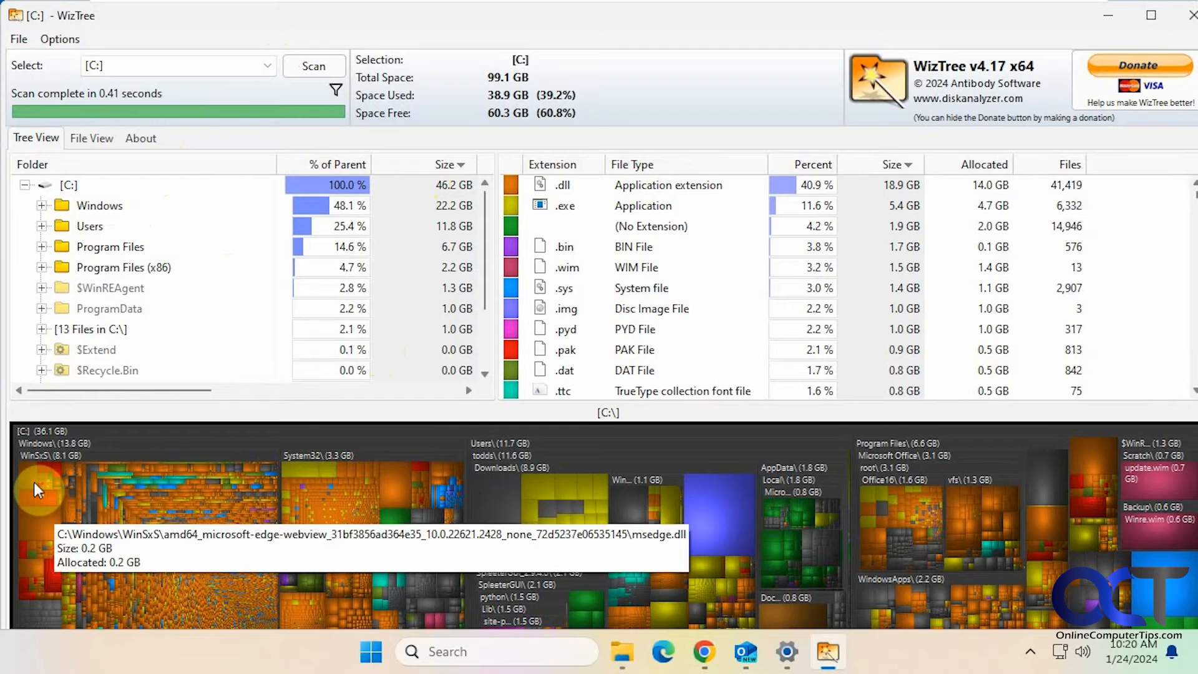
mouse_move(731, 504)
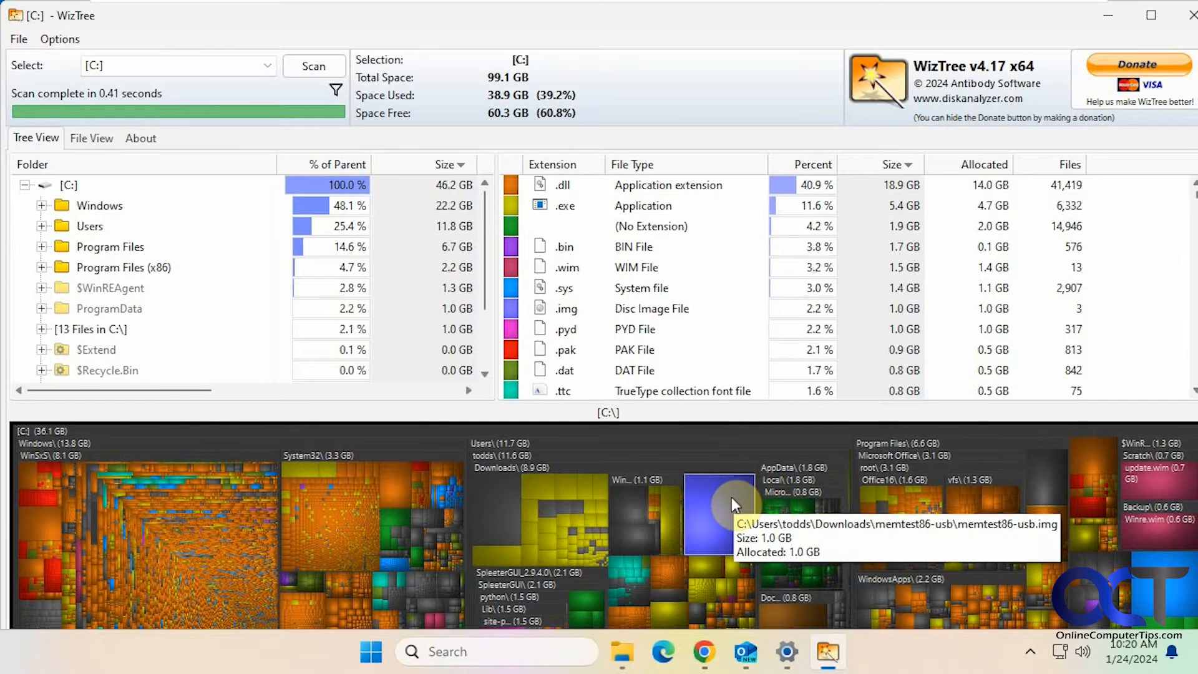
mouse_move(712, 501)
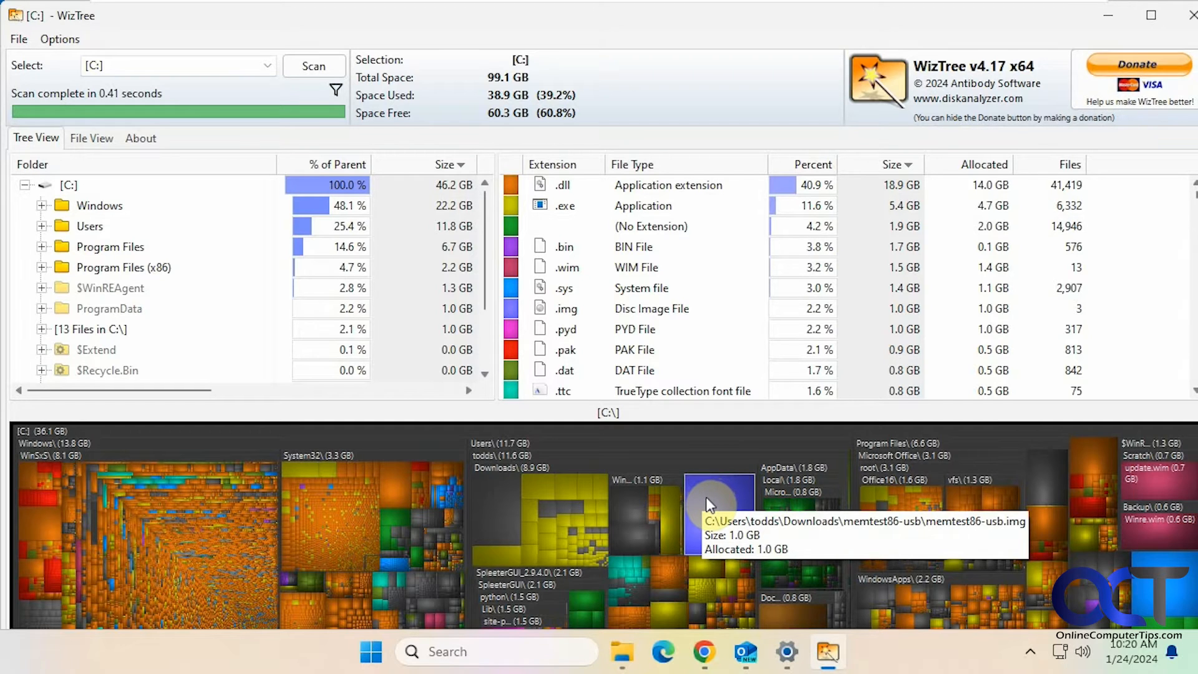
mouse_move(504, 495)
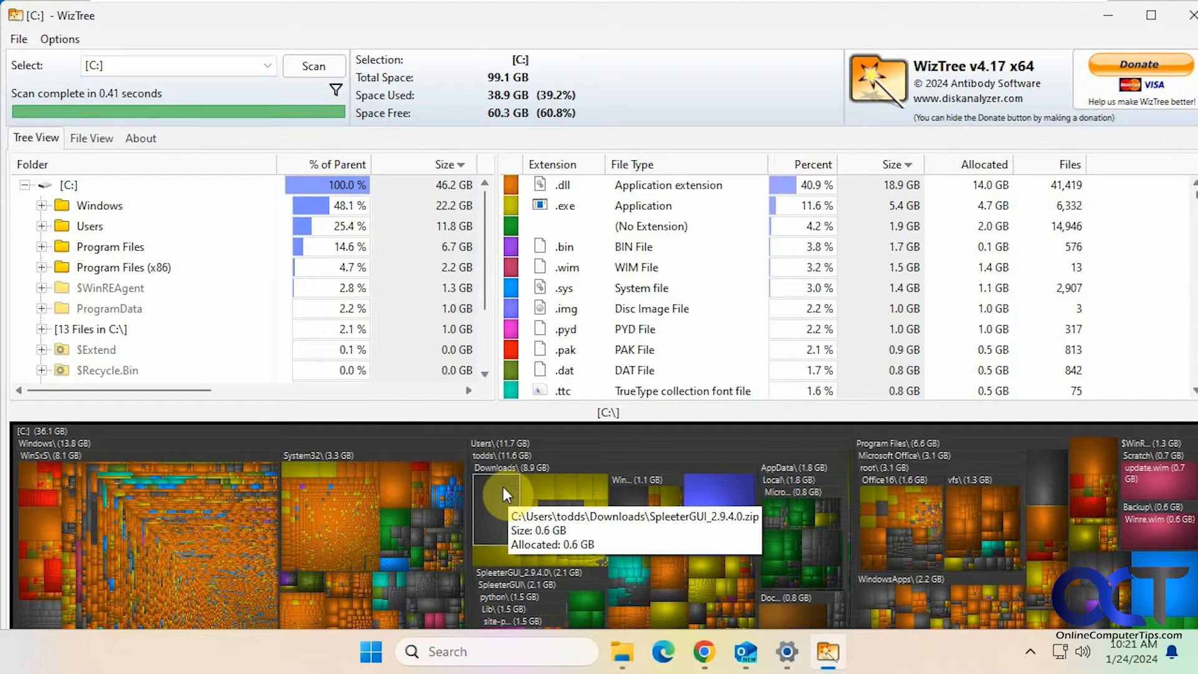
mouse_move(343, 524)
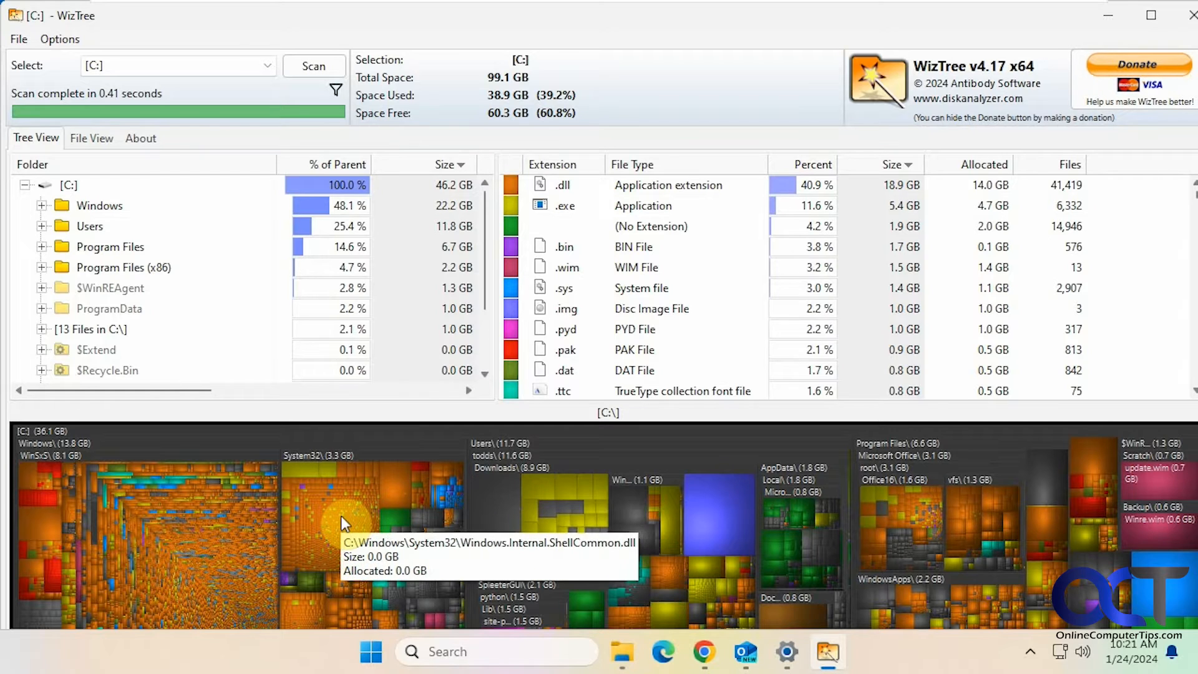
mouse_move(351, 523)
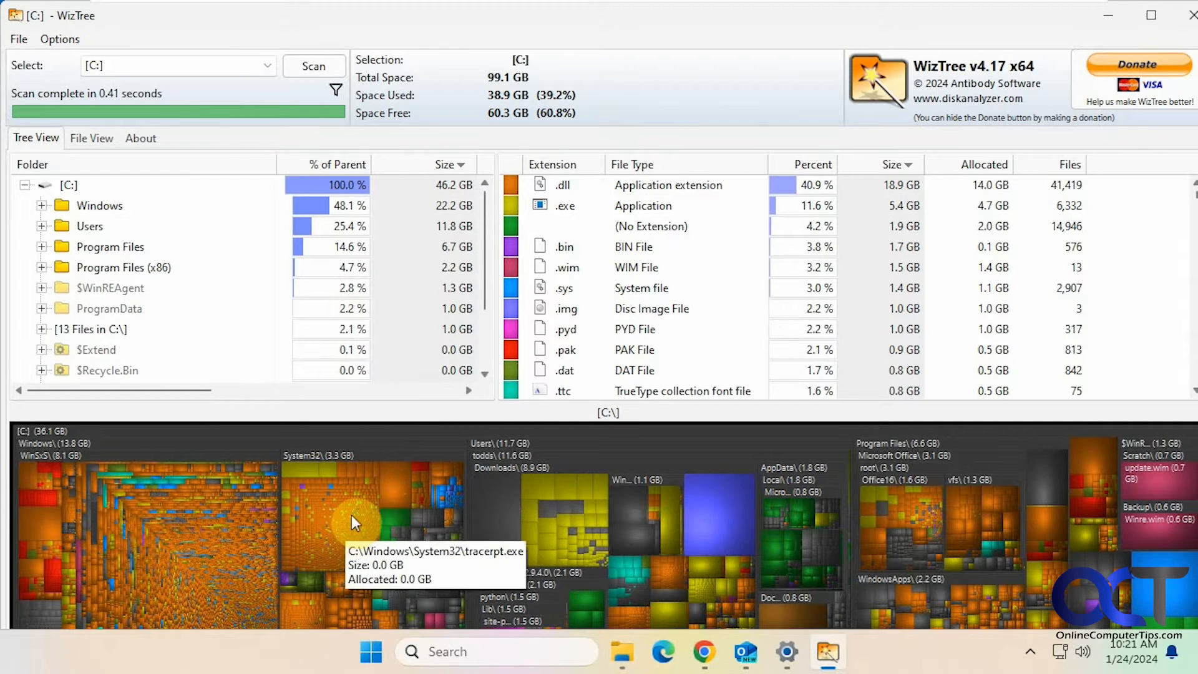
- Hide the treemap via the Options menu so the folder and file-type lists fill the window
left_click(60, 39)
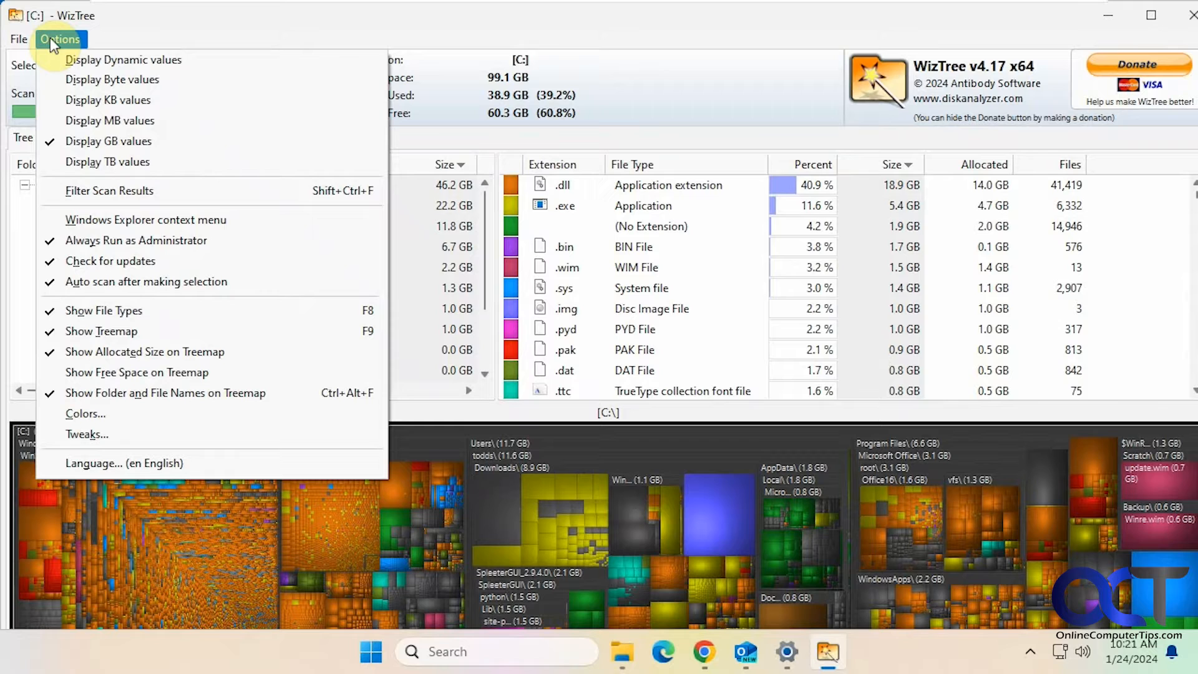
mouse_move(103, 331)
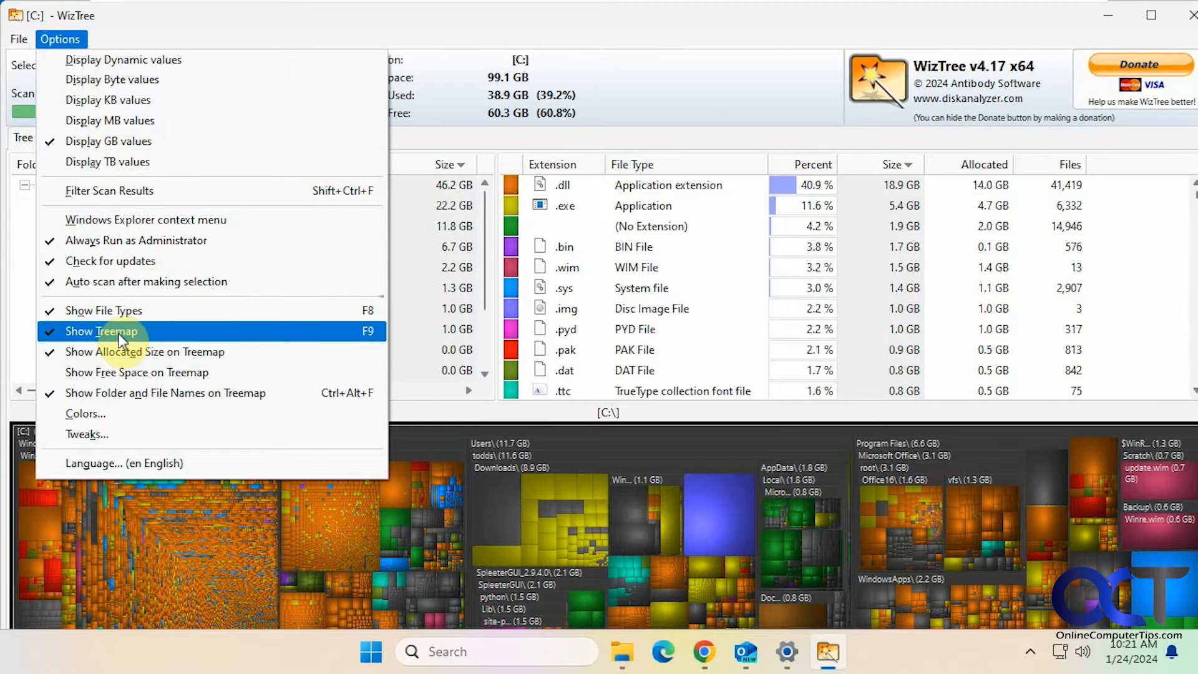
left_click(103, 330)
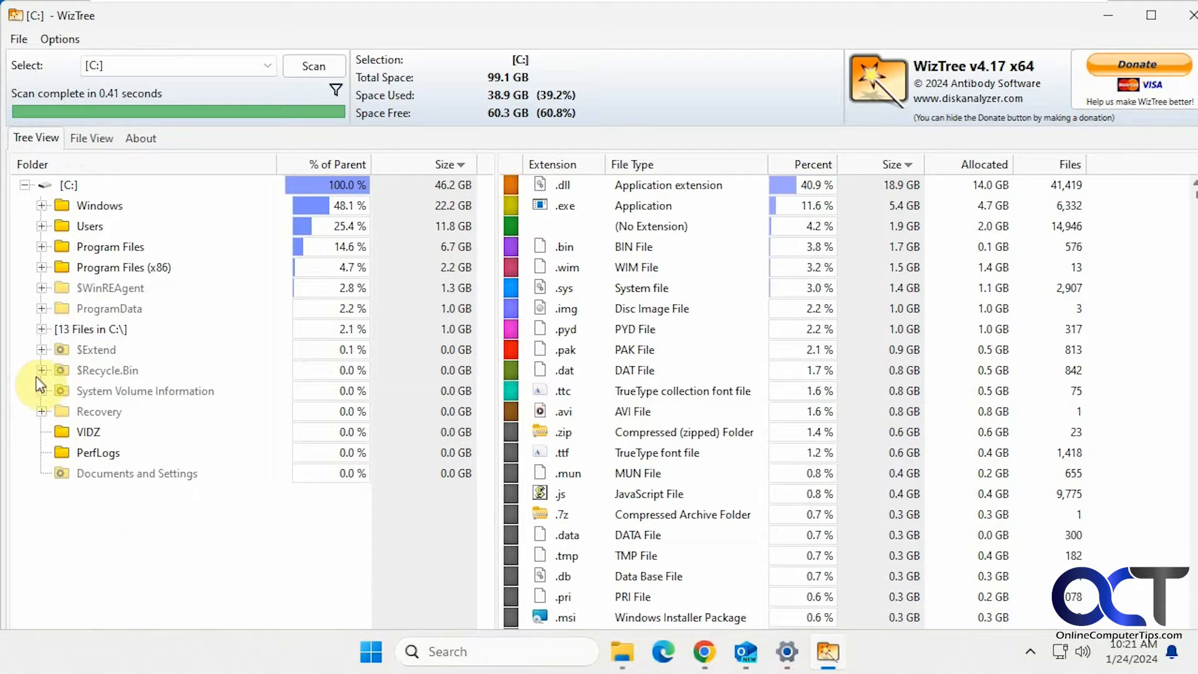
mouse_move(50, 241)
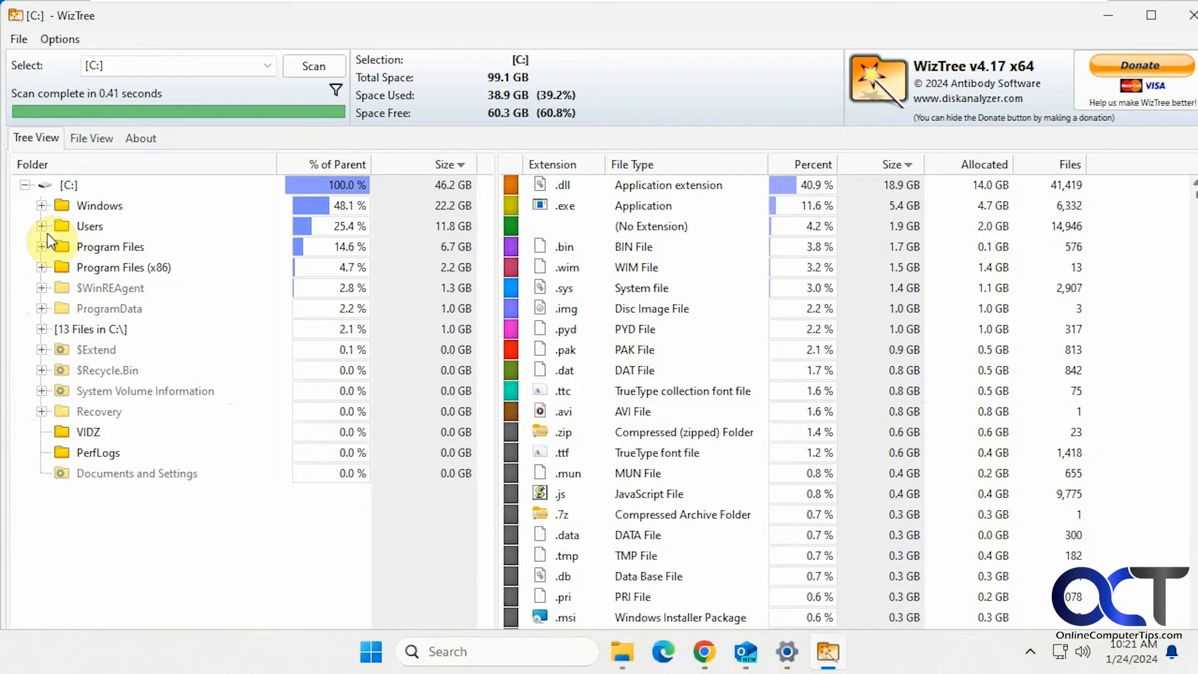
- Expand Users and the todds profile, select Downloads, and sort folders by size ascending
left_click(42, 225)
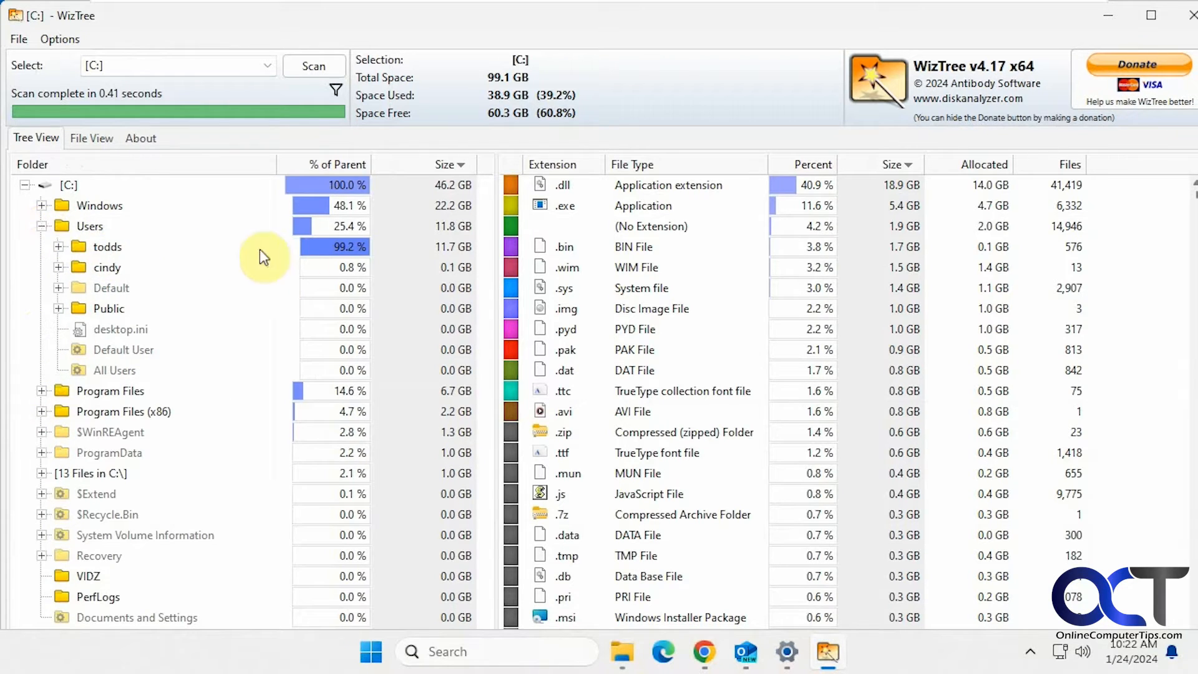
mouse_move(178, 244)
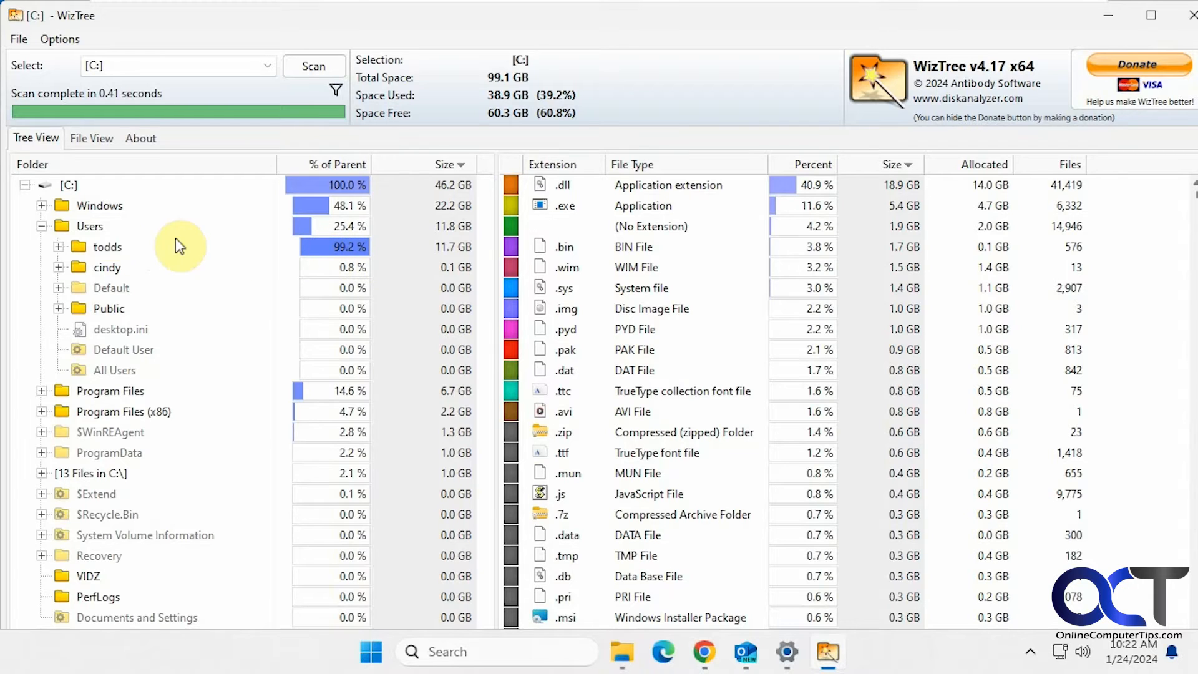
mouse_move(325, 256)
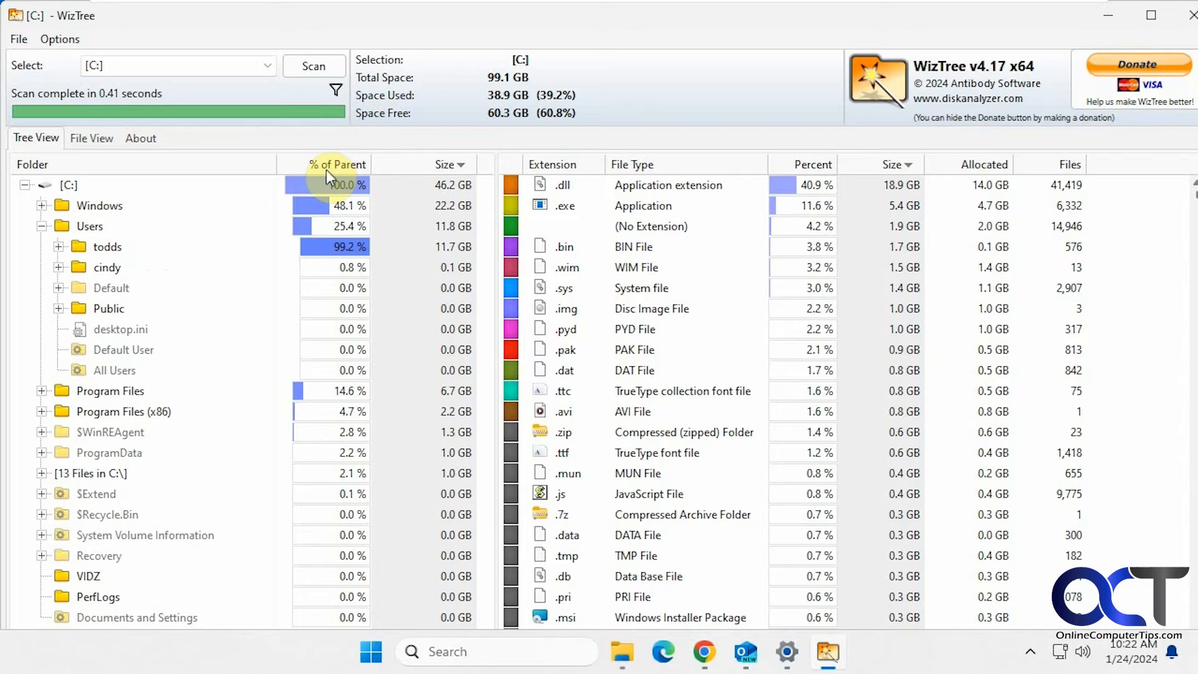
mouse_move(330, 212)
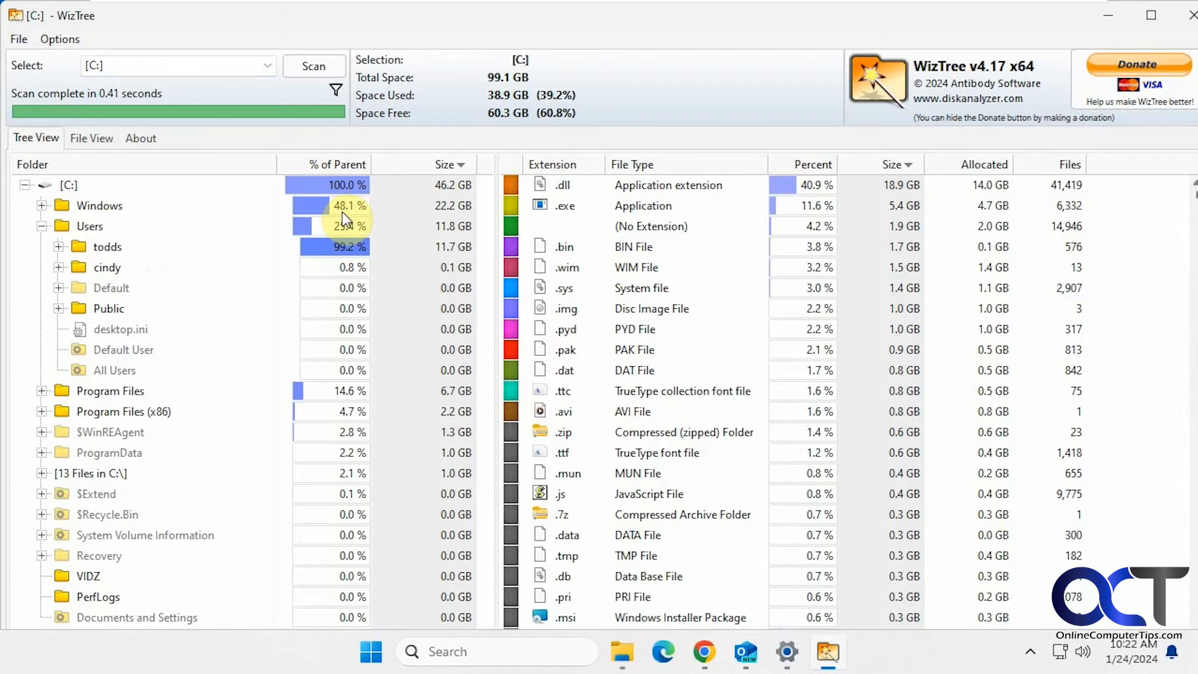
mouse_move(352, 397)
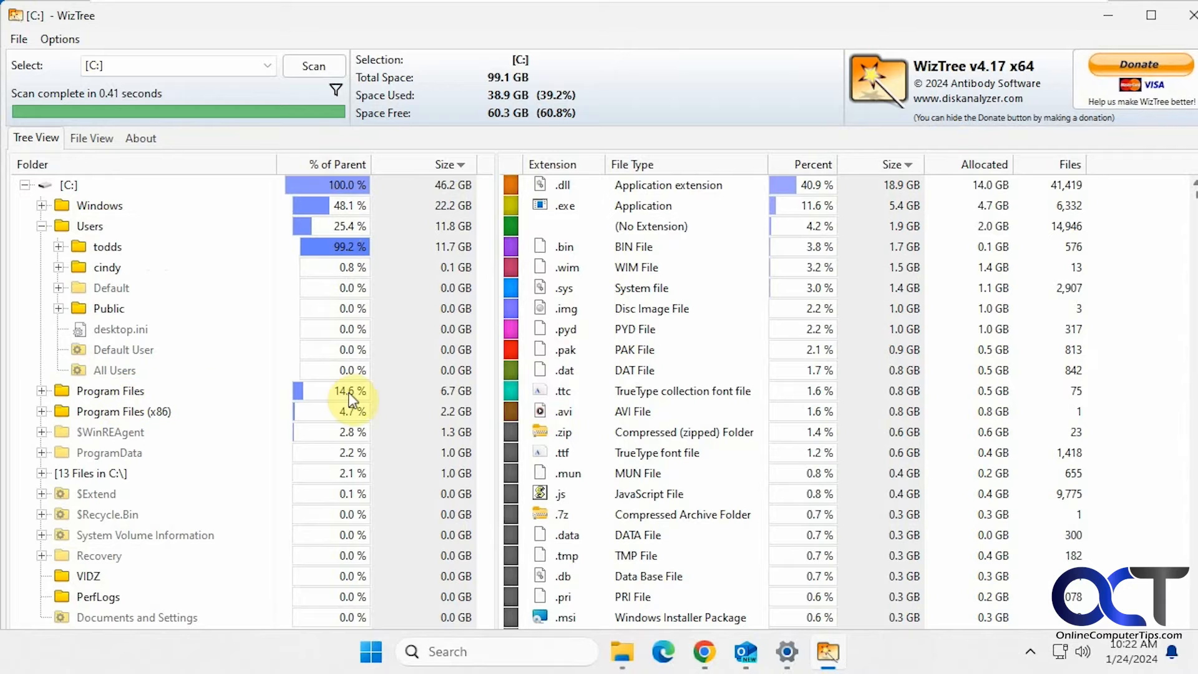
mouse_move(171, 486)
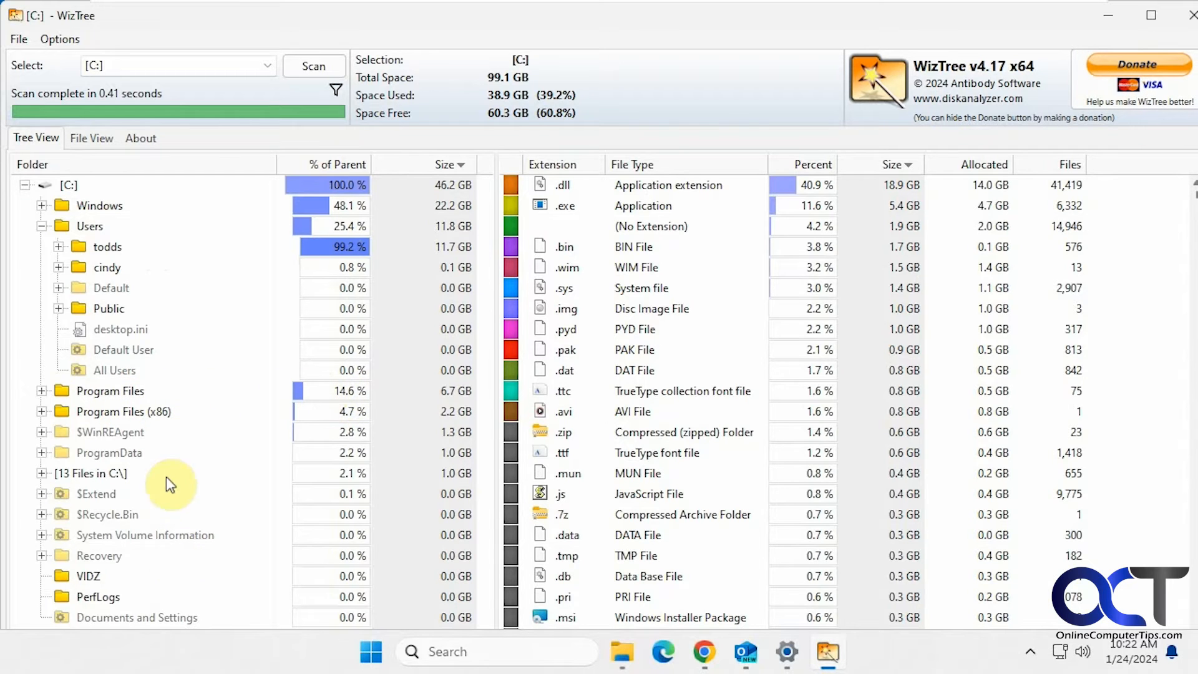
mouse_move(64, 252)
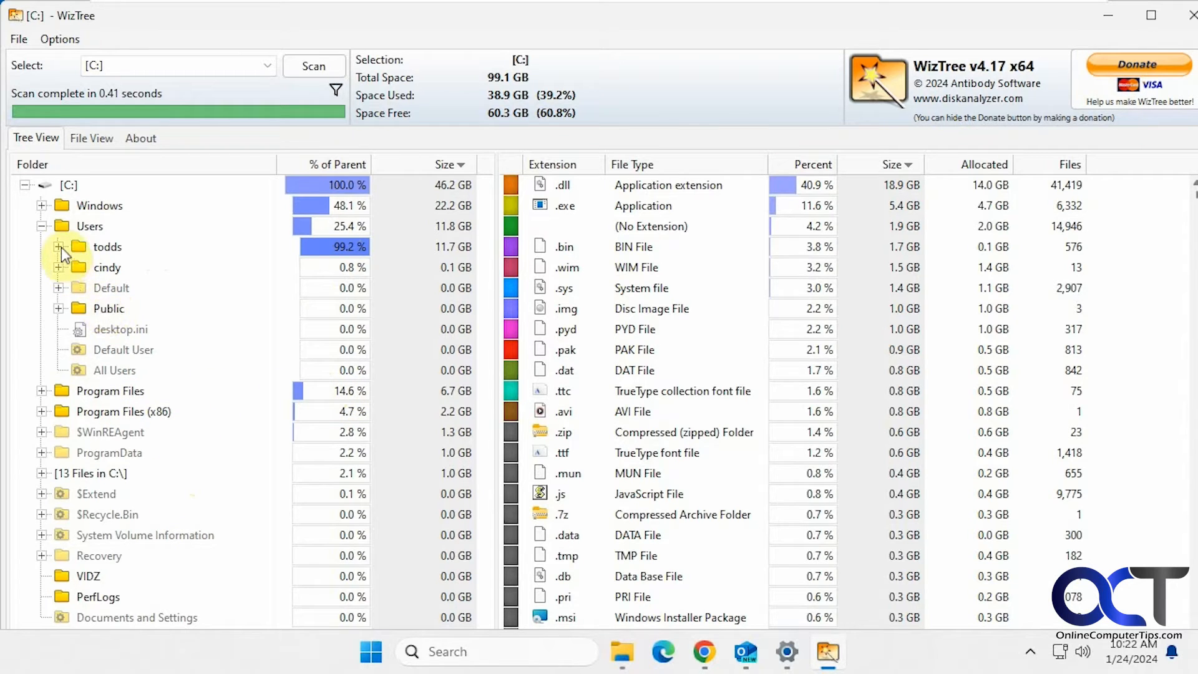
left_click(58, 246)
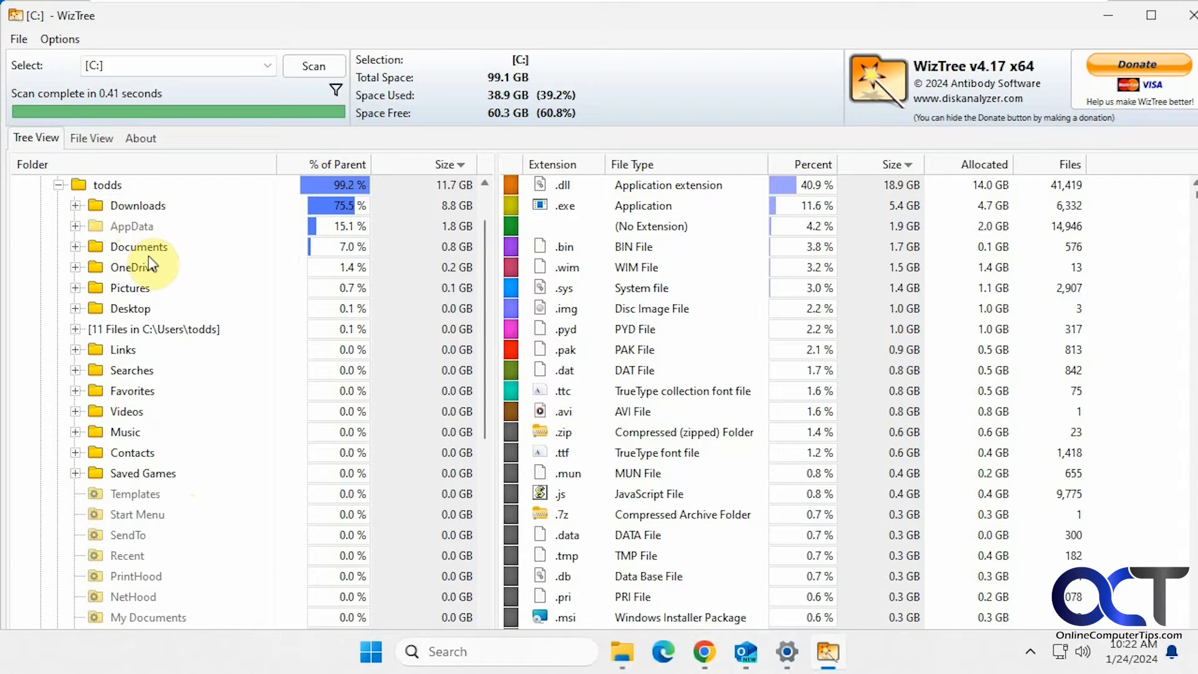
left_click(137, 204)
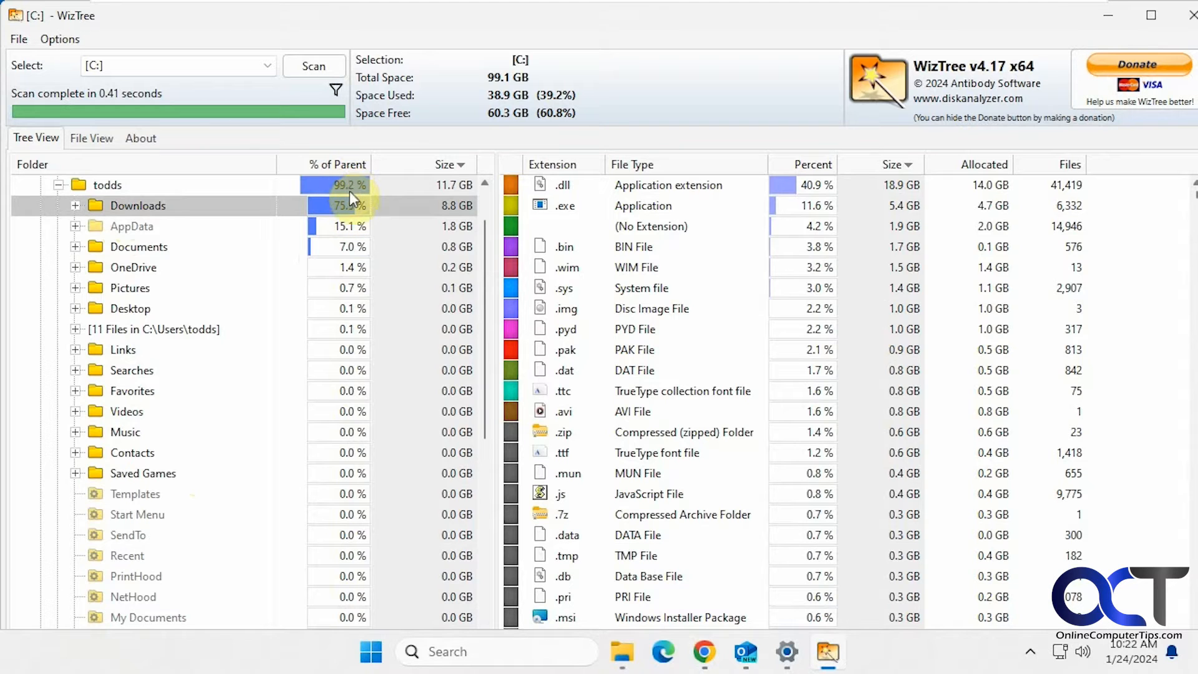
mouse_move(324, 212)
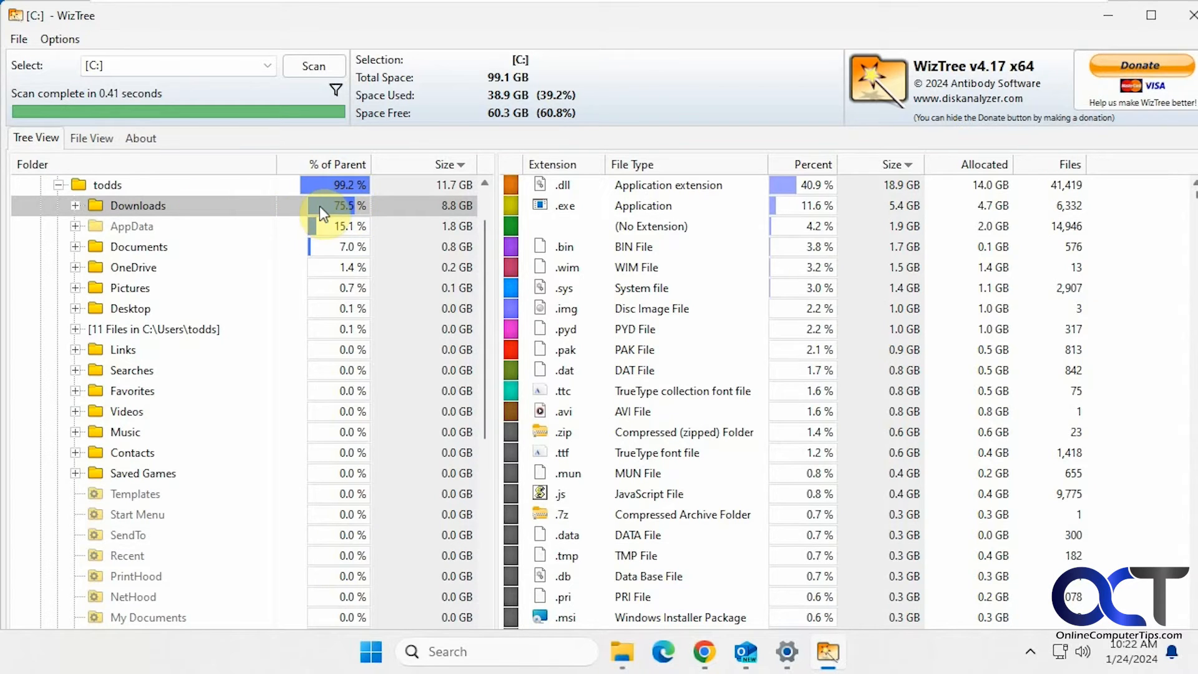
mouse_move(149, 252)
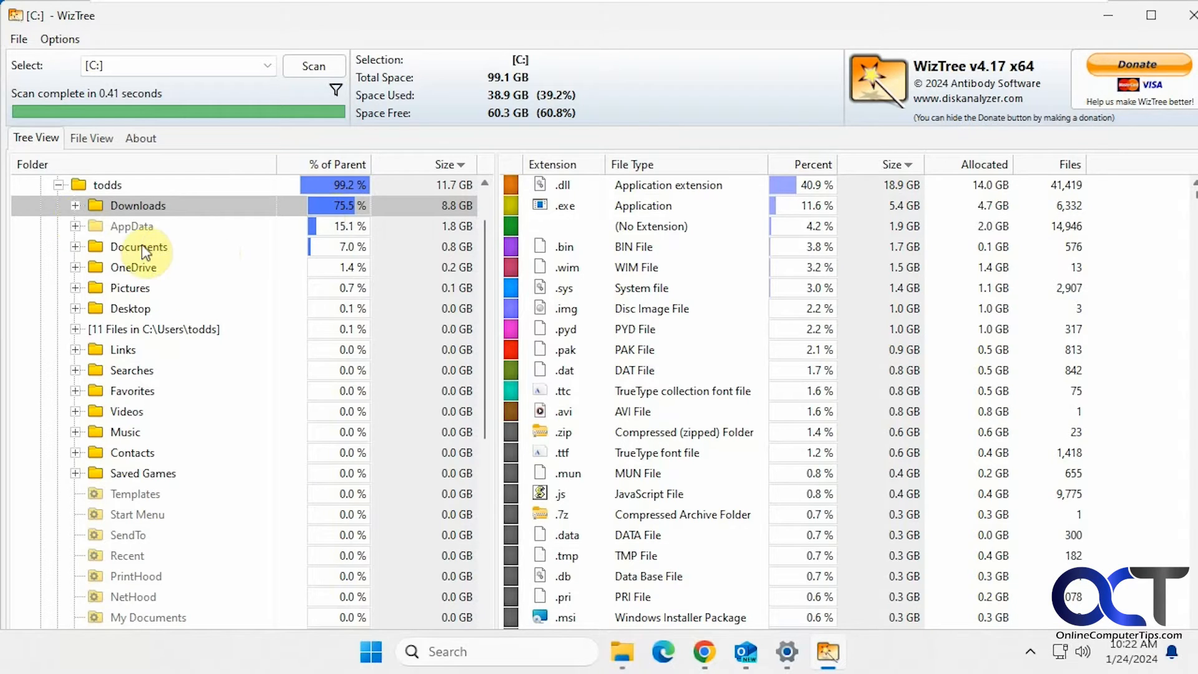
left_click(443, 164)
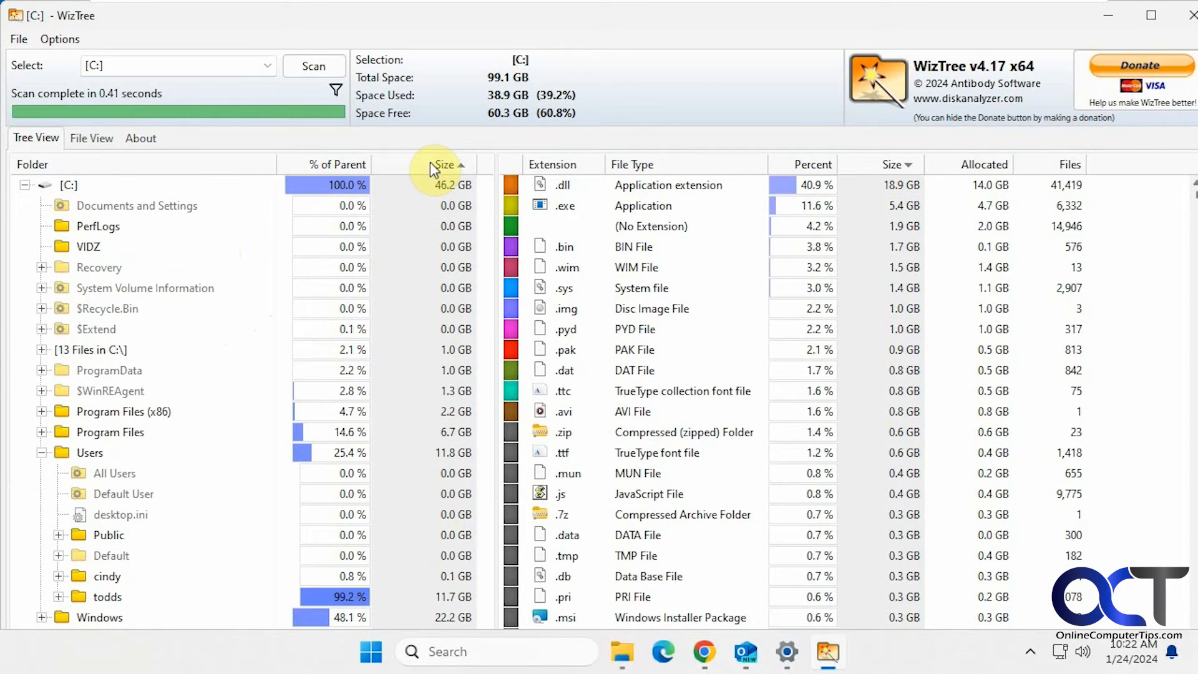
- Restore largest-first folders, then sort file types by extension, size and percentage, ending with file count descending
left_click(443, 164)
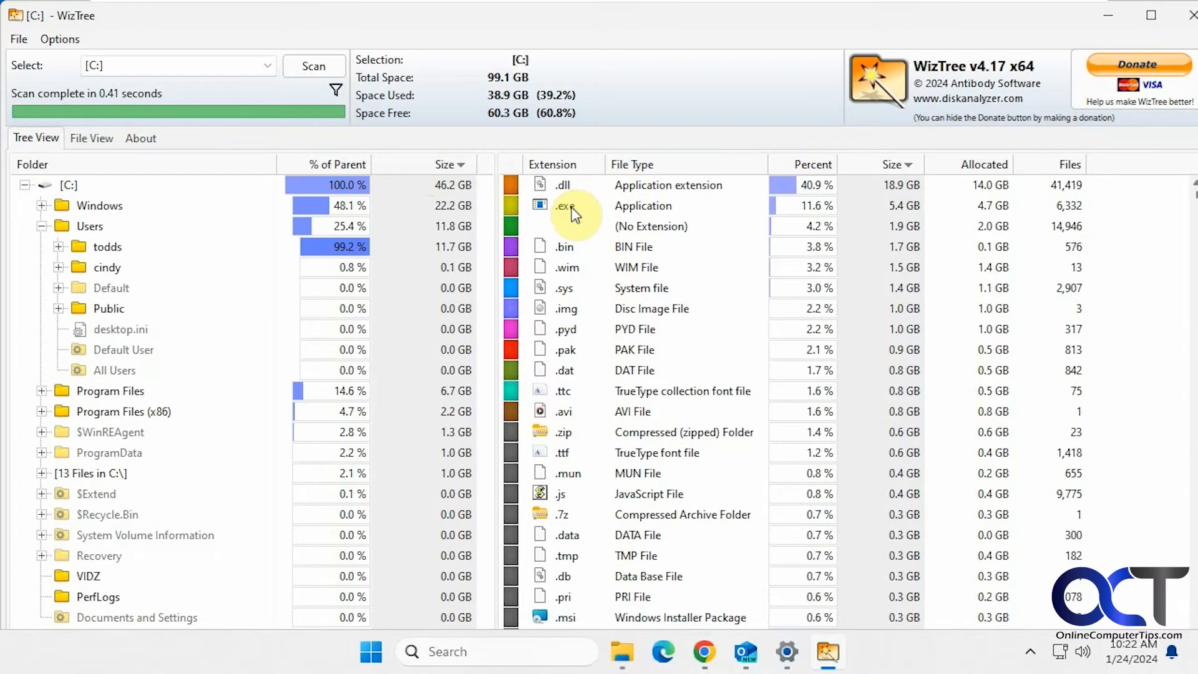
mouse_move(714, 237)
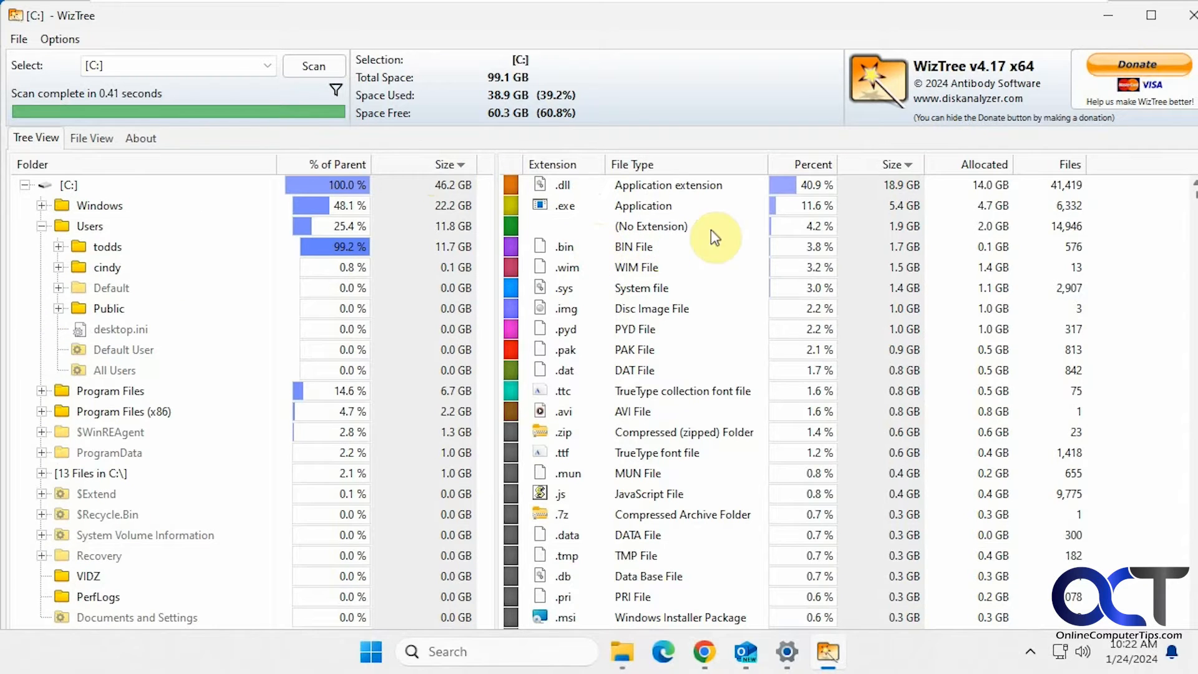
mouse_move(695, 191)
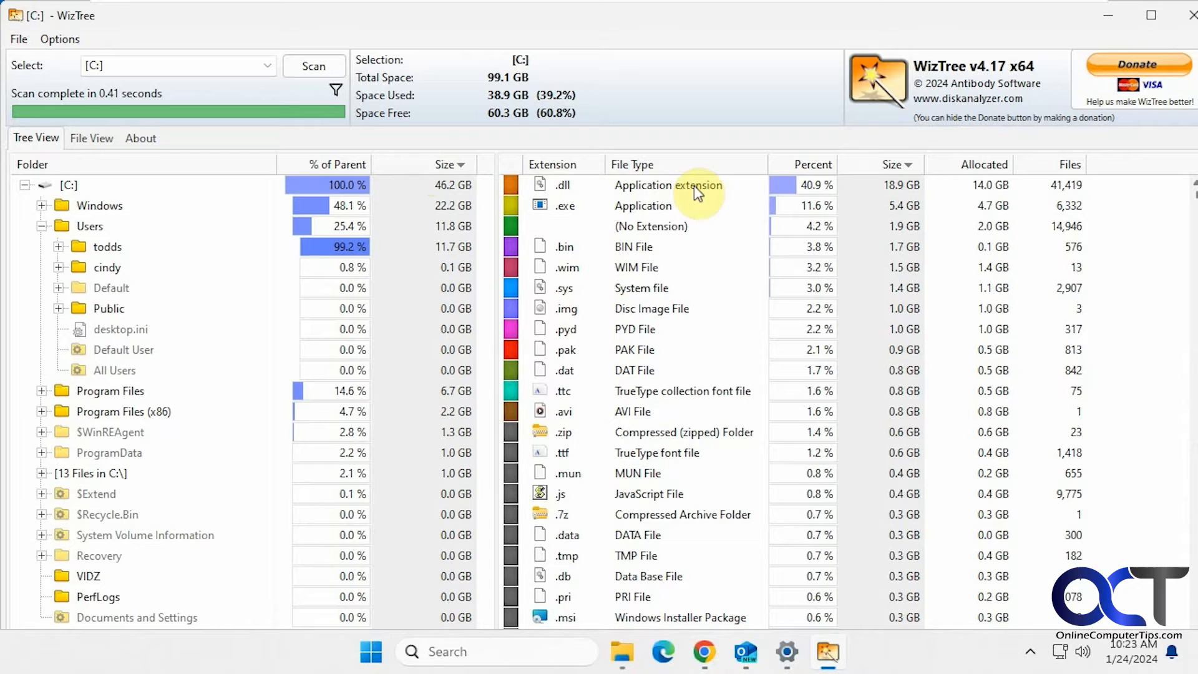
mouse_move(888, 194)
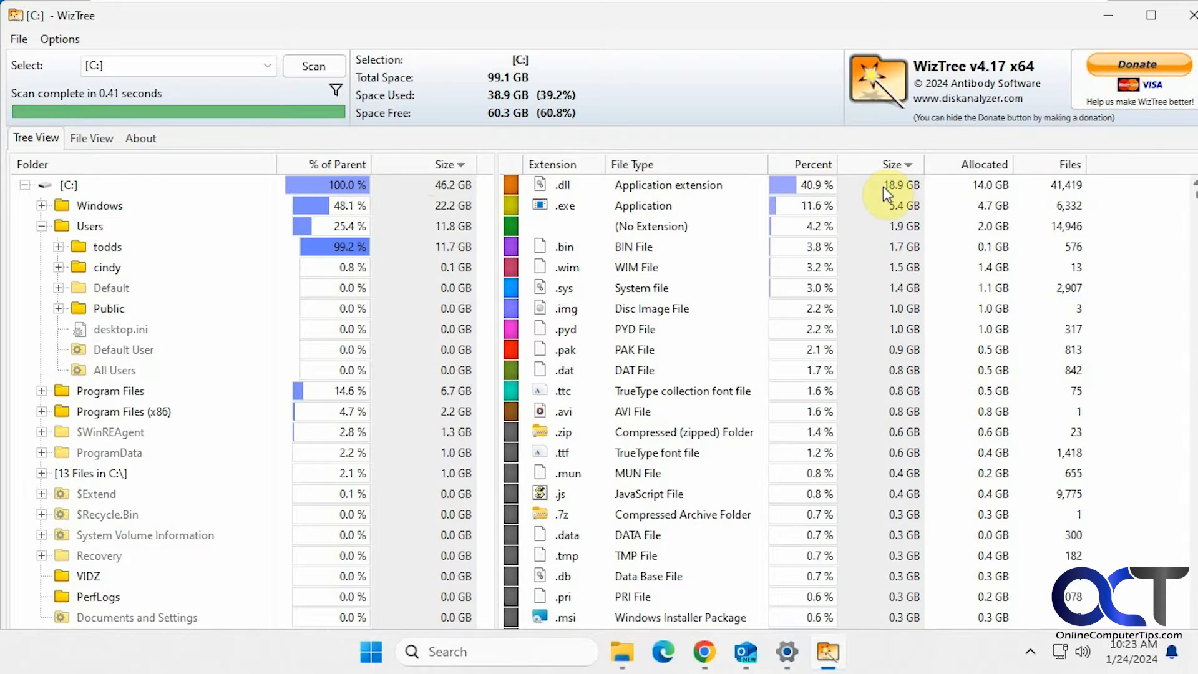
mouse_move(1078, 195)
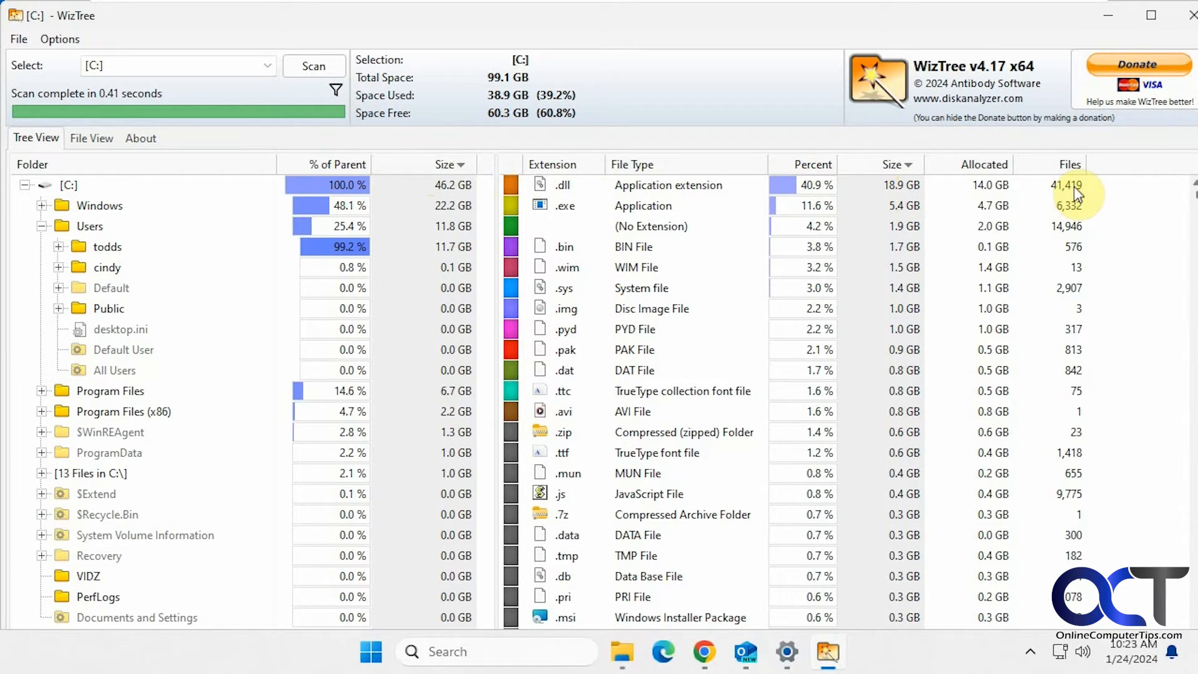
mouse_move(1061, 193)
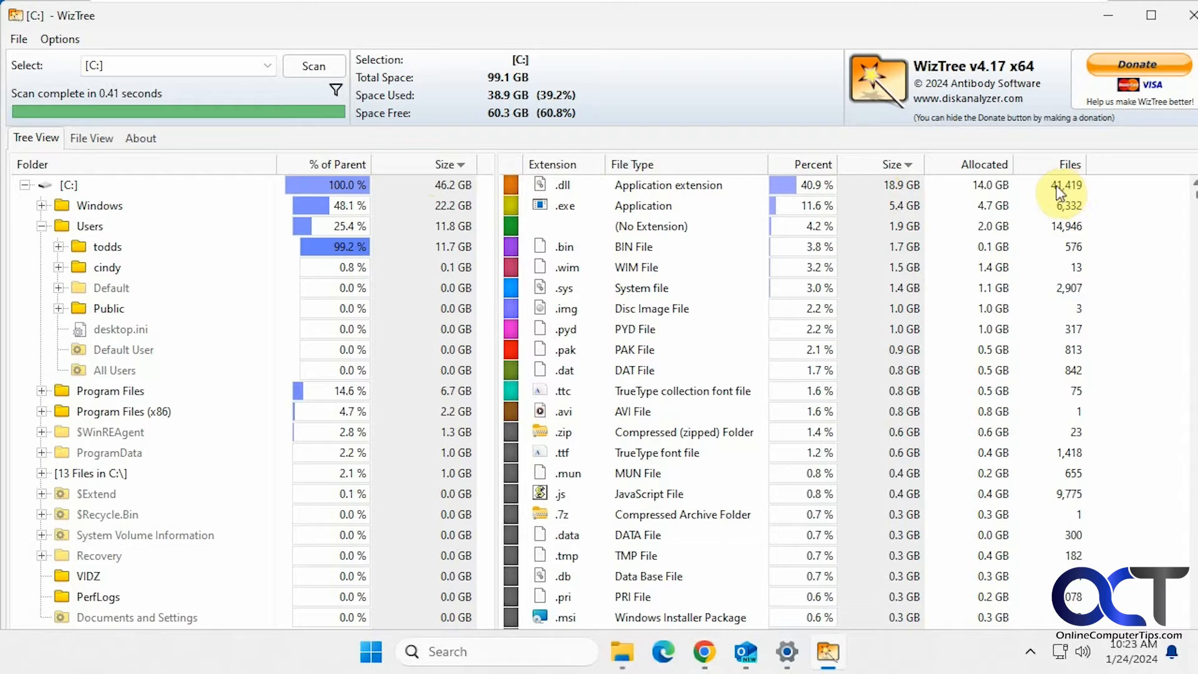
left_click(551, 164)
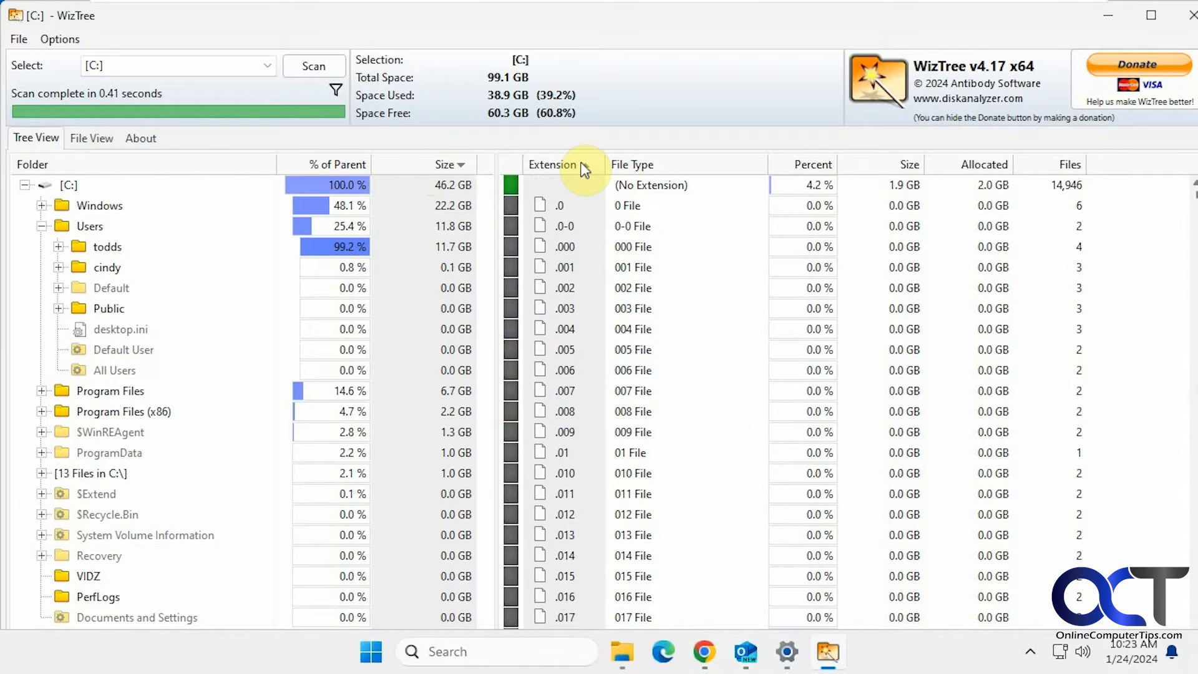
left_click(552, 164)
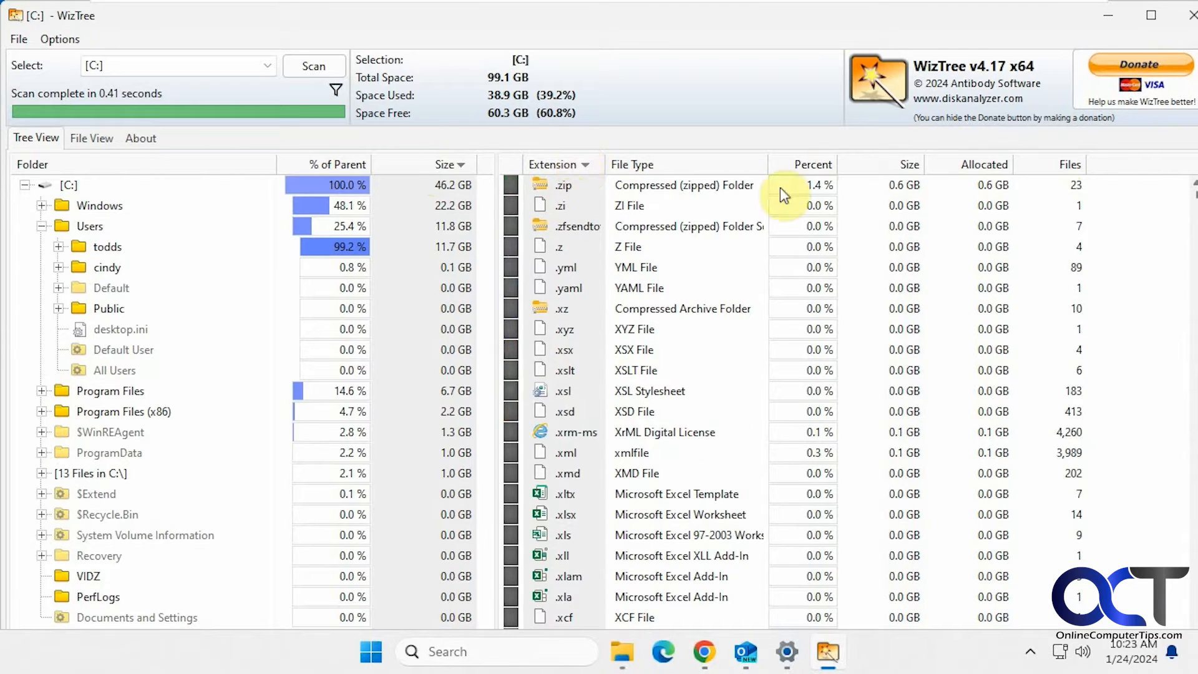
mouse_move(825, 177)
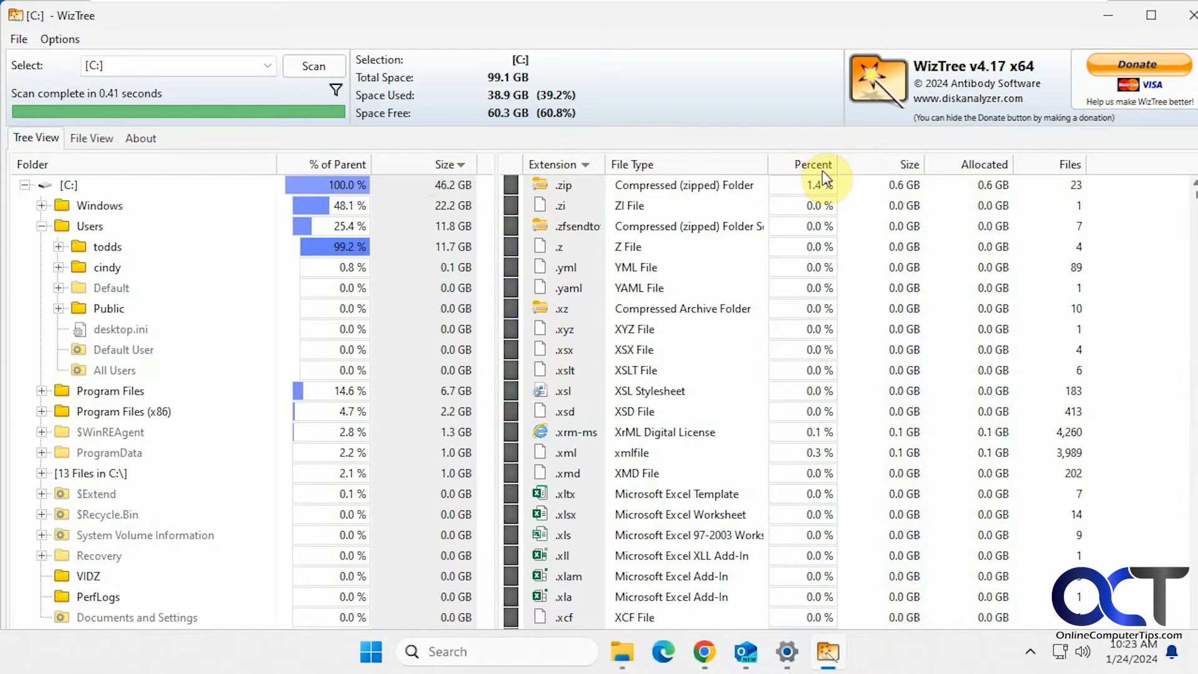
left_click(901, 164)
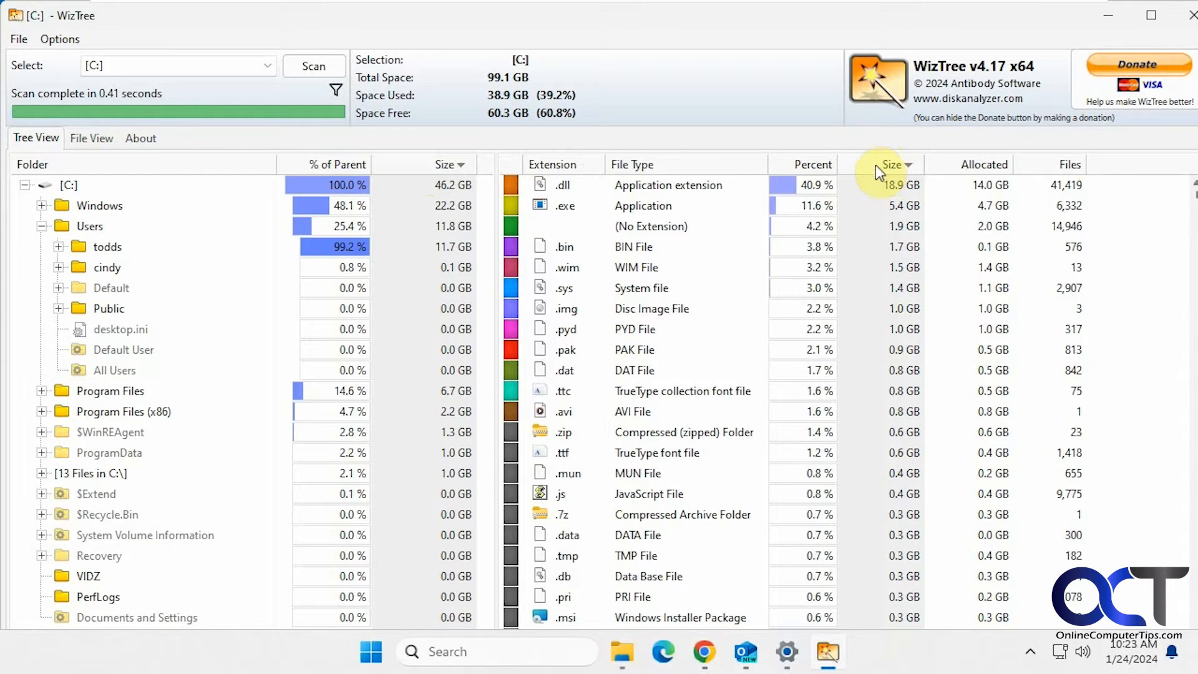
mouse_move(755, 201)
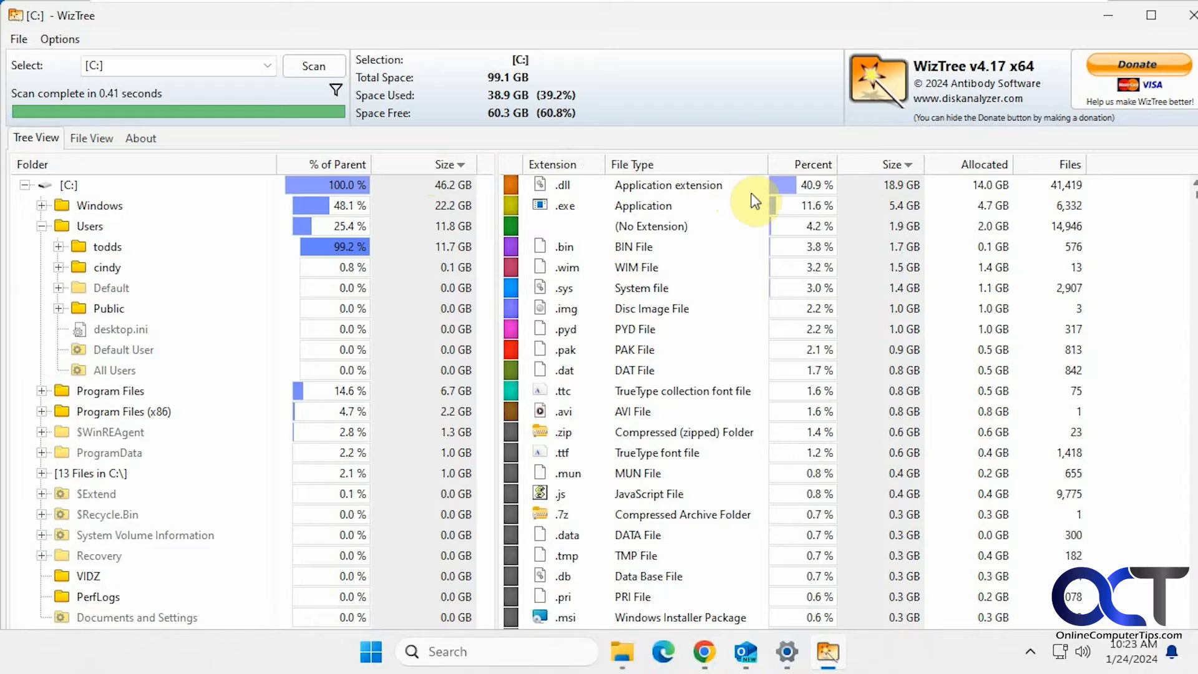
mouse_move(816, 174)
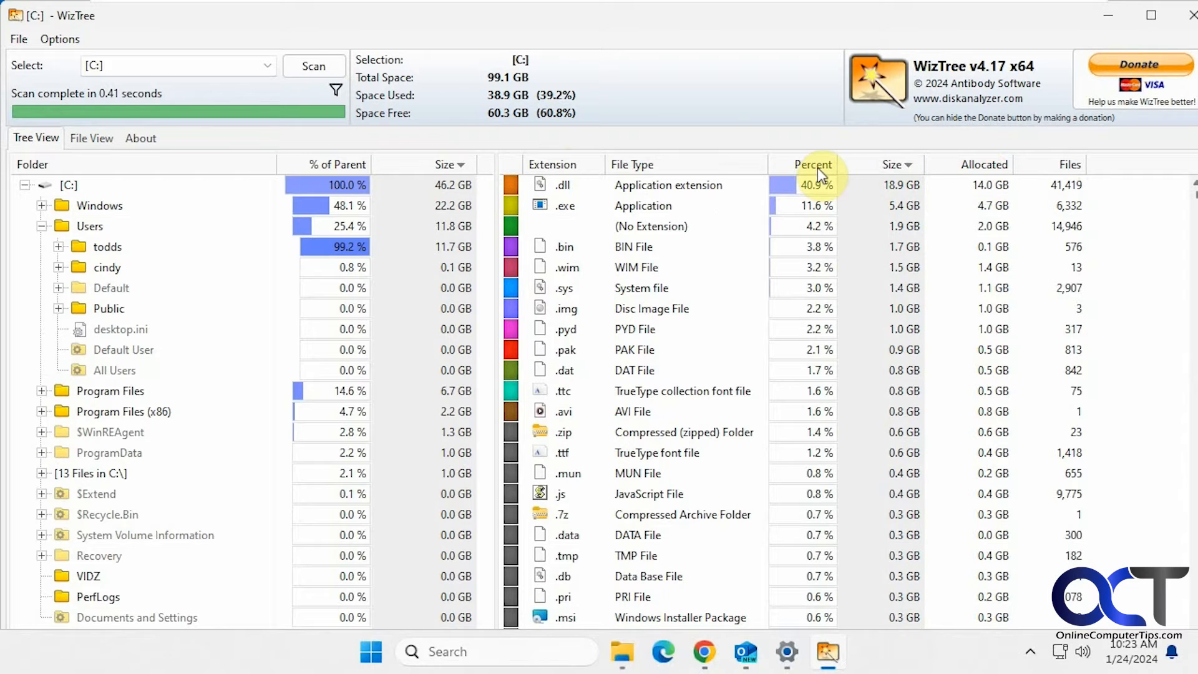
left_click(813, 164)
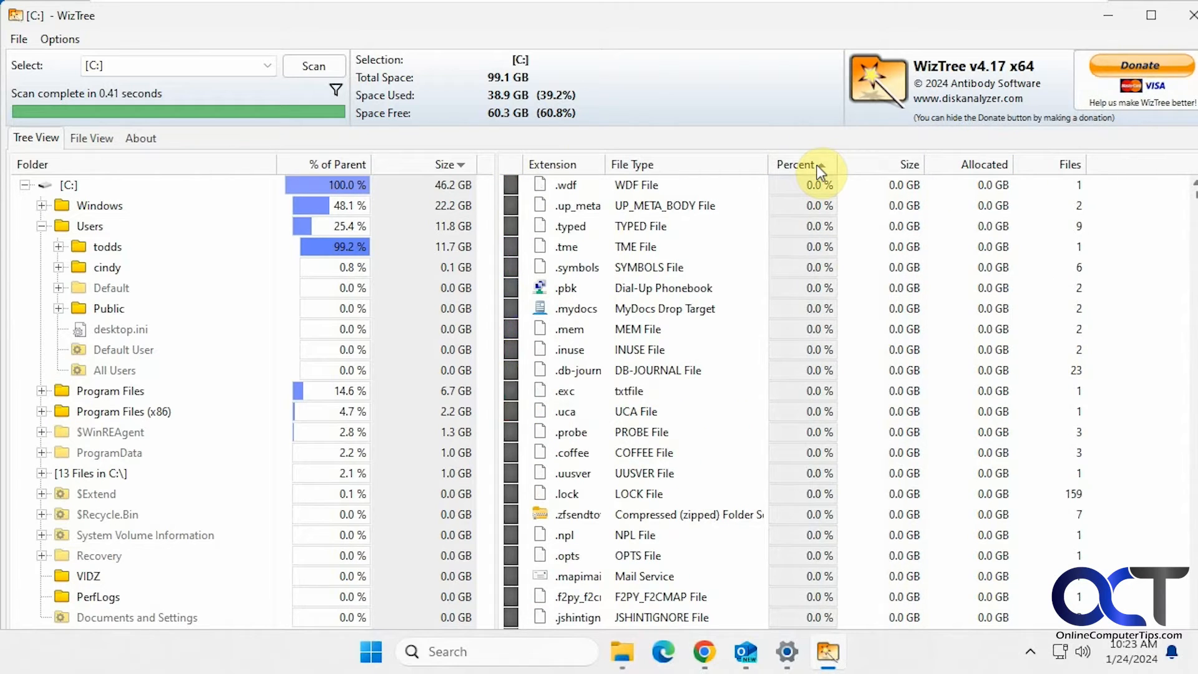
left_click(1055, 164)
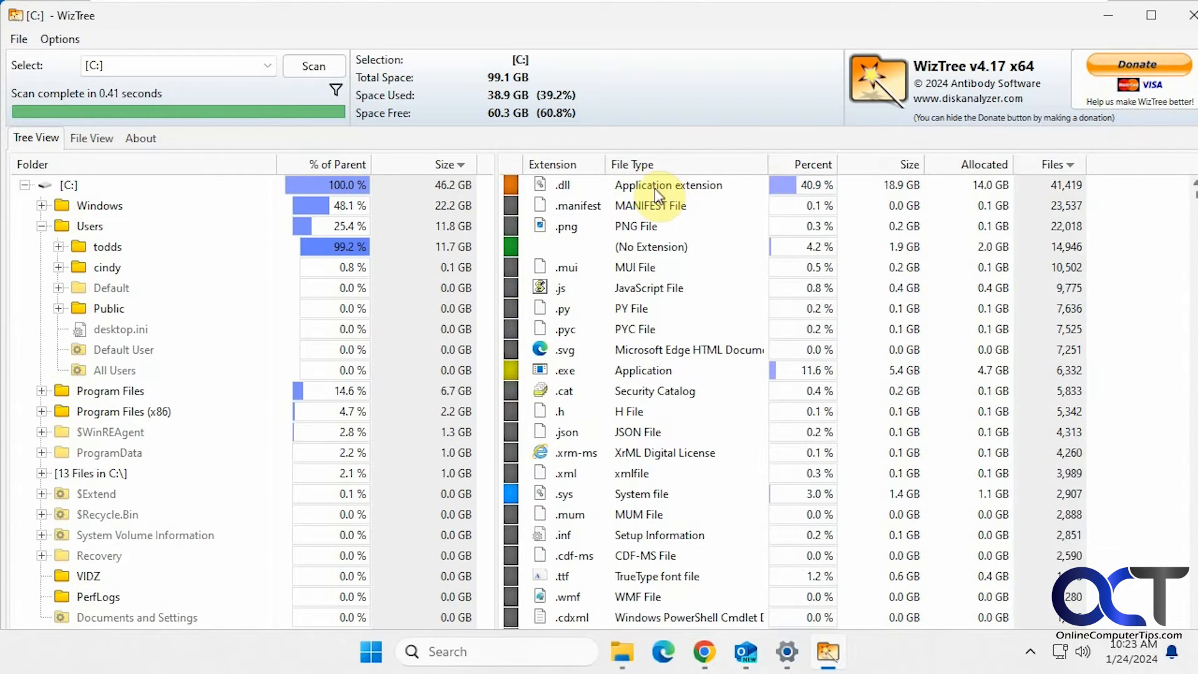
mouse_move(607, 231)
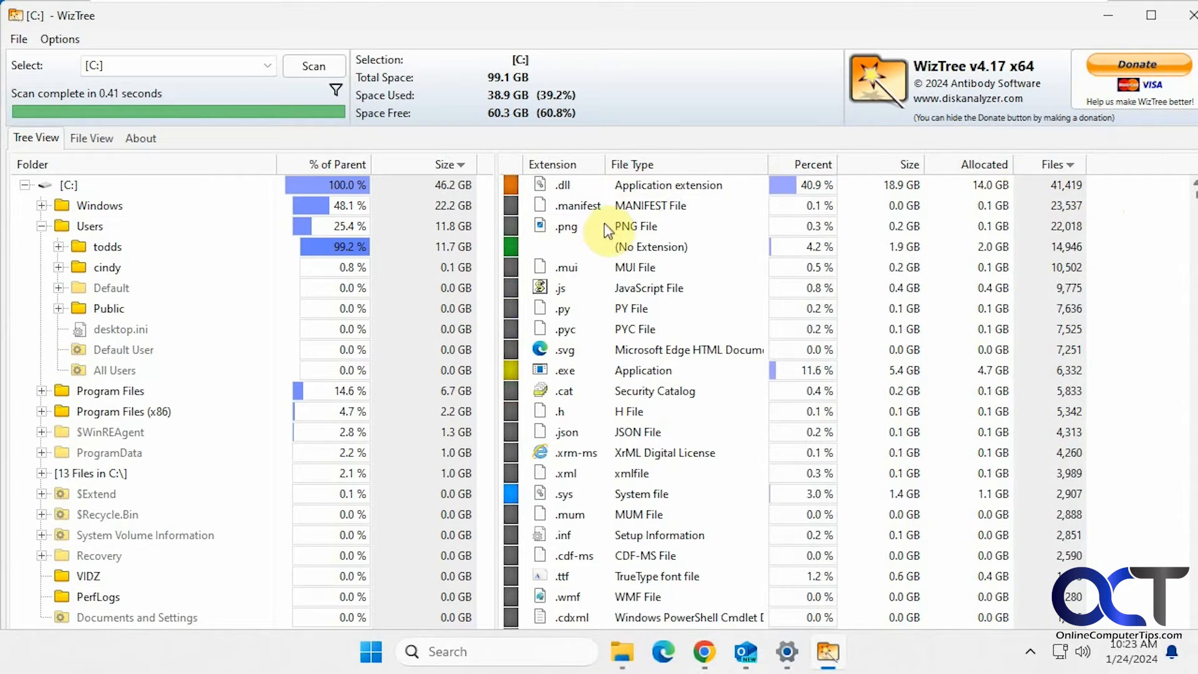
mouse_move(1048, 195)
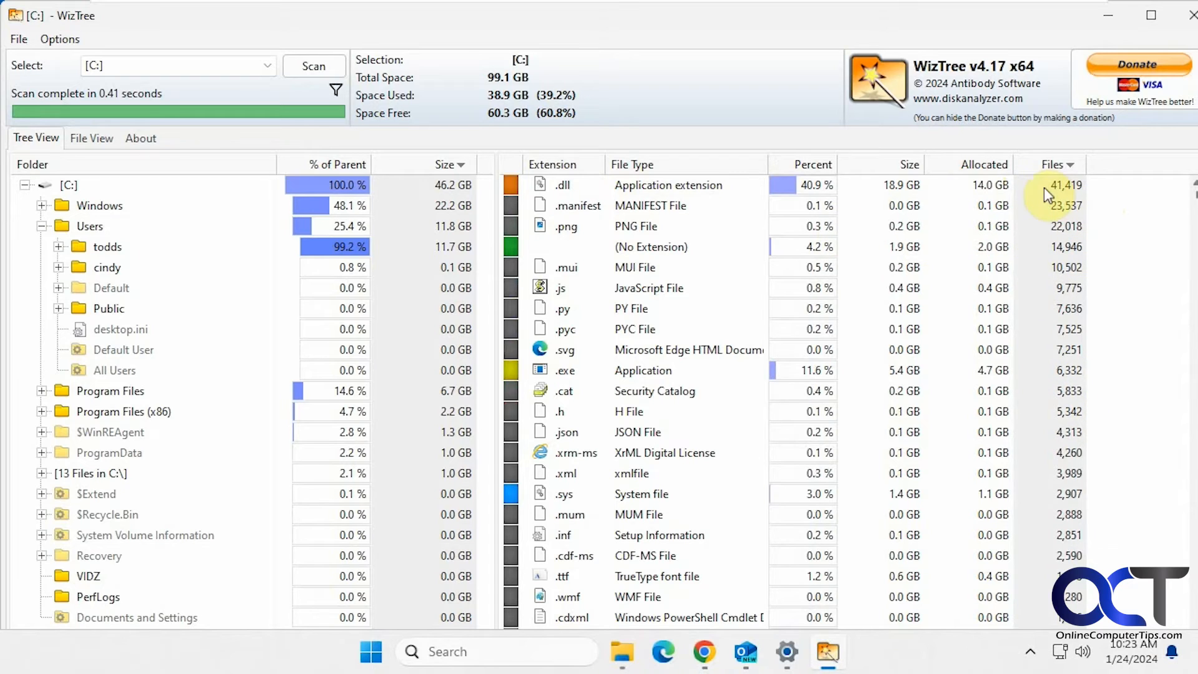
mouse_move(779, 255)
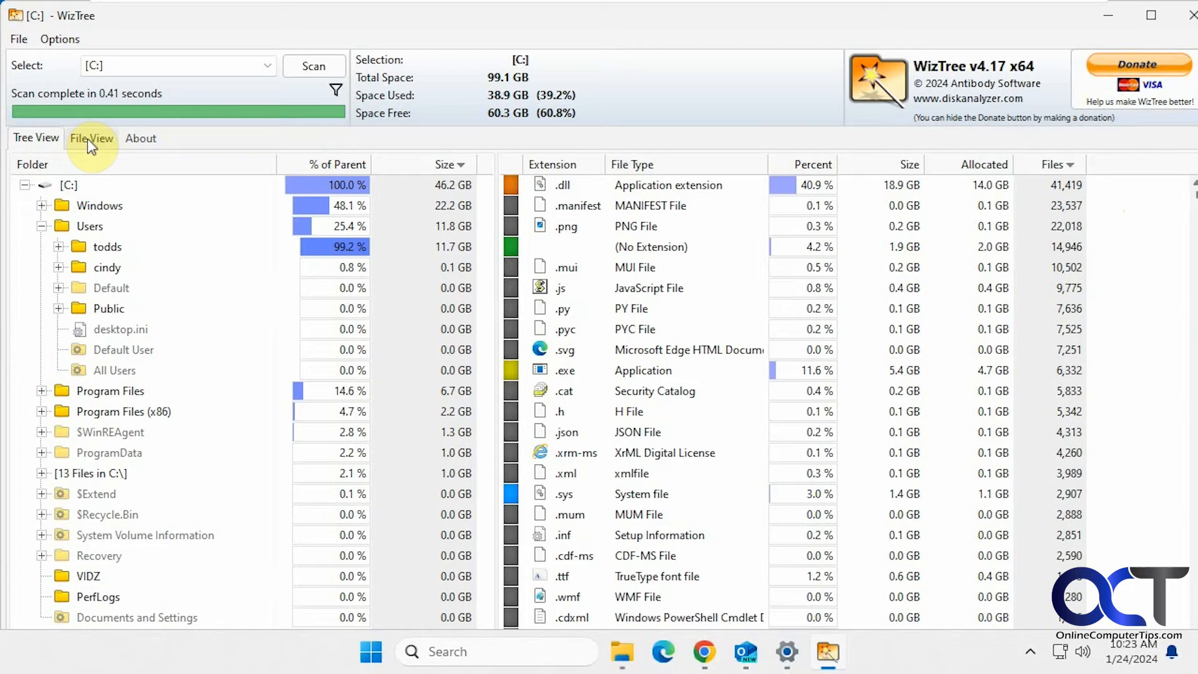
- Switch to File View, listing files largest first, led by memtest86-usb.img at 1.0 GB
left_click(91, 139)
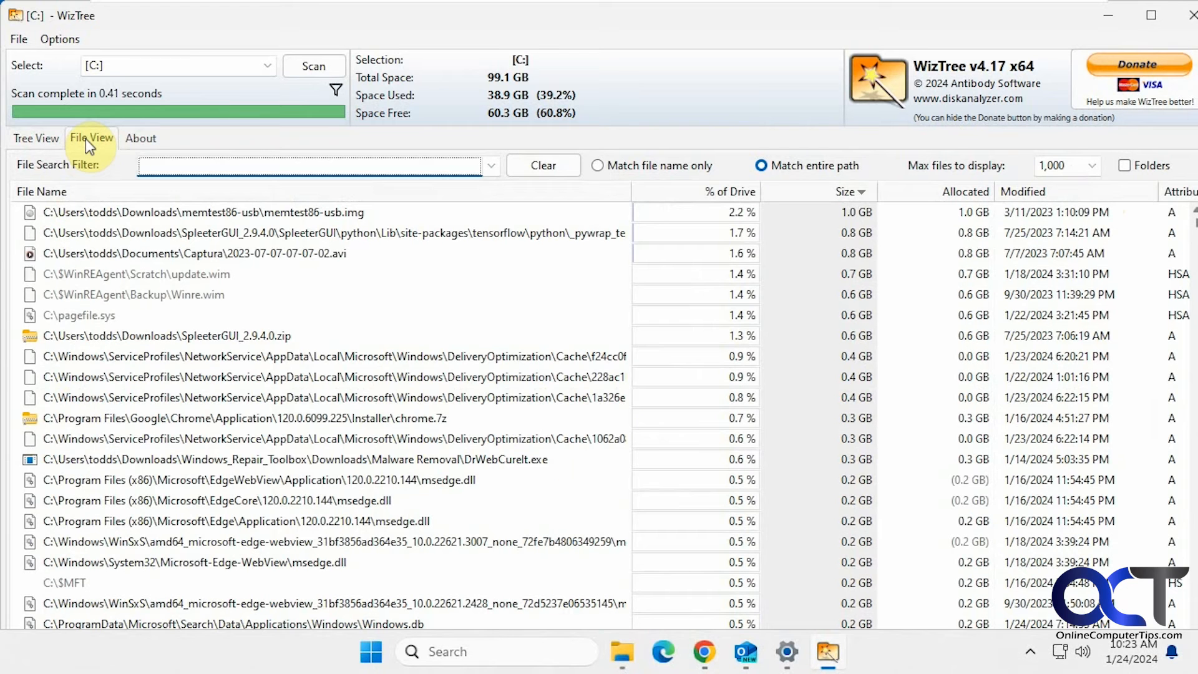
mouse_move(272, 248)
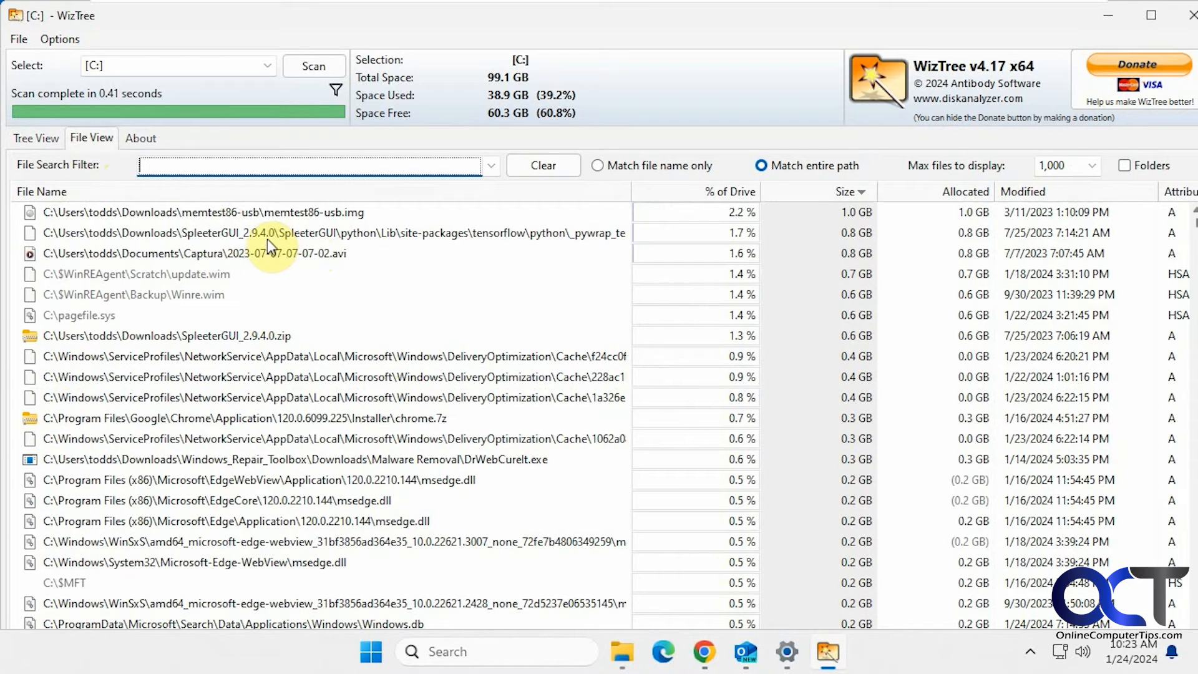
mouse_move(241, 220)
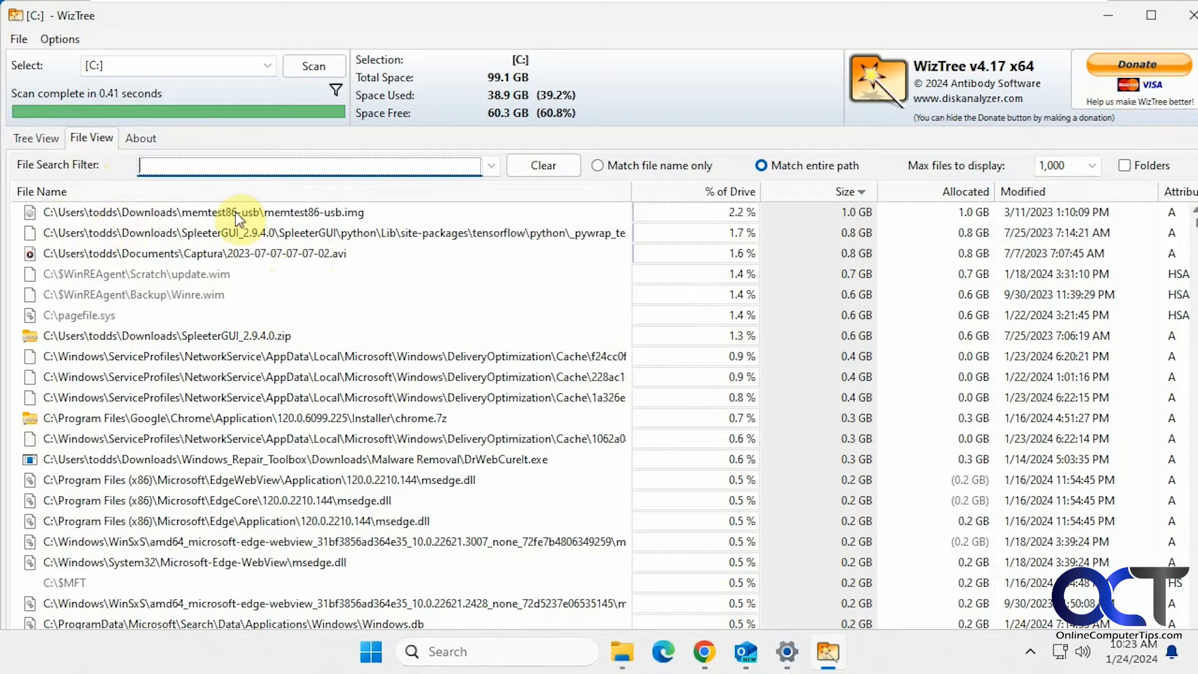
mouse_move(319, 220)
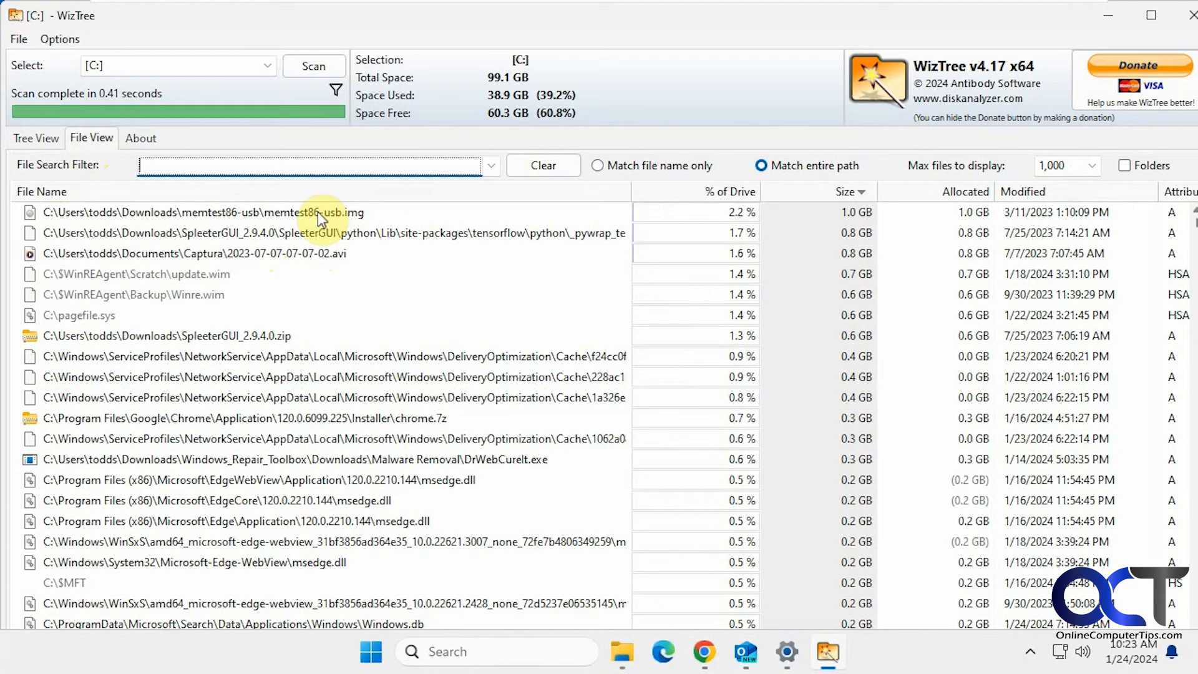
mouse_move(772, 221)
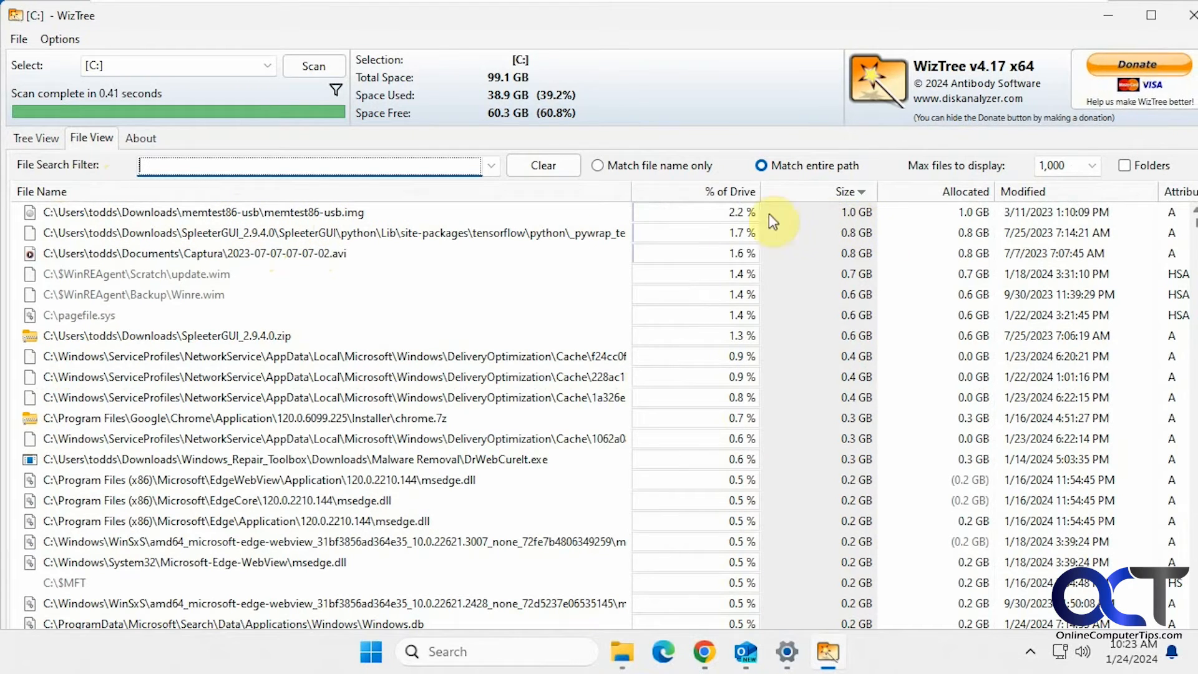
mouse_move(1068, 213)
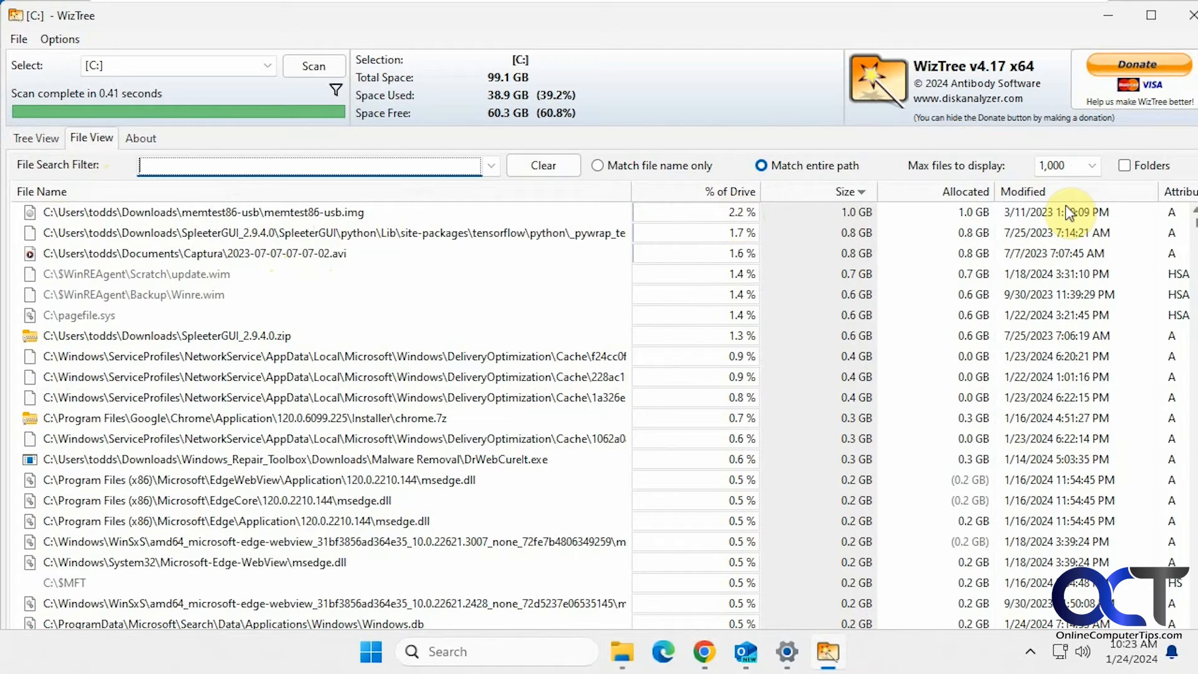
mouse_move(863, 196)
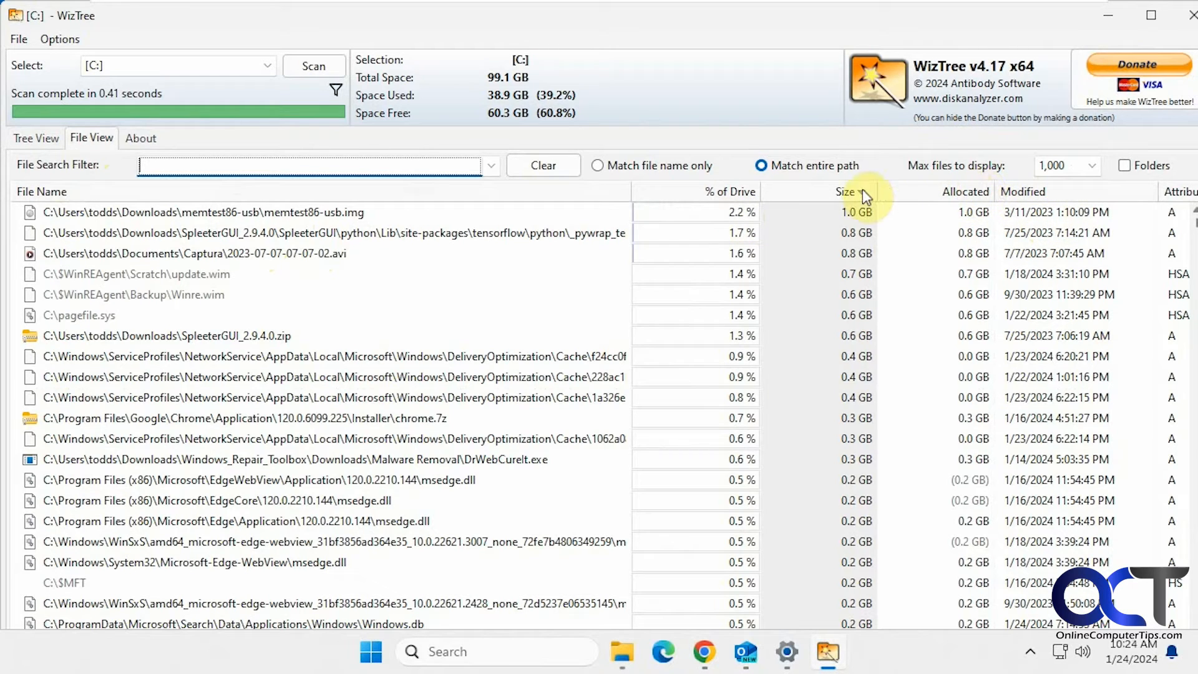
mouse_move(783, 296)
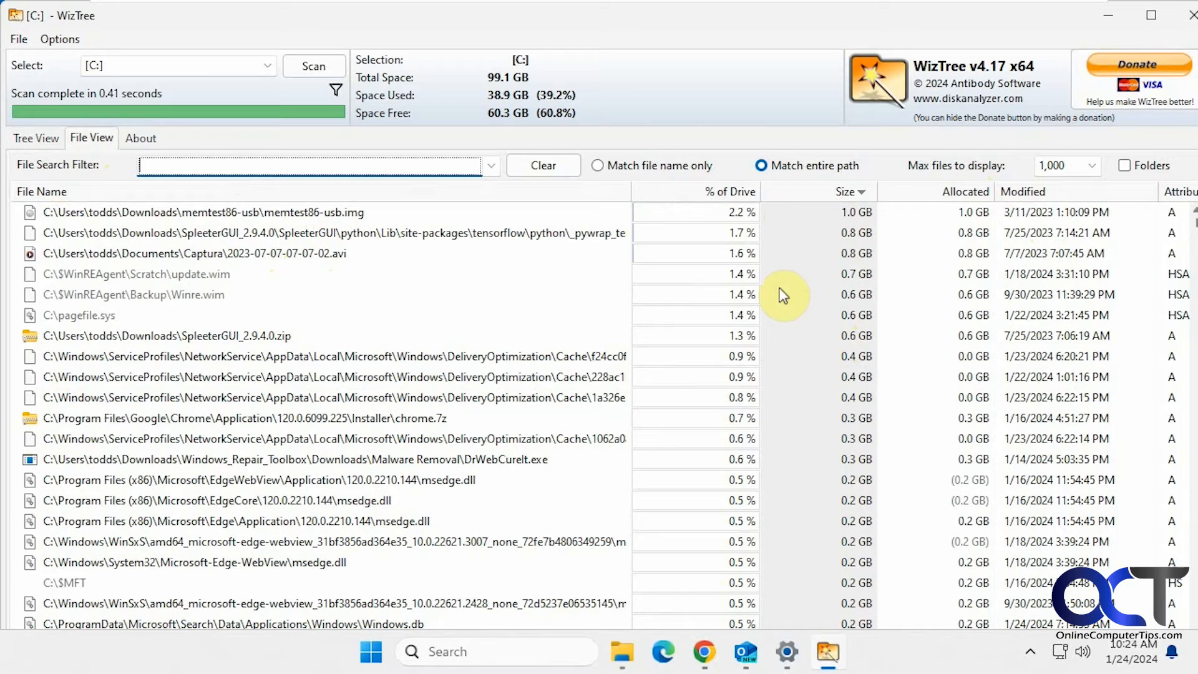
- Switch the size display to MB values, then try GB values from the Options menu
left_click(60, 39)
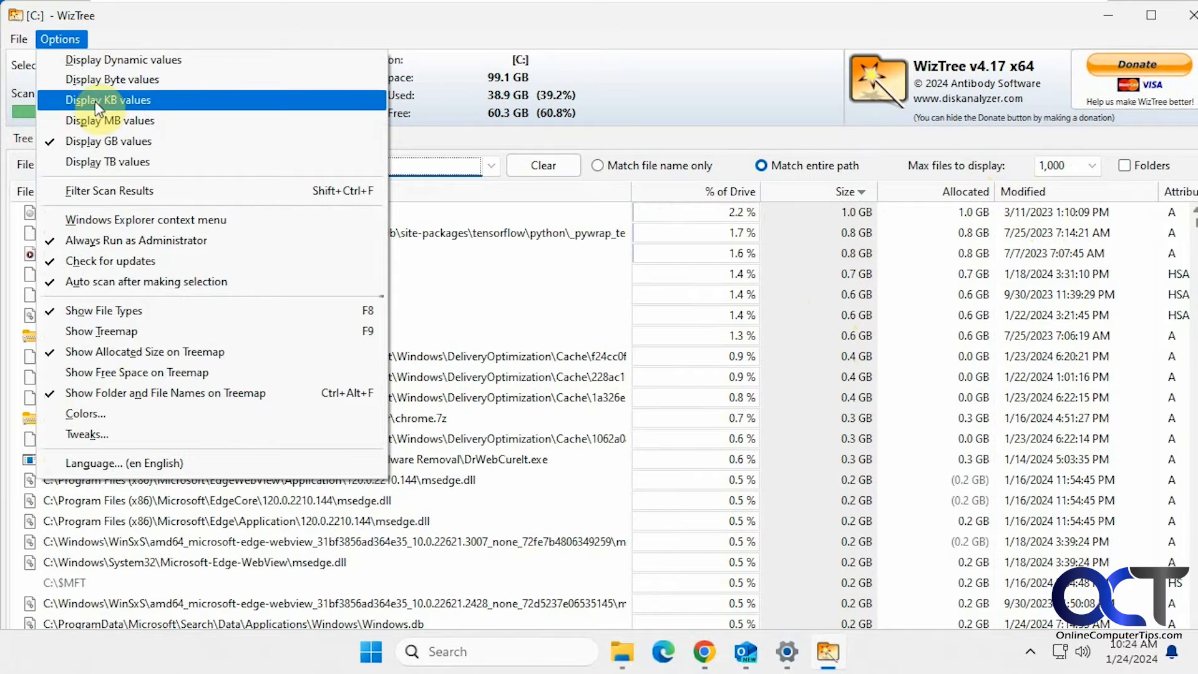
left_click(107, 99)
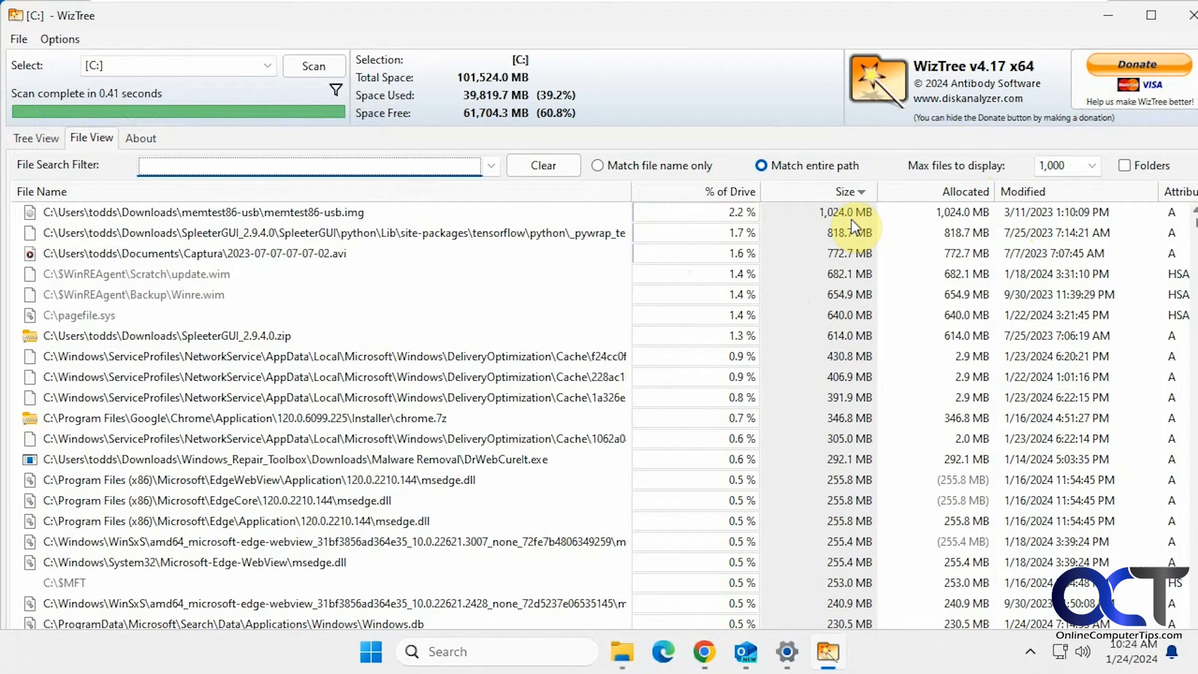
left_click(60, 38)
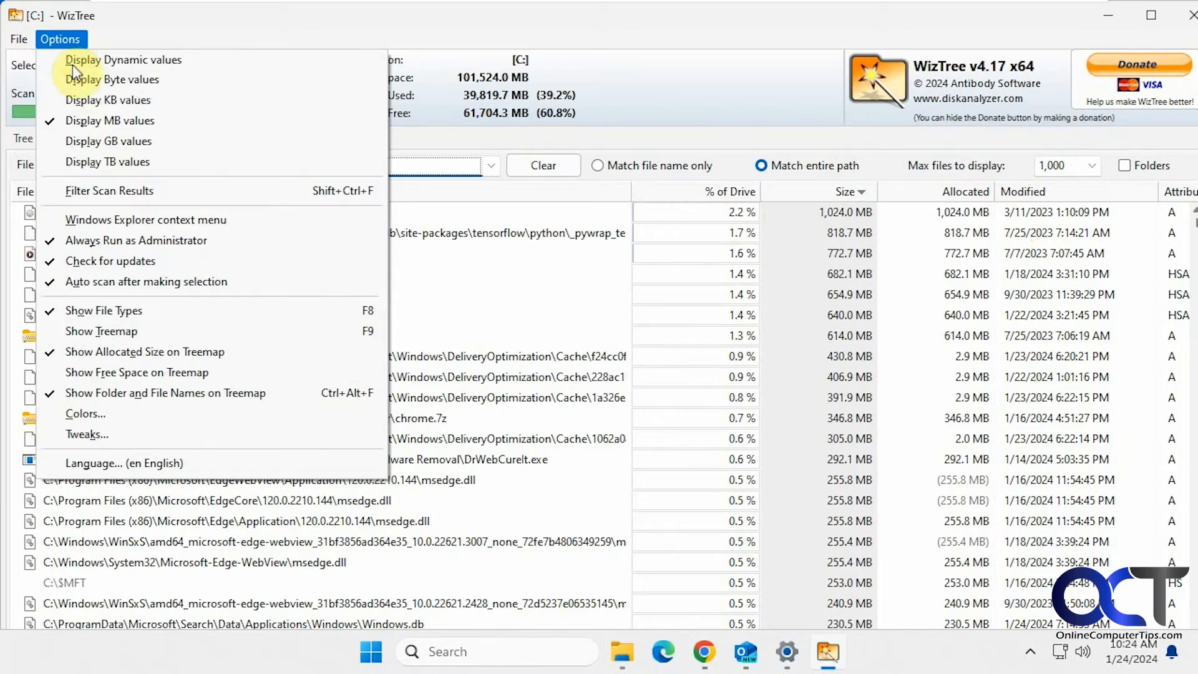
left_click(108, 140)
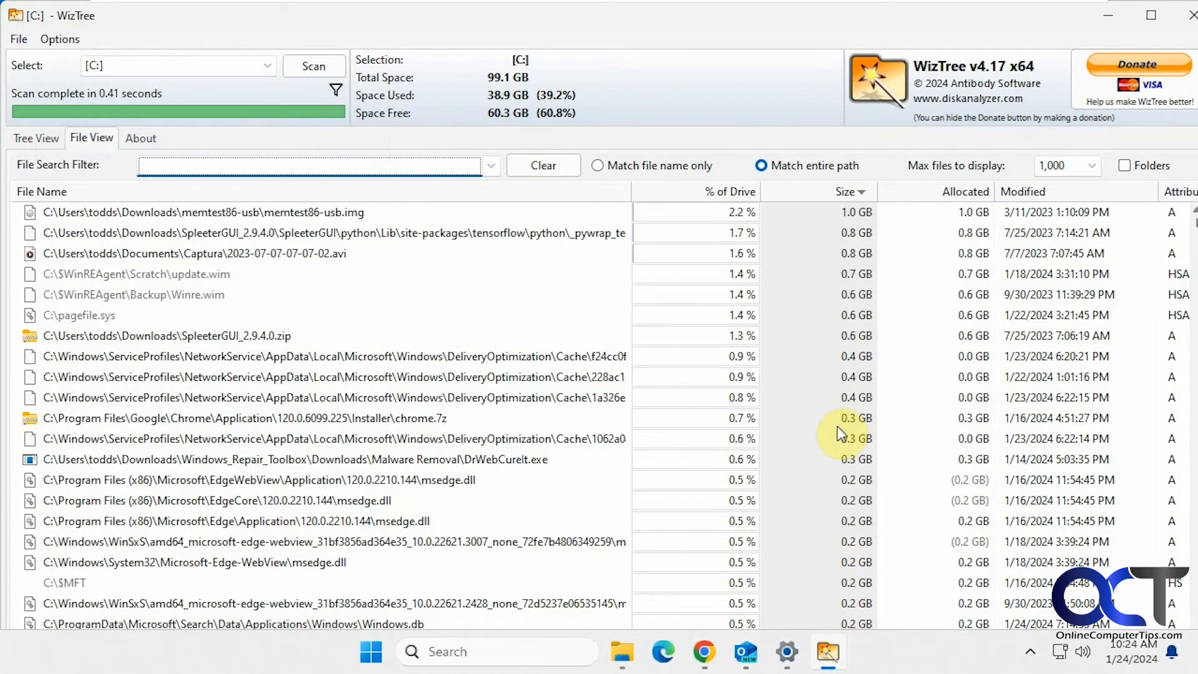
scroll("down", 3)
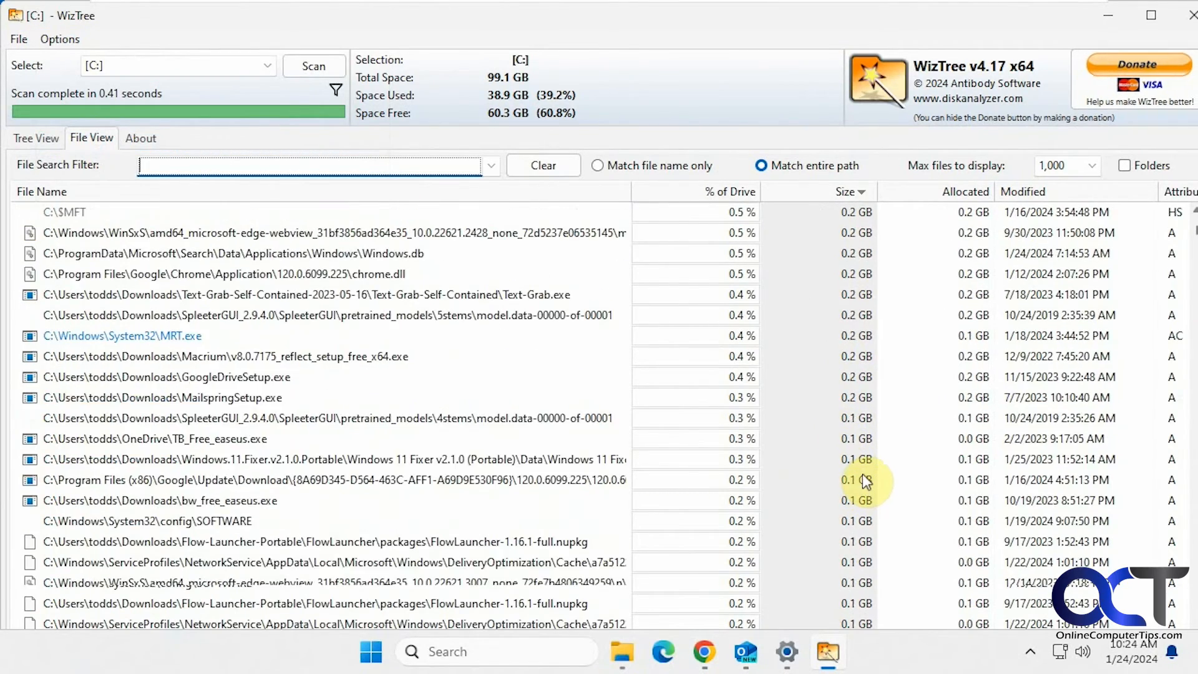
scroll("up", 3)
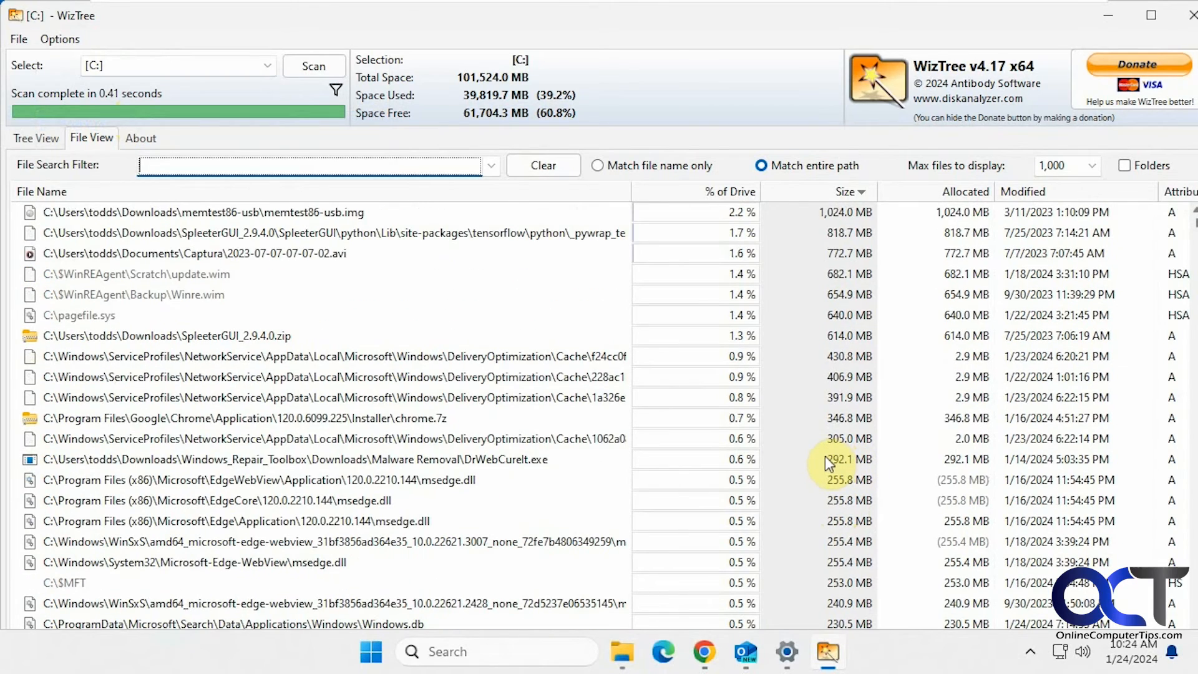
left_click(42, 191)
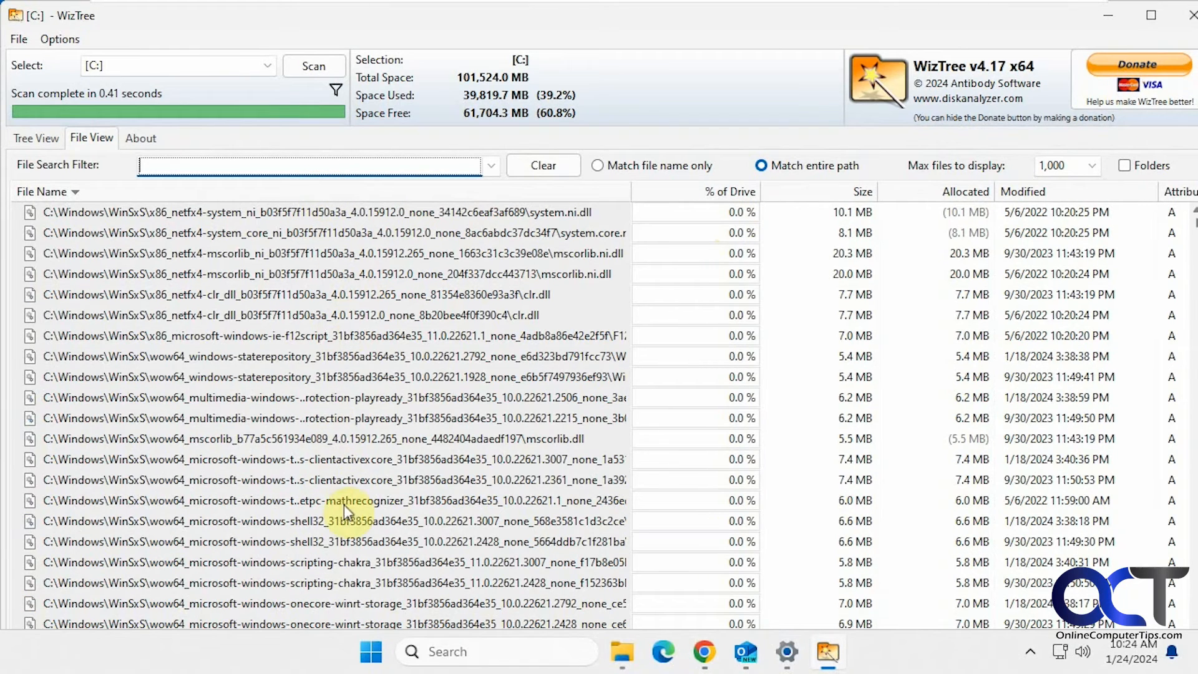
mouse_move(698, 202)
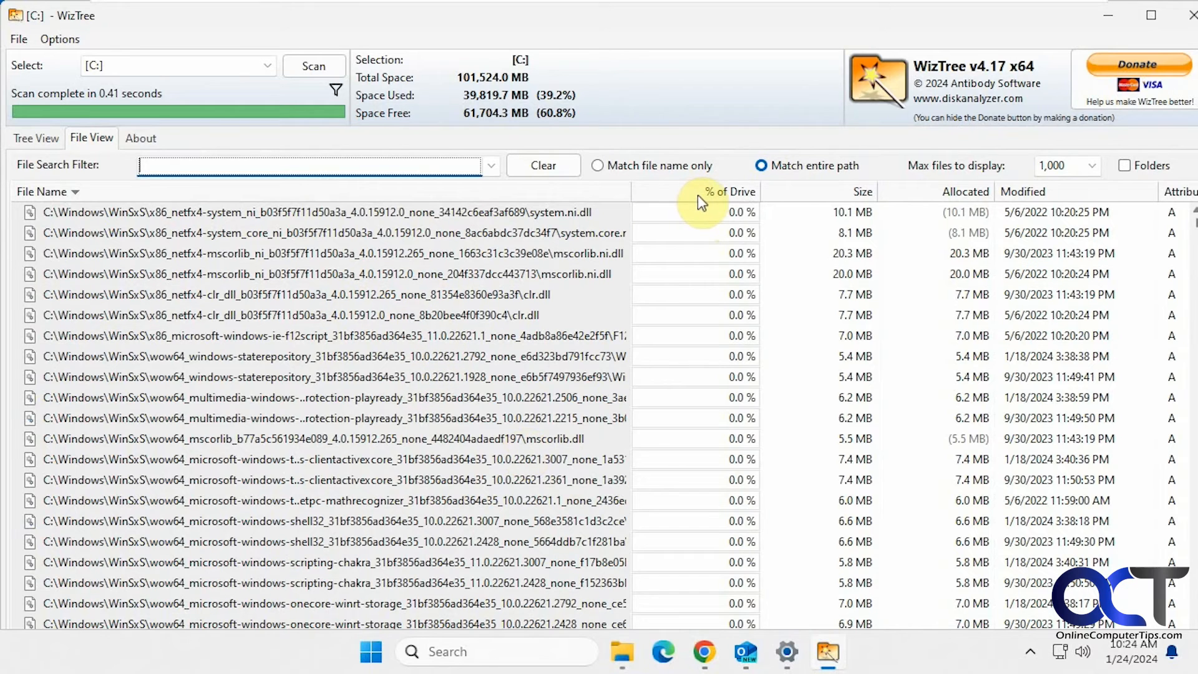
left_click(726, 191)
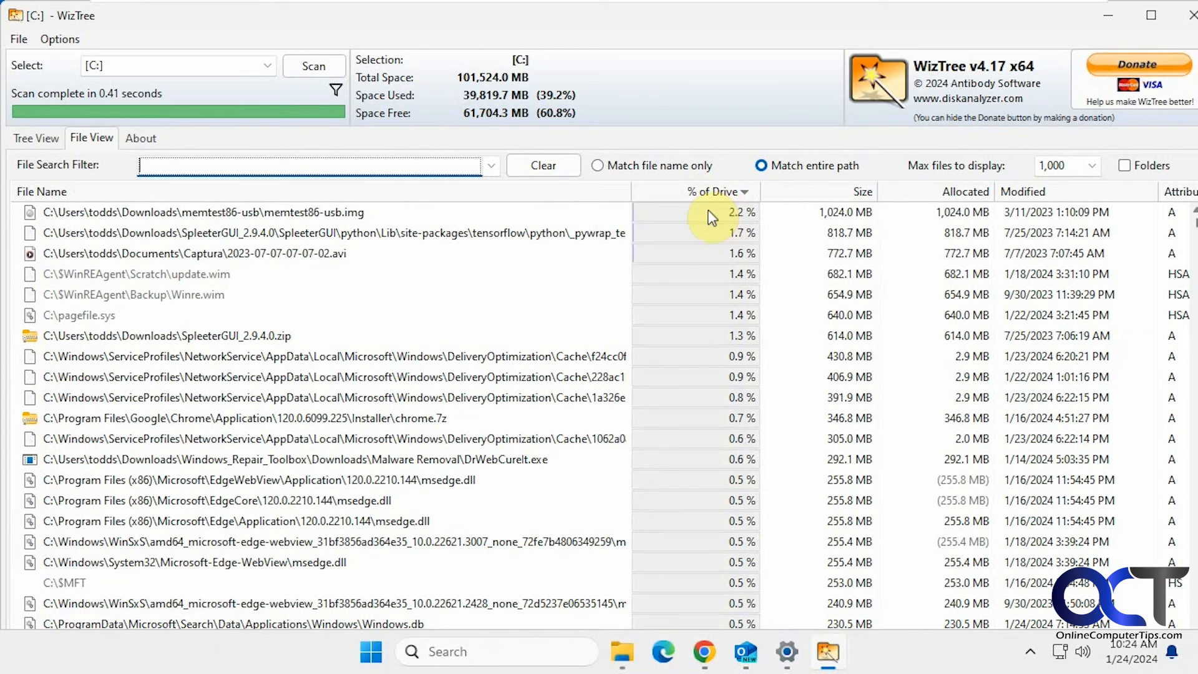
left_click(841, 191)
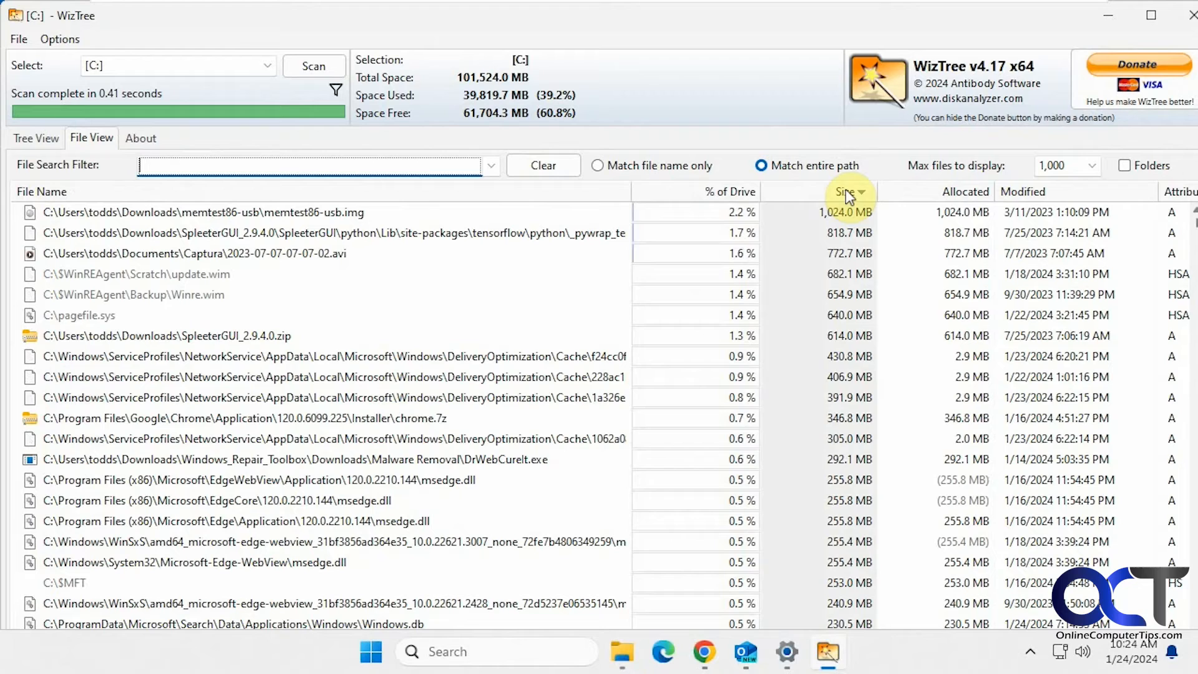
mouse_move(821, 201)
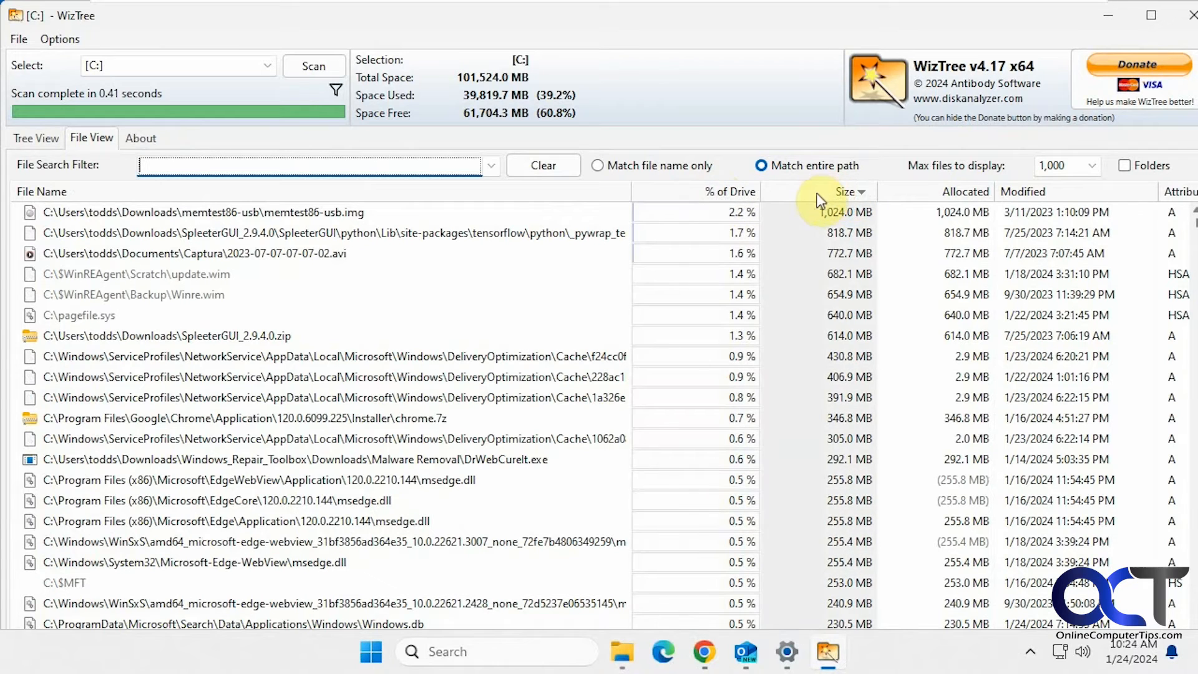
mouse_move(254, 212)
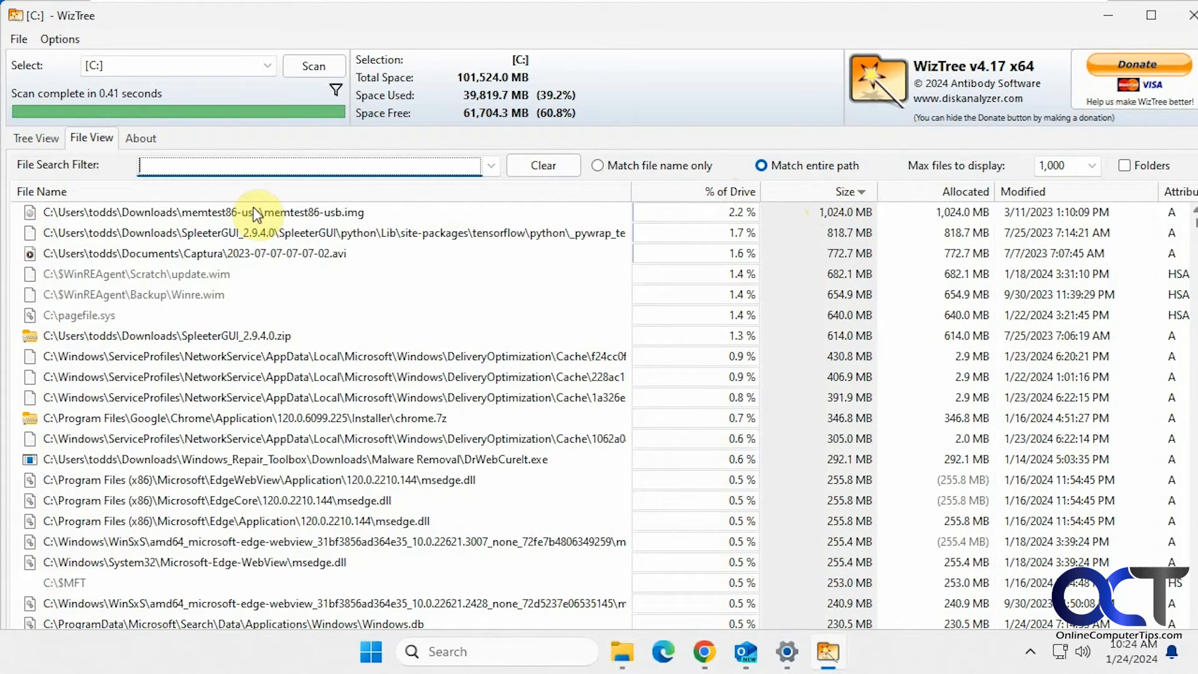
mouse_move(731, 220)
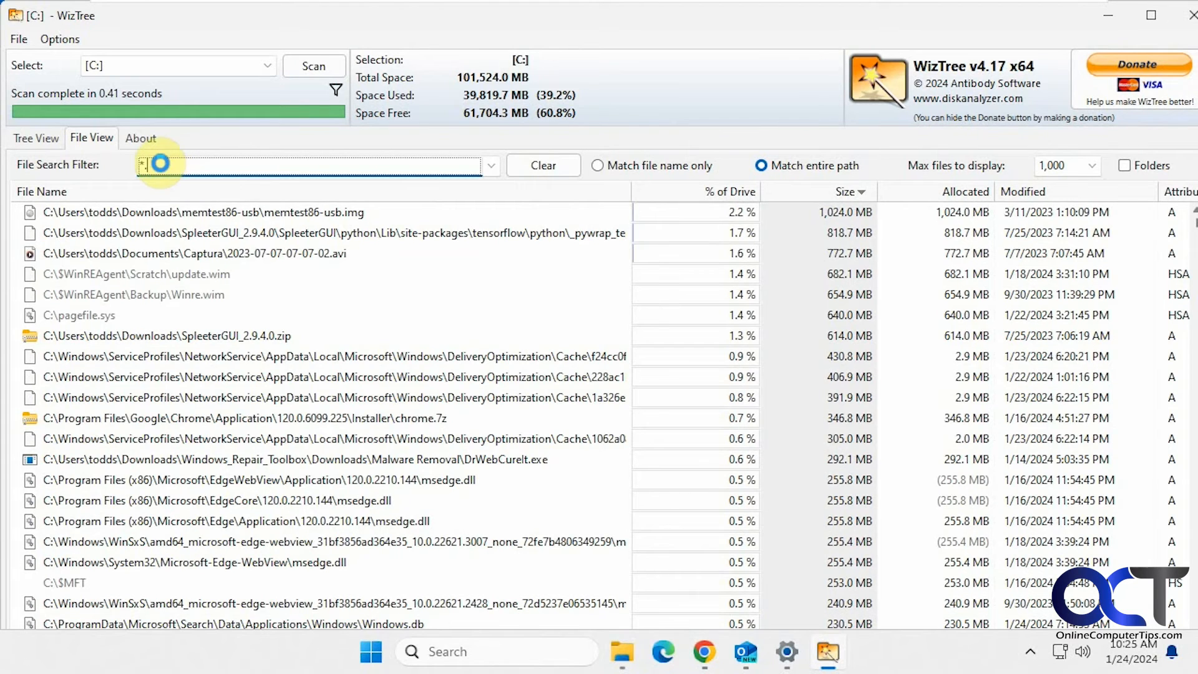
- Filter File View to *.docx and toggle the size sort ascending, then descending
type("*.docx")
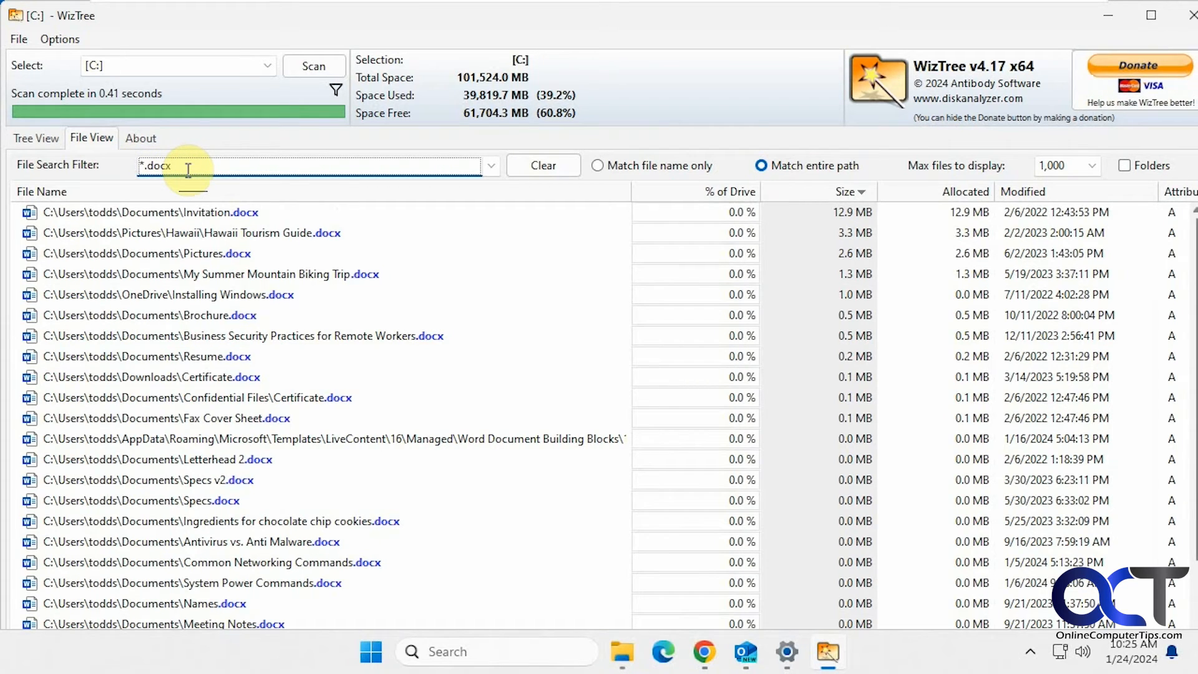
left_click(840, 191)
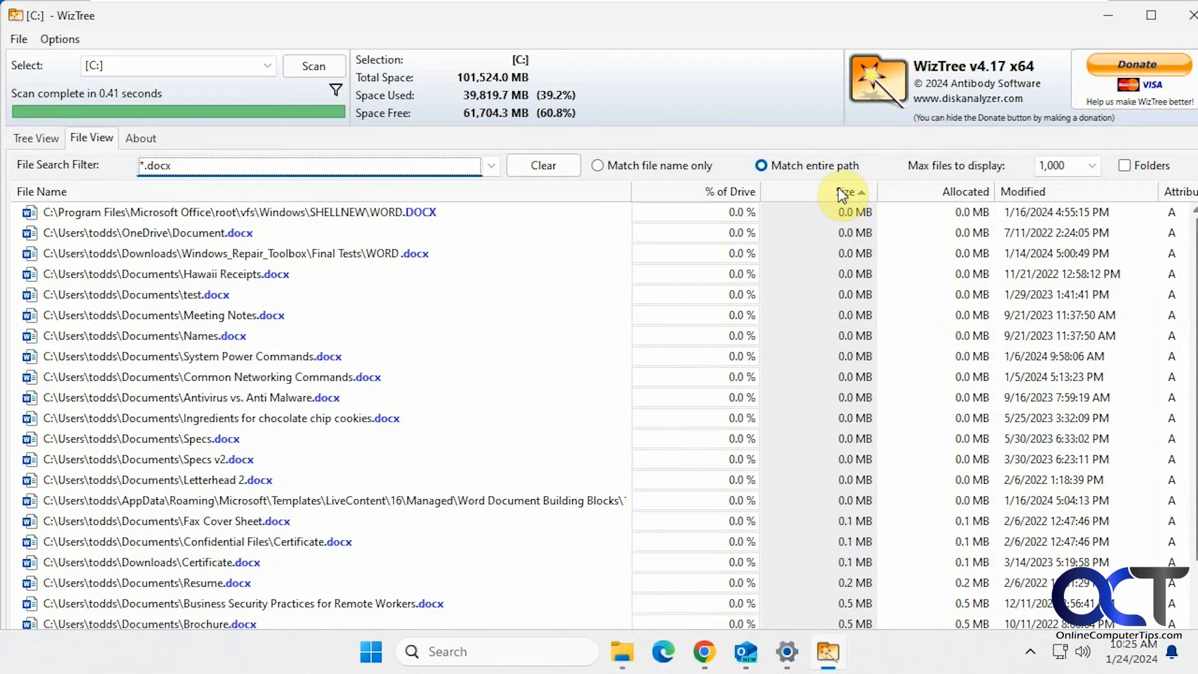
left_click(846, 190)
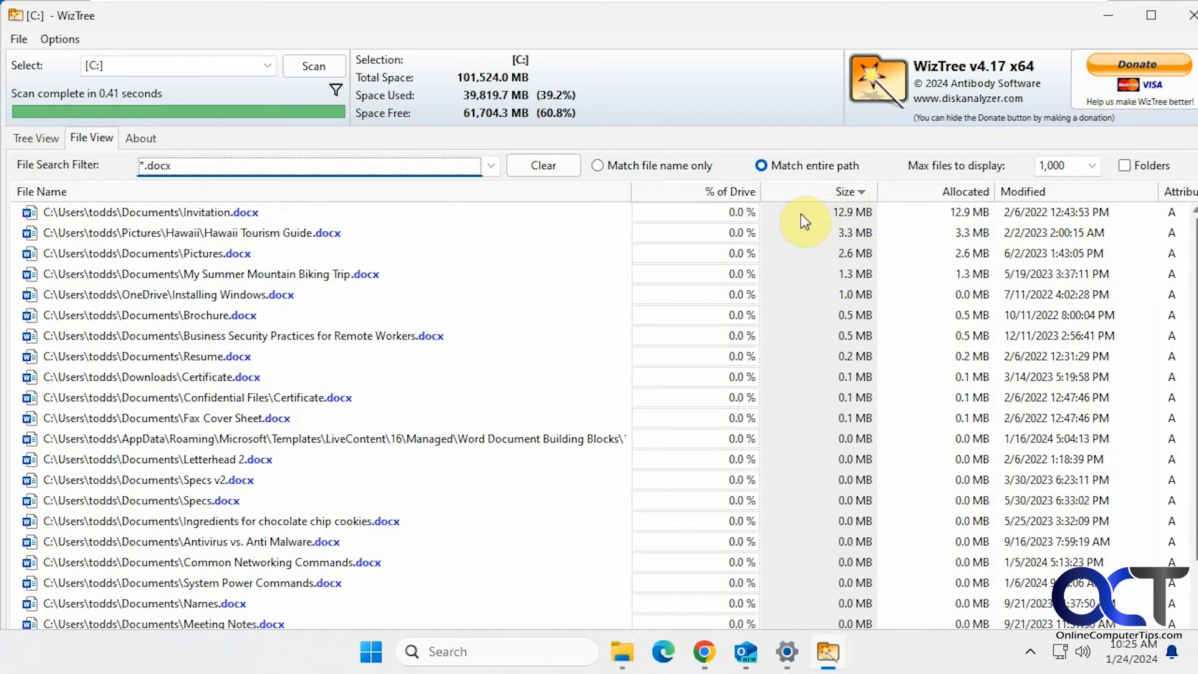
mouse_move(851, 222)
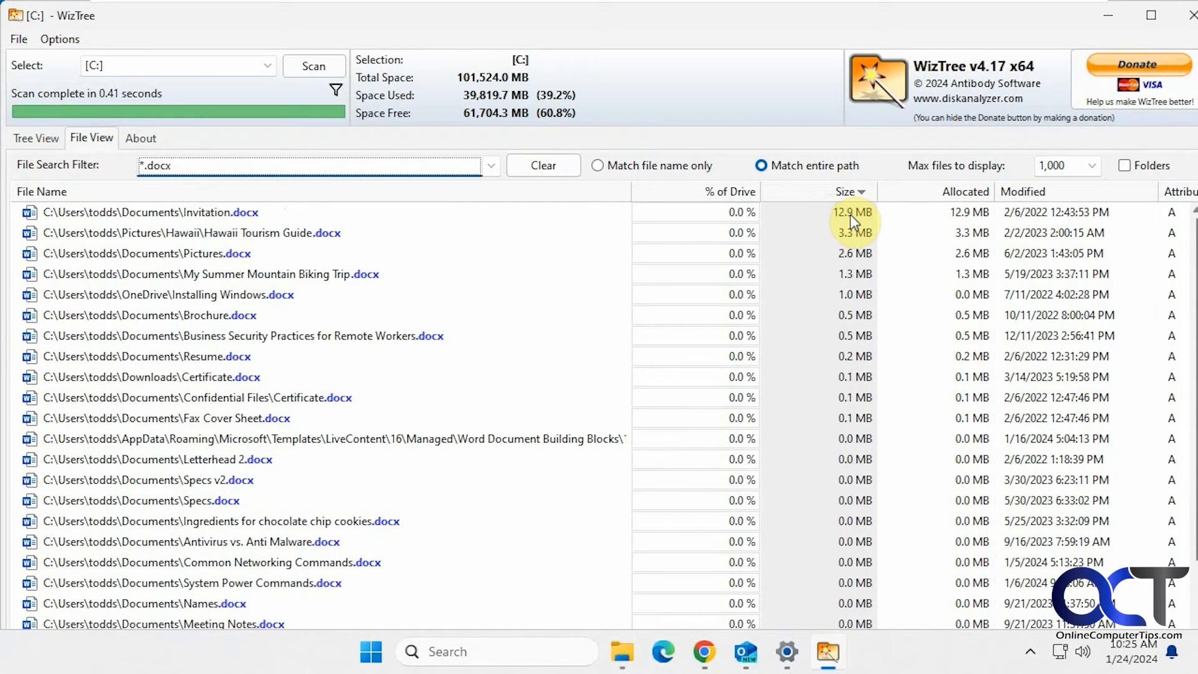
mouse_move(944, 221)
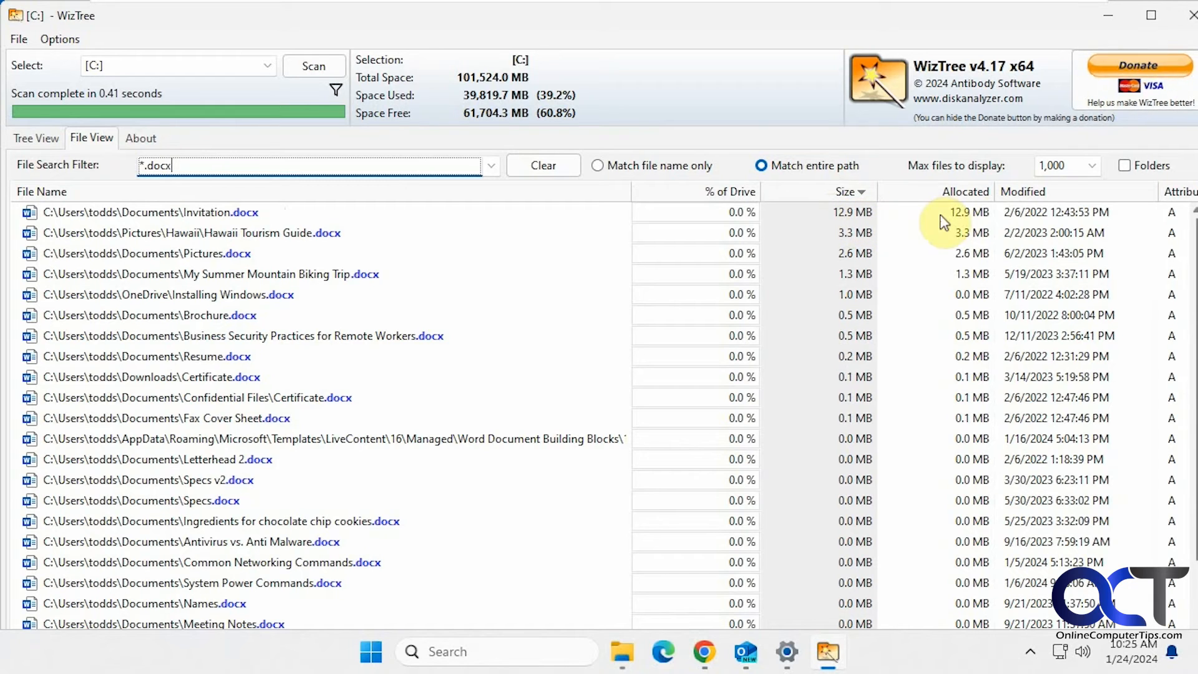
mouse_move(279, 207)
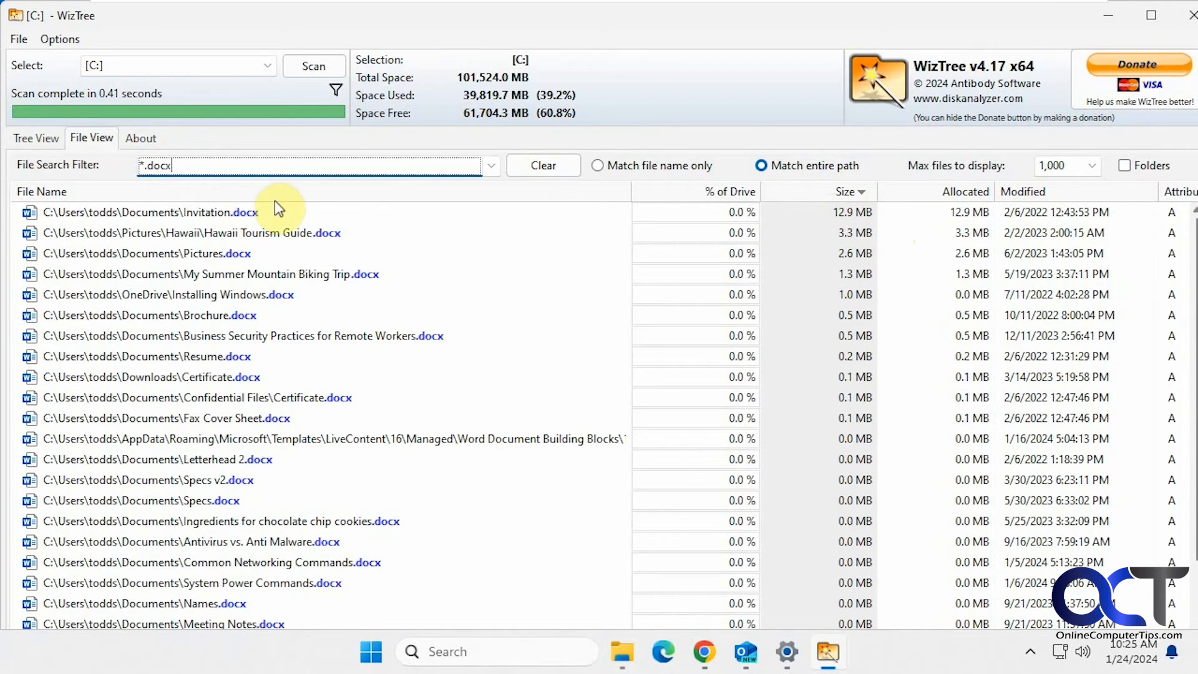
- Sort the .docx results by file name descending, then clear the *.docx filter
left_click(42, 191)
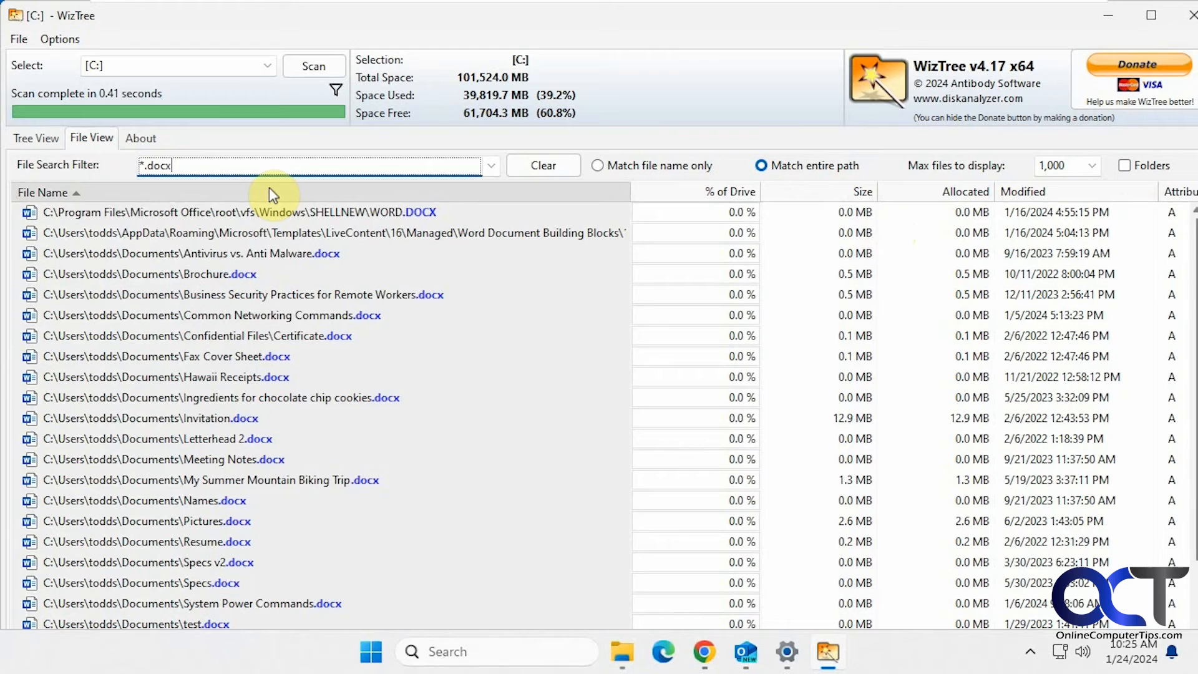
left_click(43, 192)
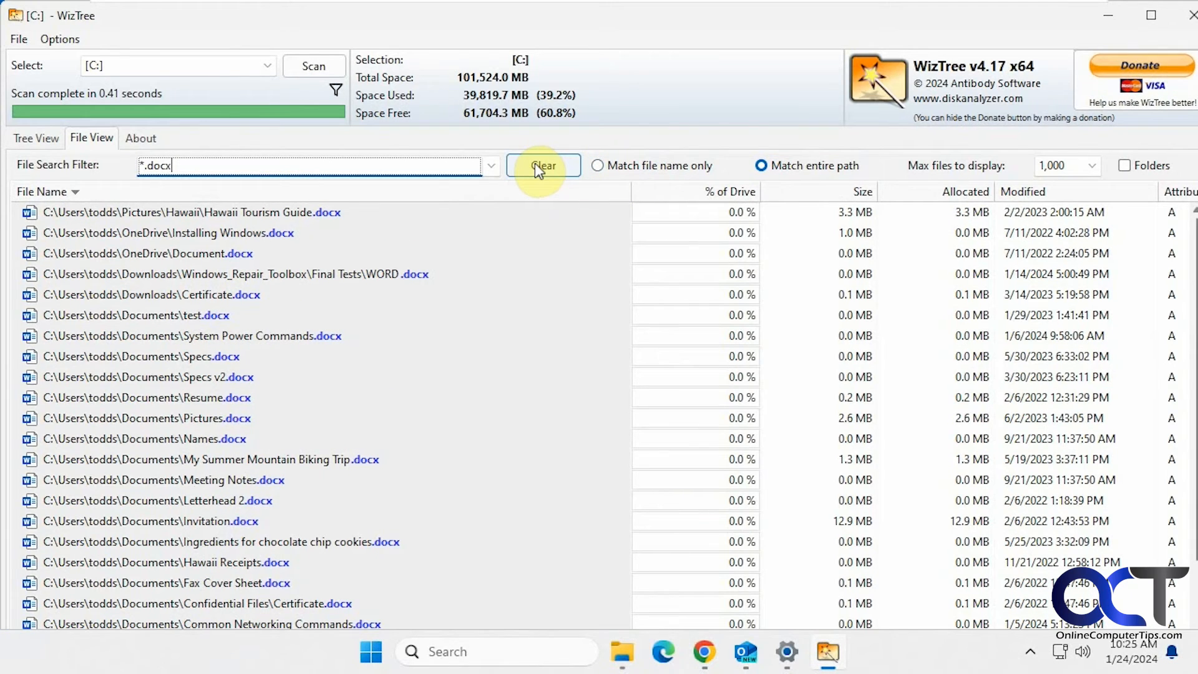
left_click(542, 165)
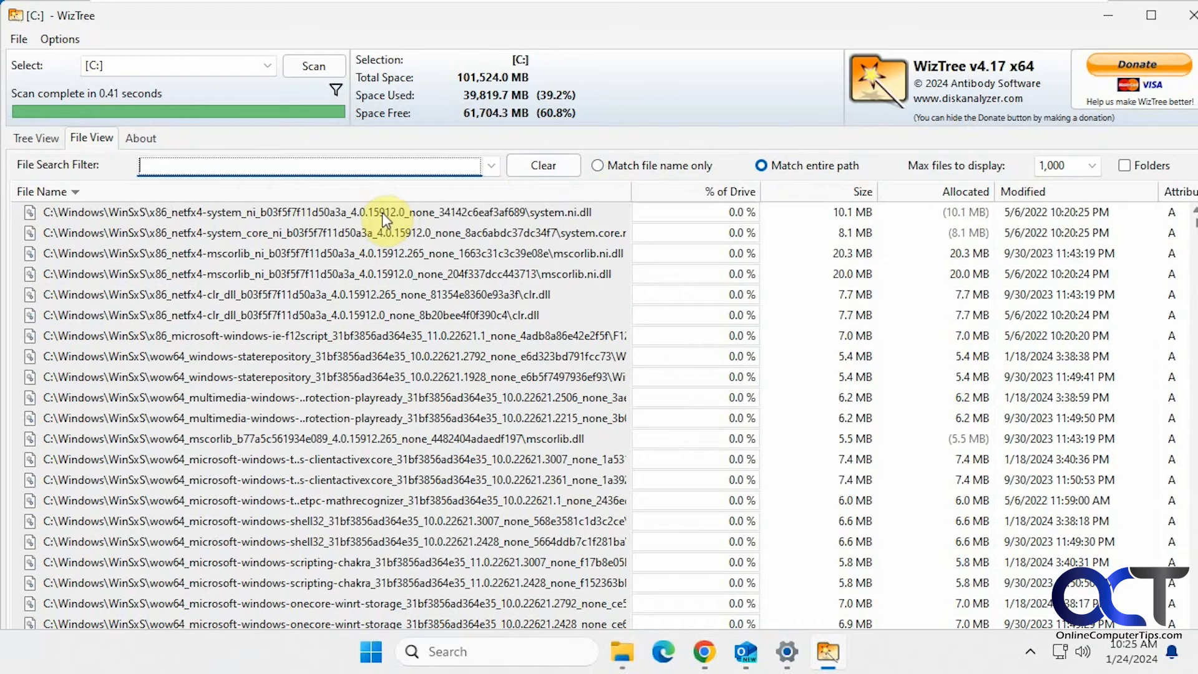
mouse_move(420, 95)
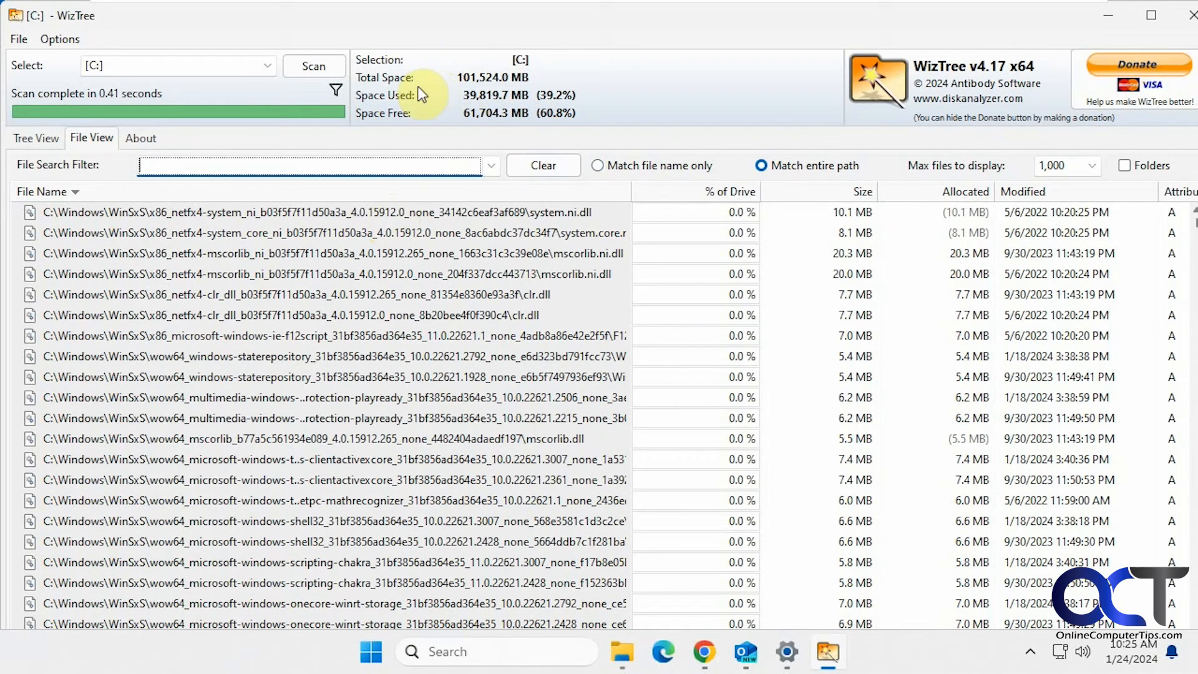
mouse_move(272, 76)
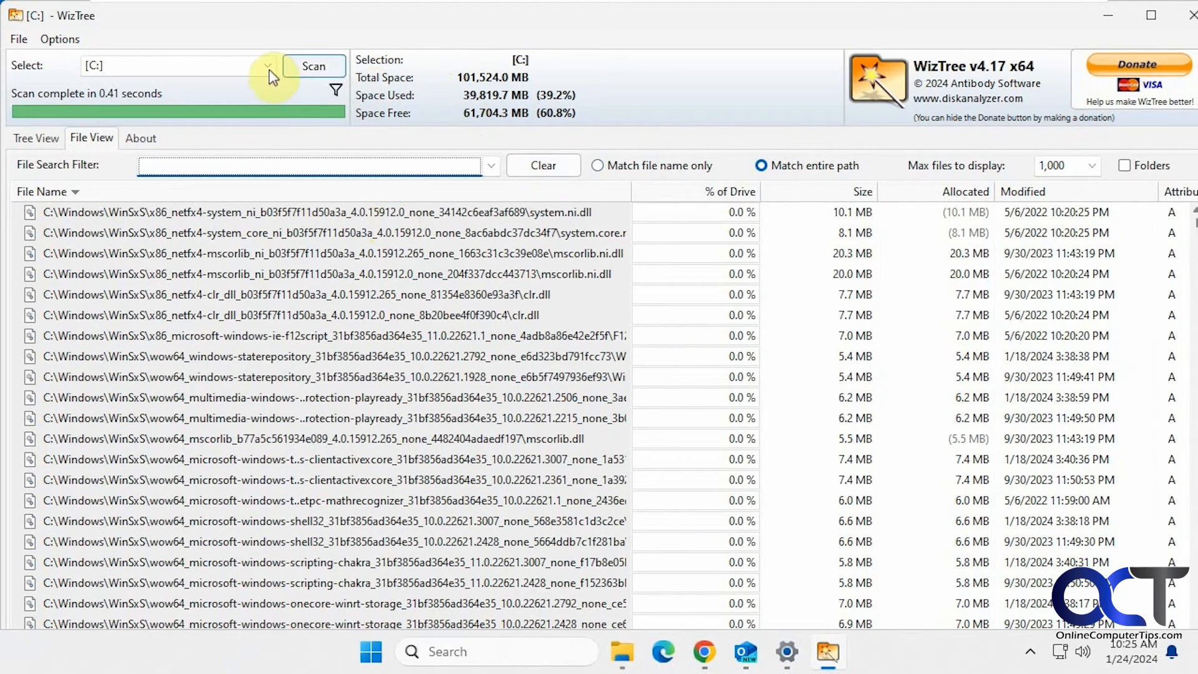
left_click(60, 39)
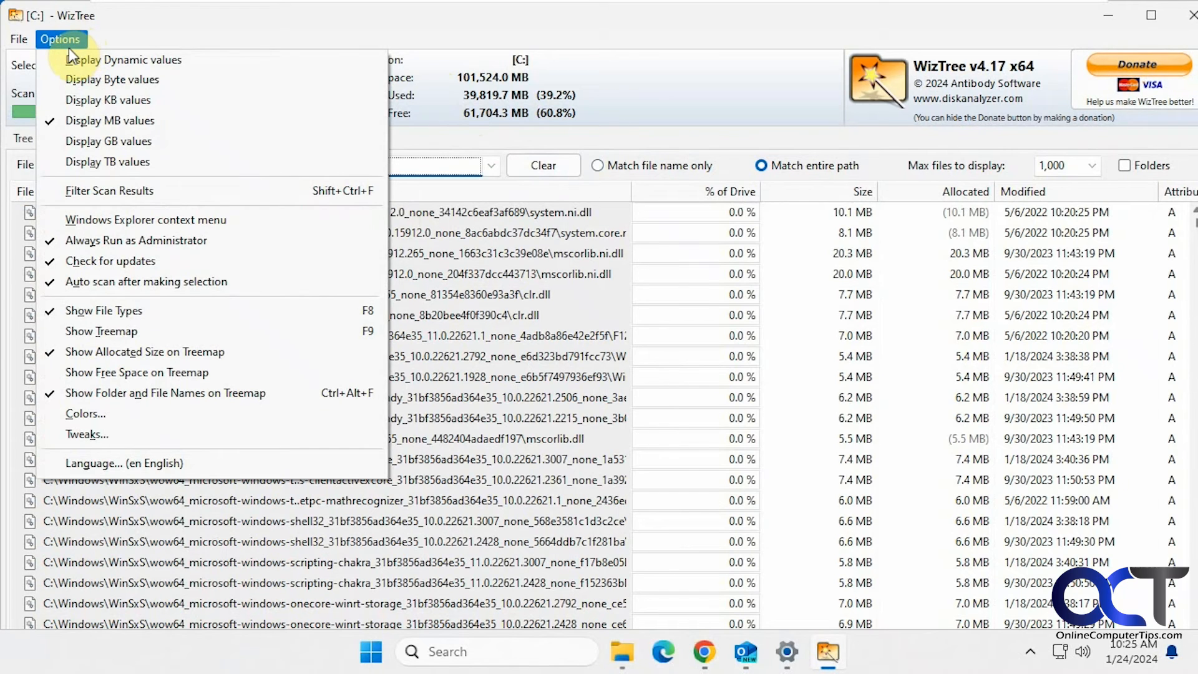
mouse_move(108, 161)
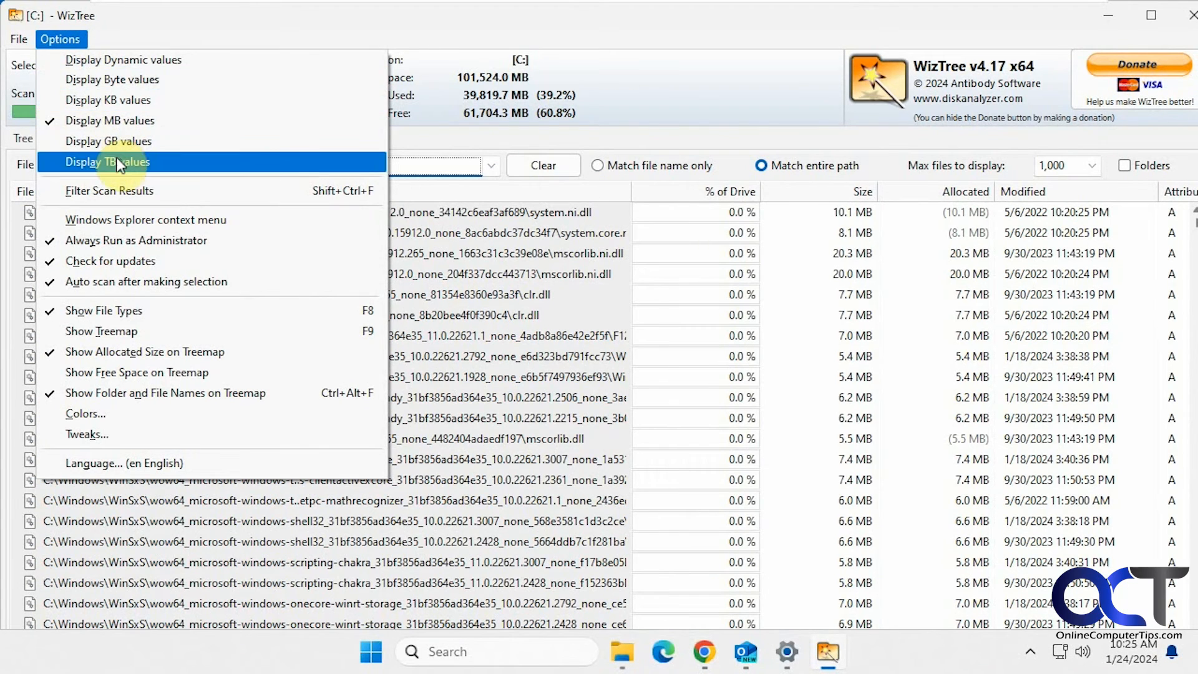
mouse_move(145, 219)
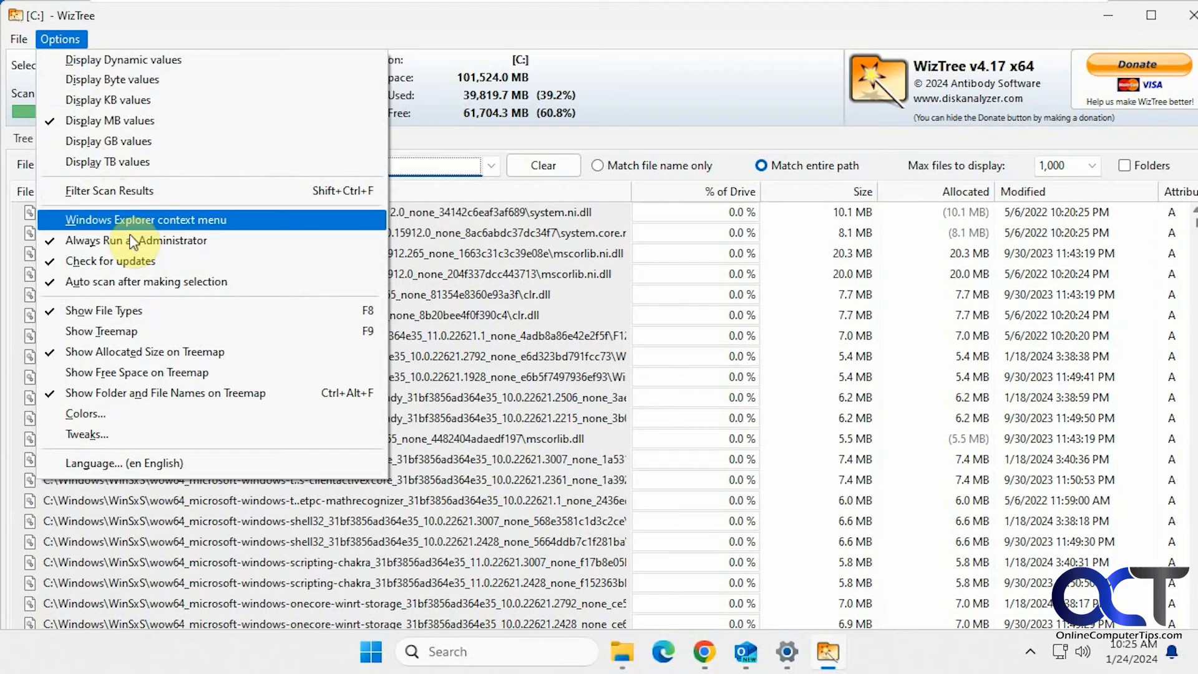
mouse_move(122, 214)
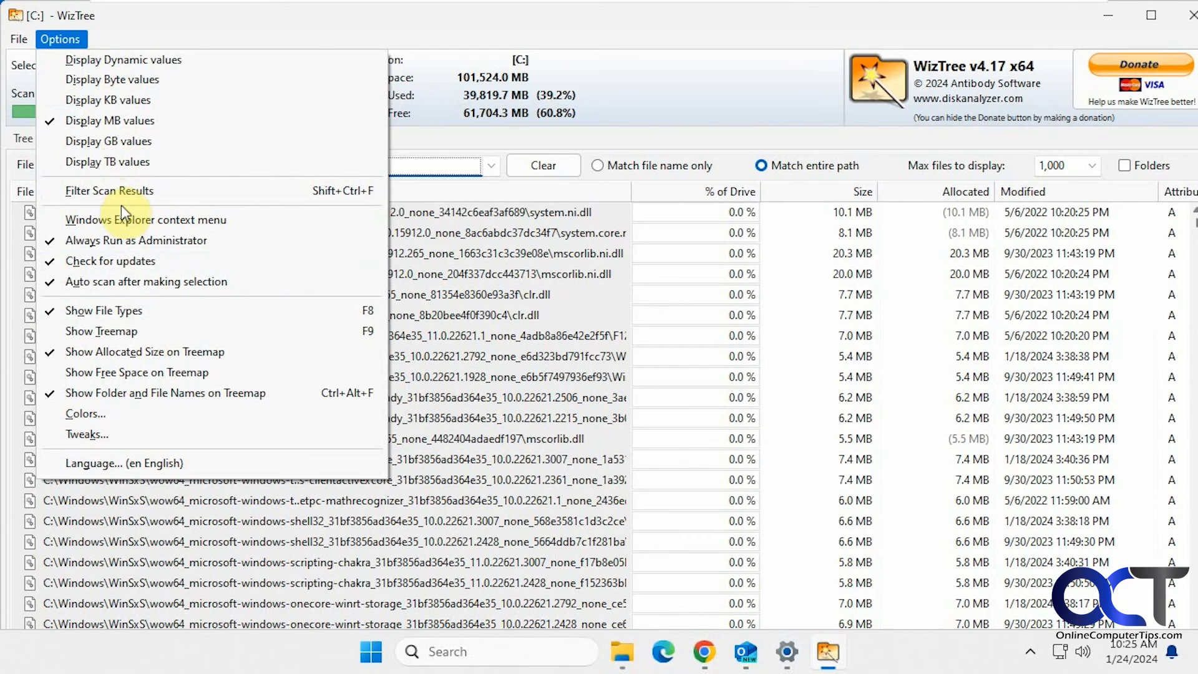
mouse_move(161, 261)
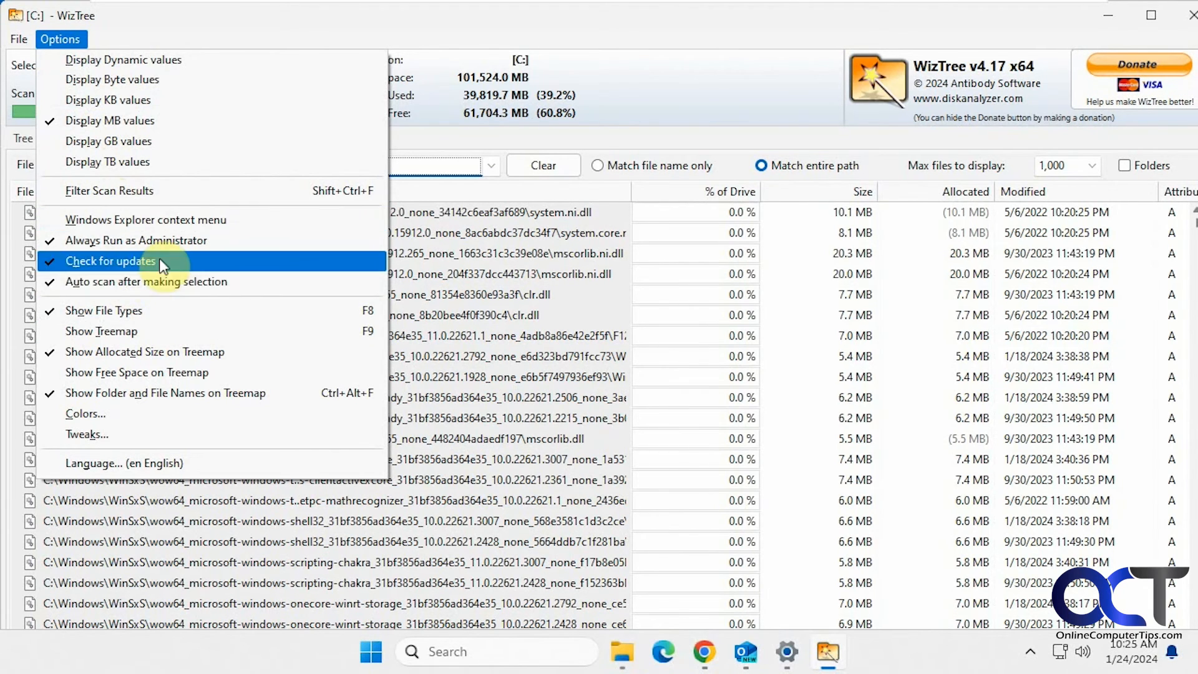
mouse_move(161, 421)
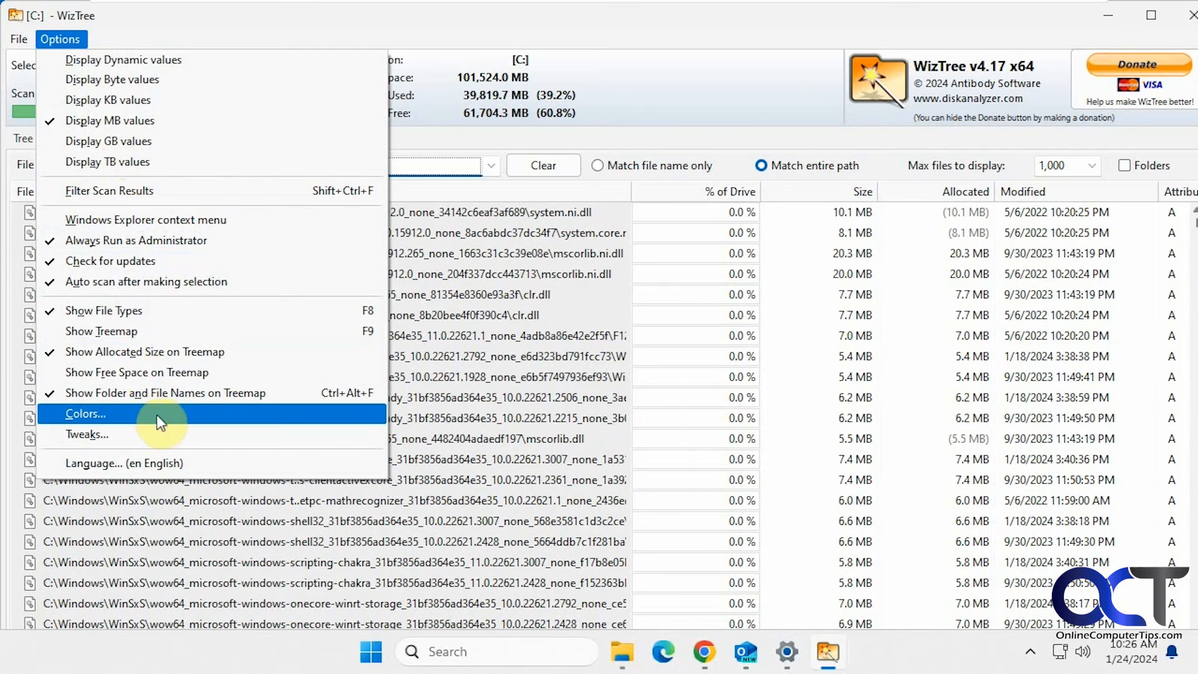
mouse_move(156, 393)
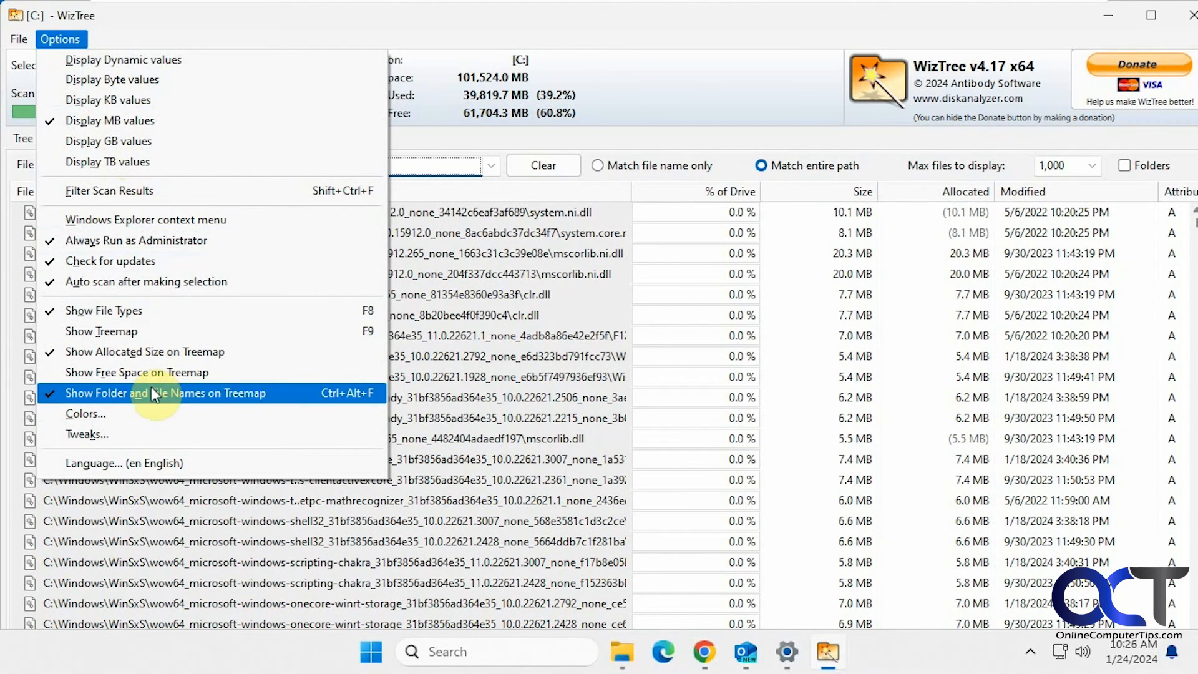
mouse_move(156, 413)
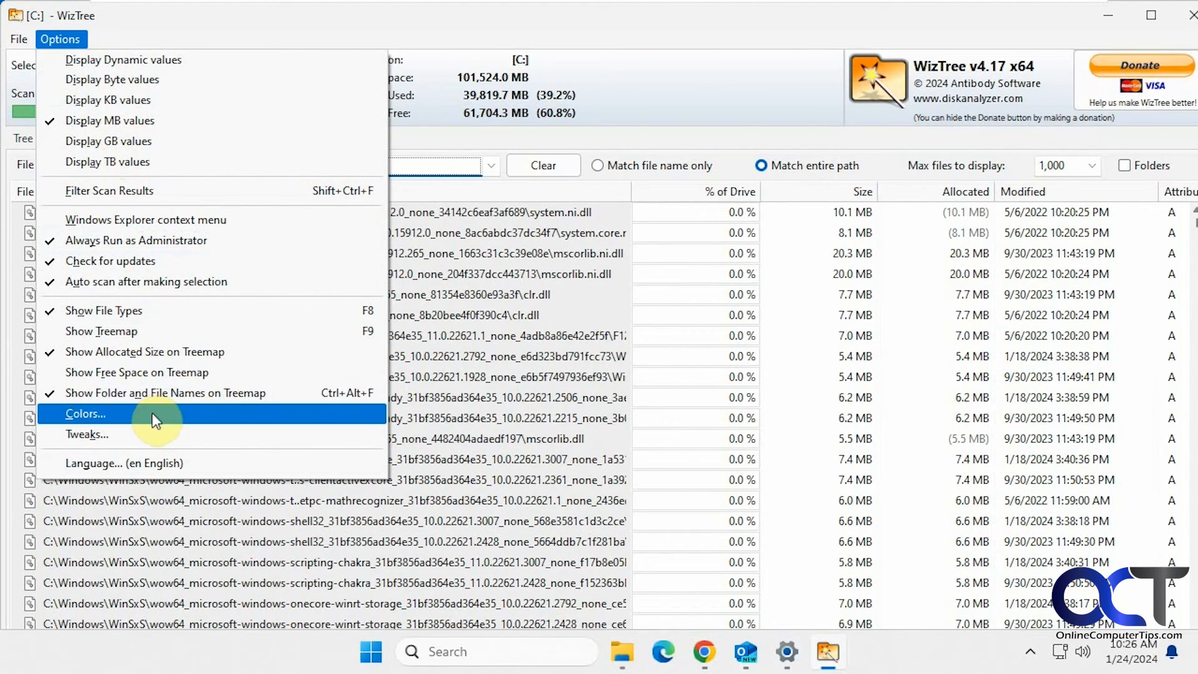
left_click(86, 434)
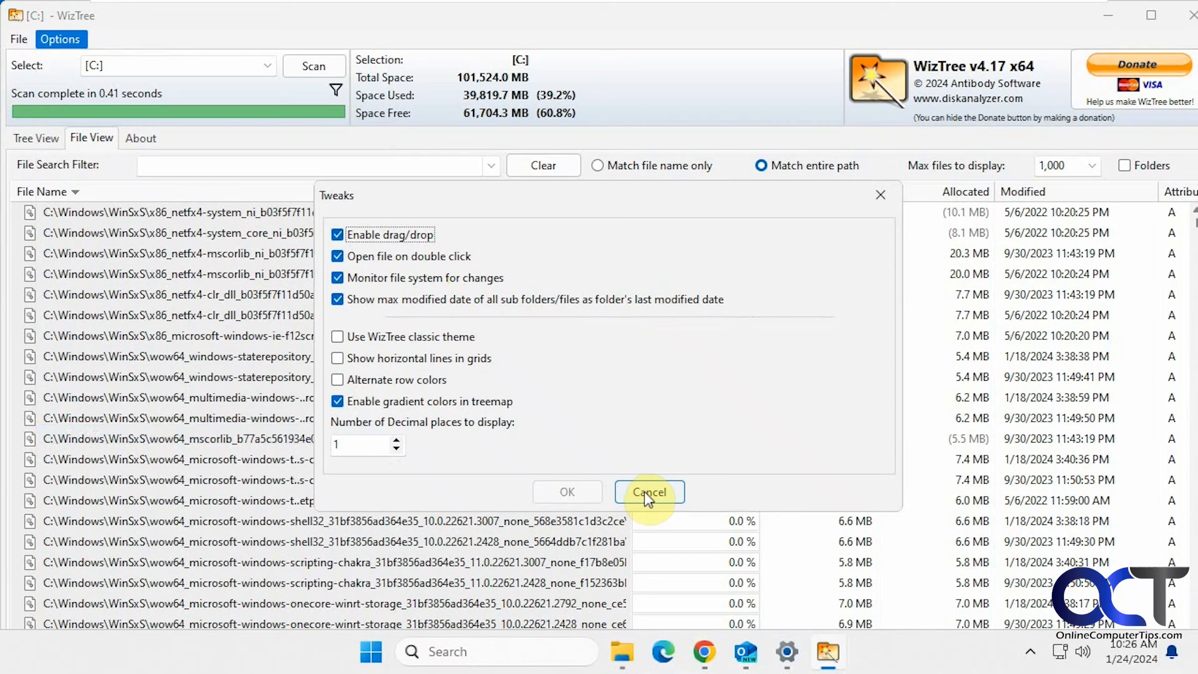
left_click(648, 491)
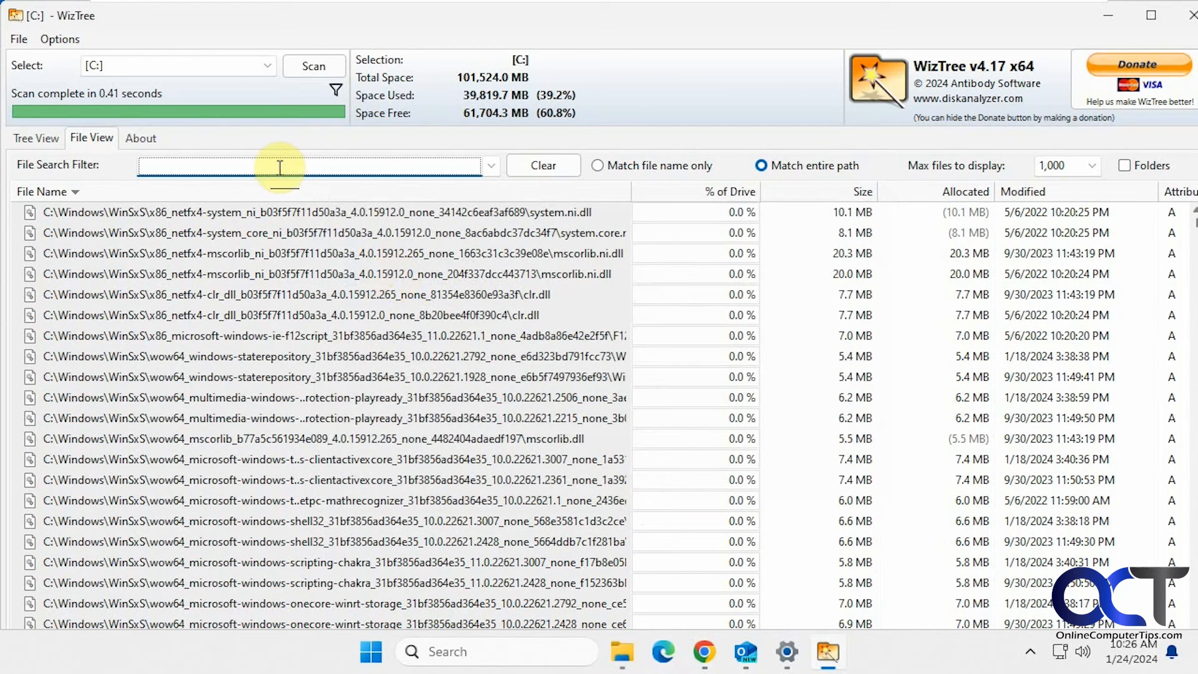
left_click(17, 39)
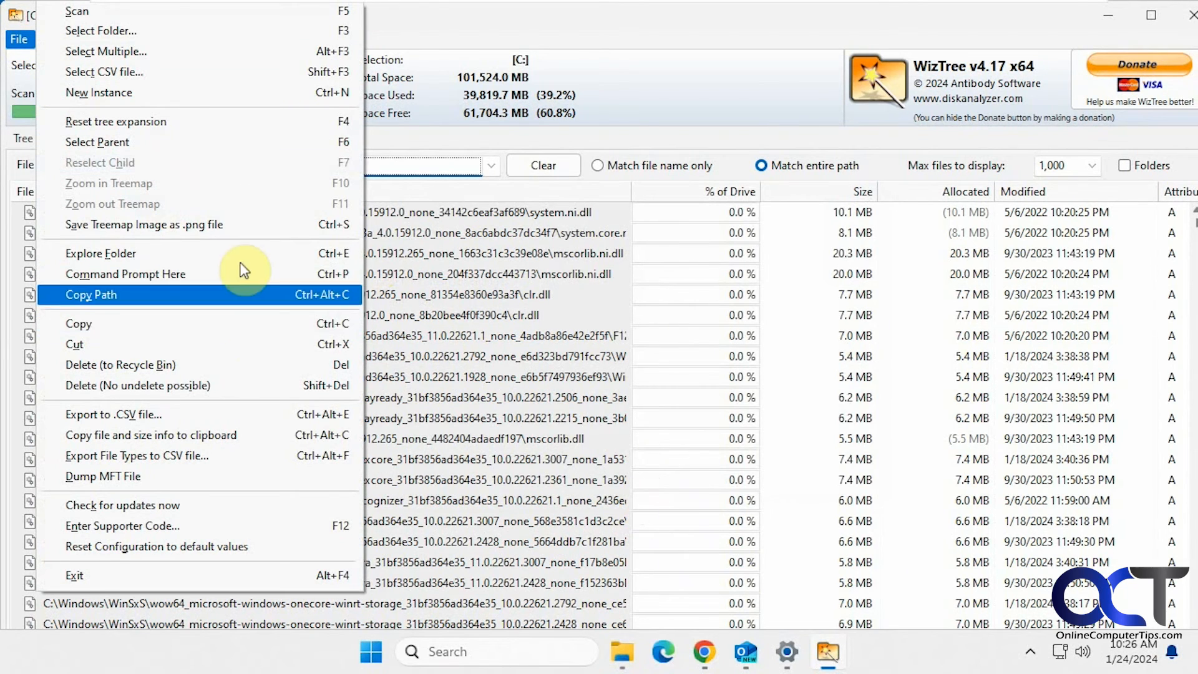
mouse_move(229, 224)
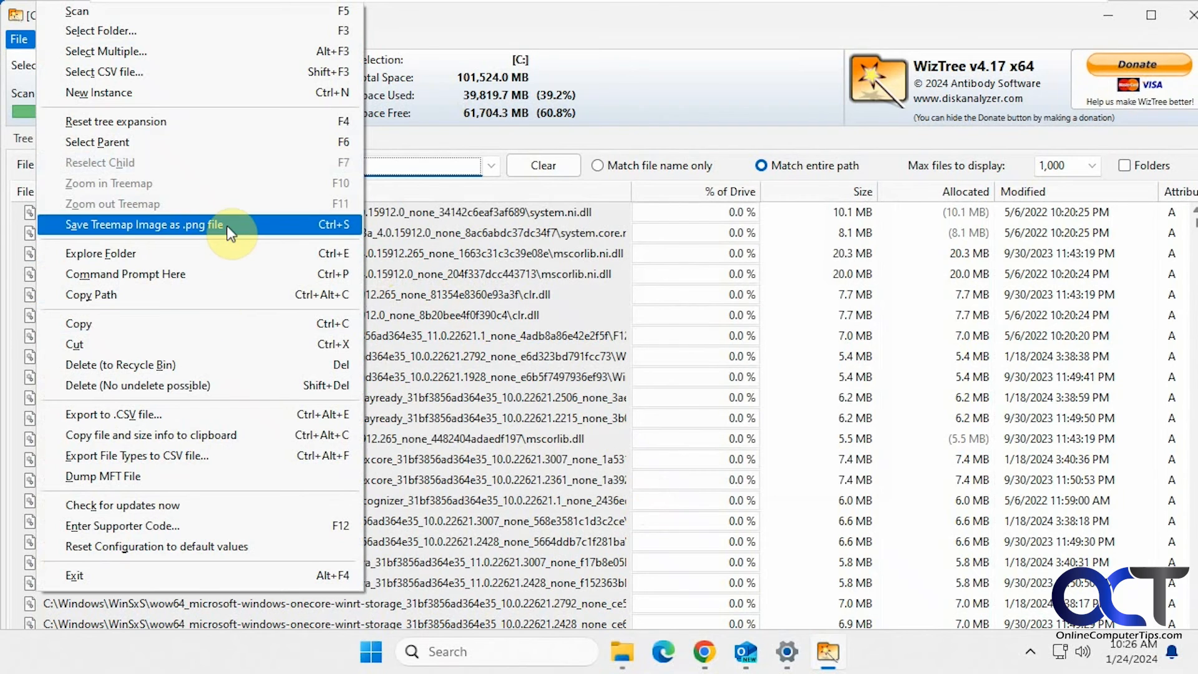
mouse_move(220, 388)
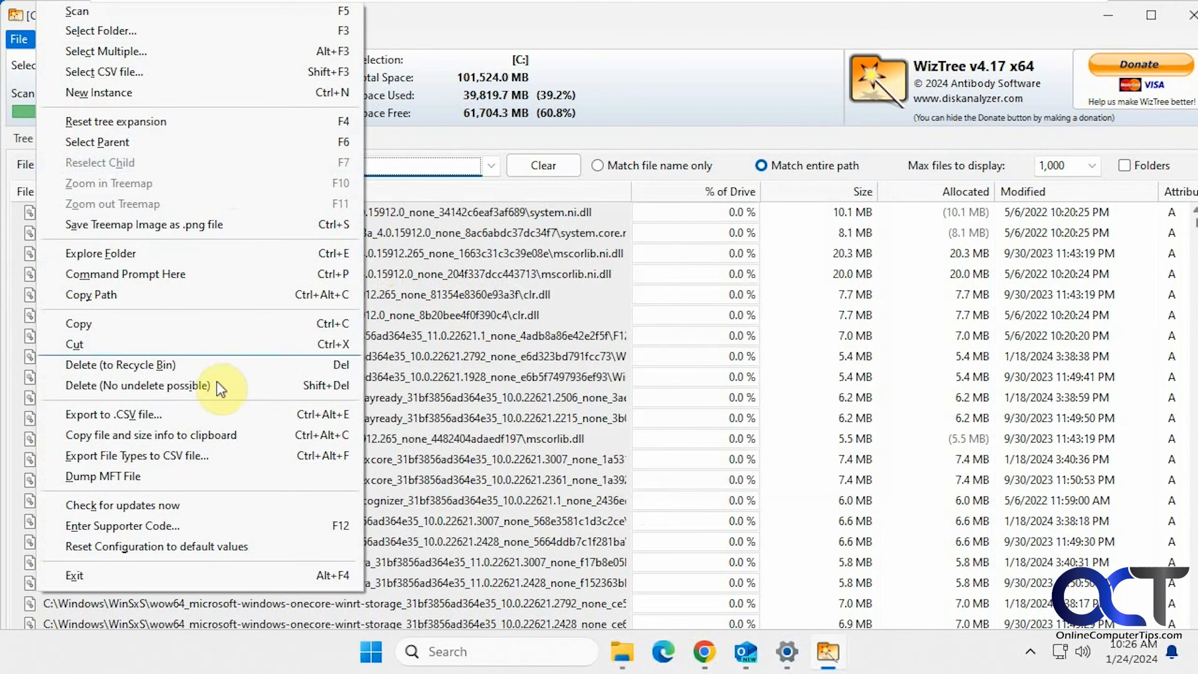
mouse_move(187, 462)
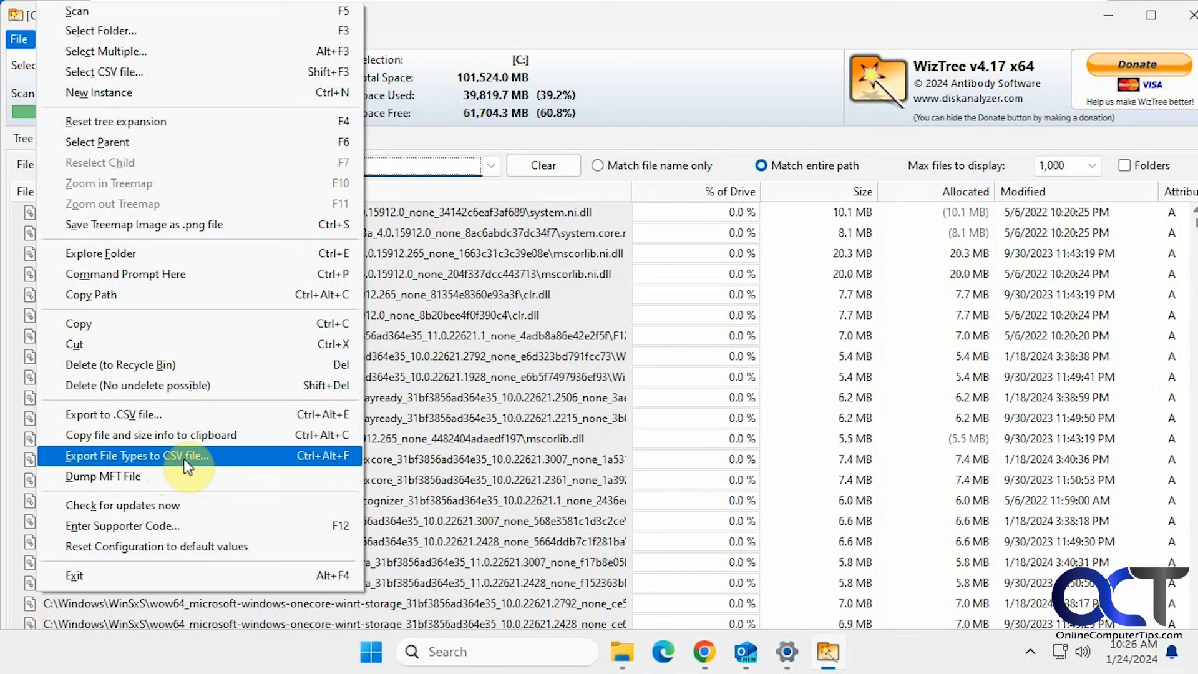
mouse_move(217, 459)
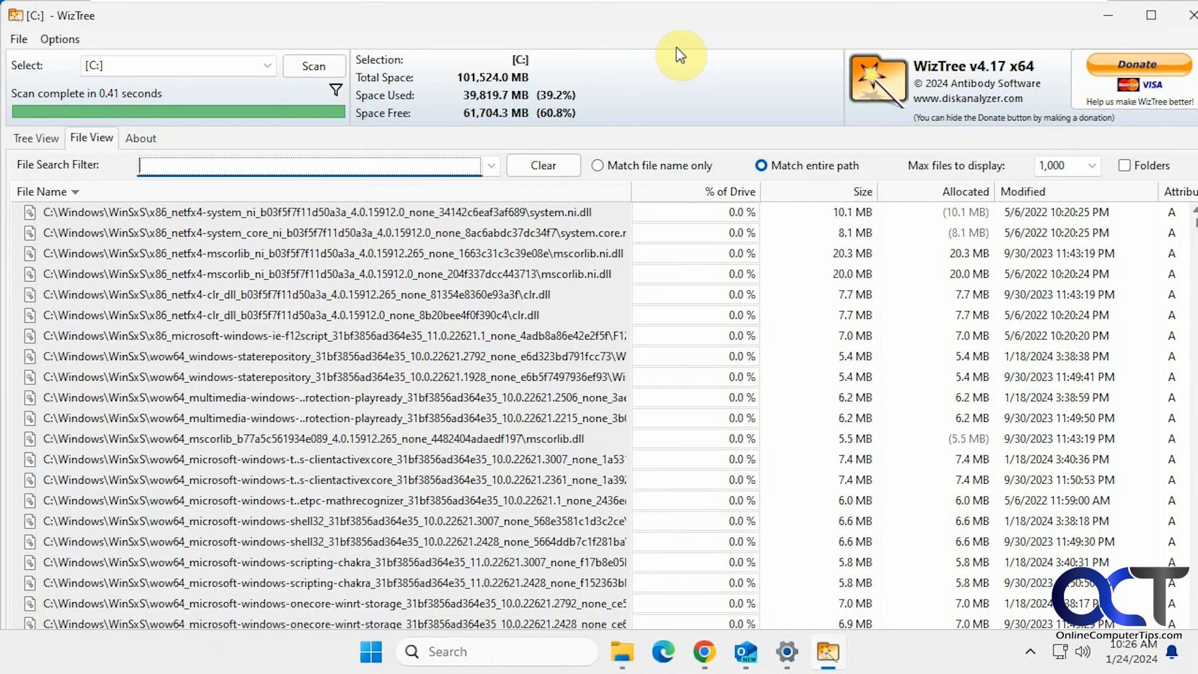
- Return to Tree View, with Users expanded beside file types ranked by file count
left_click(35, 139)
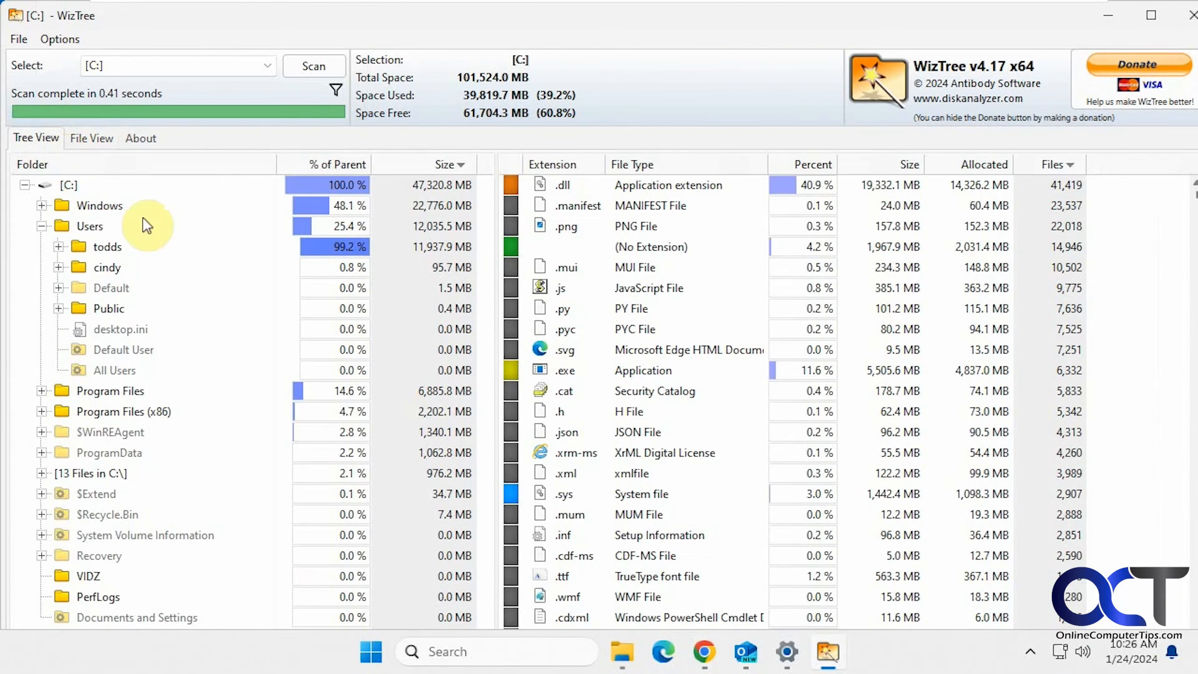
mouse_move(246, 222)
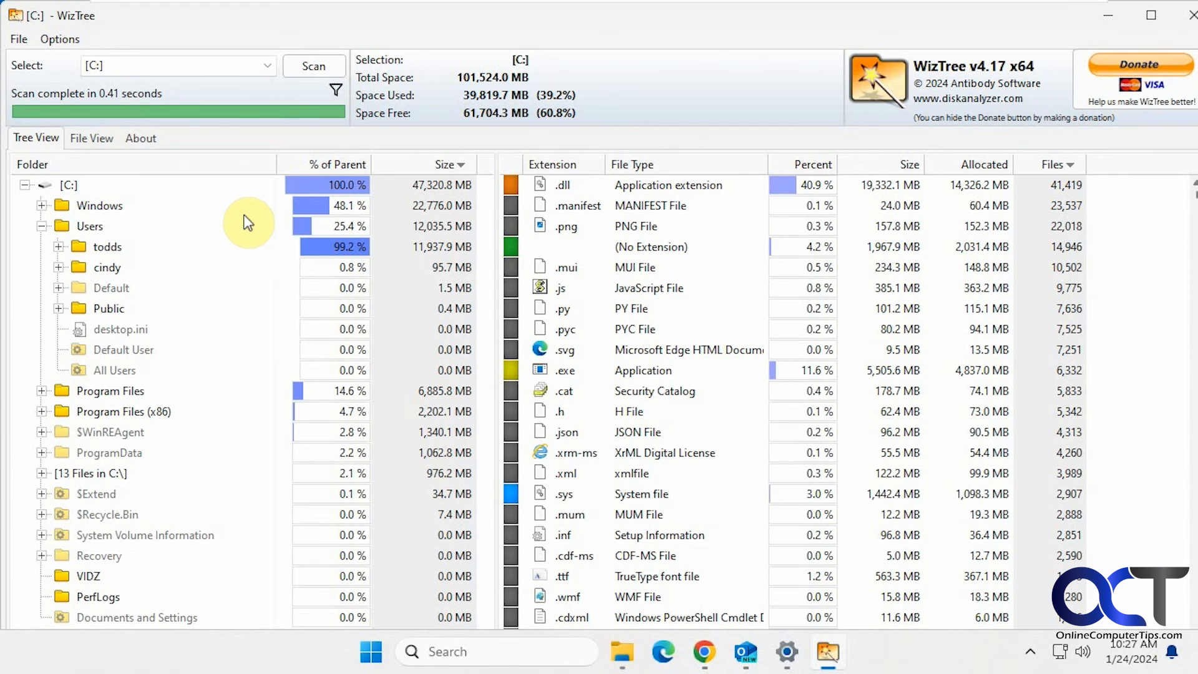
mouse_move(239, 217)
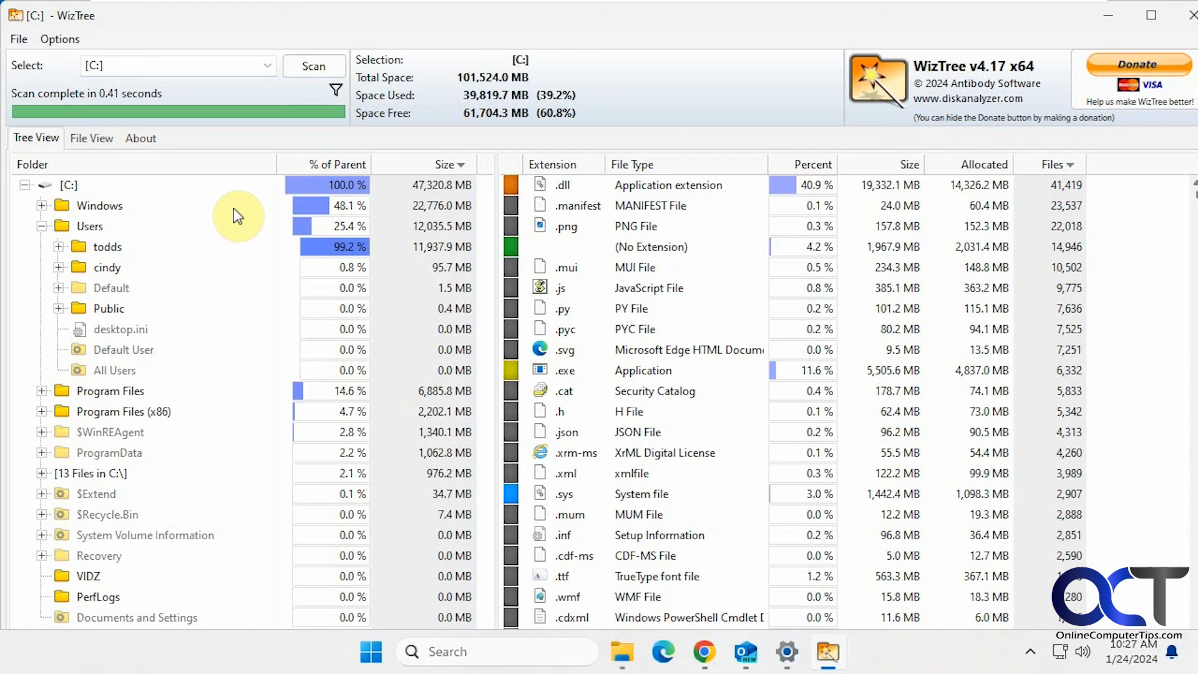